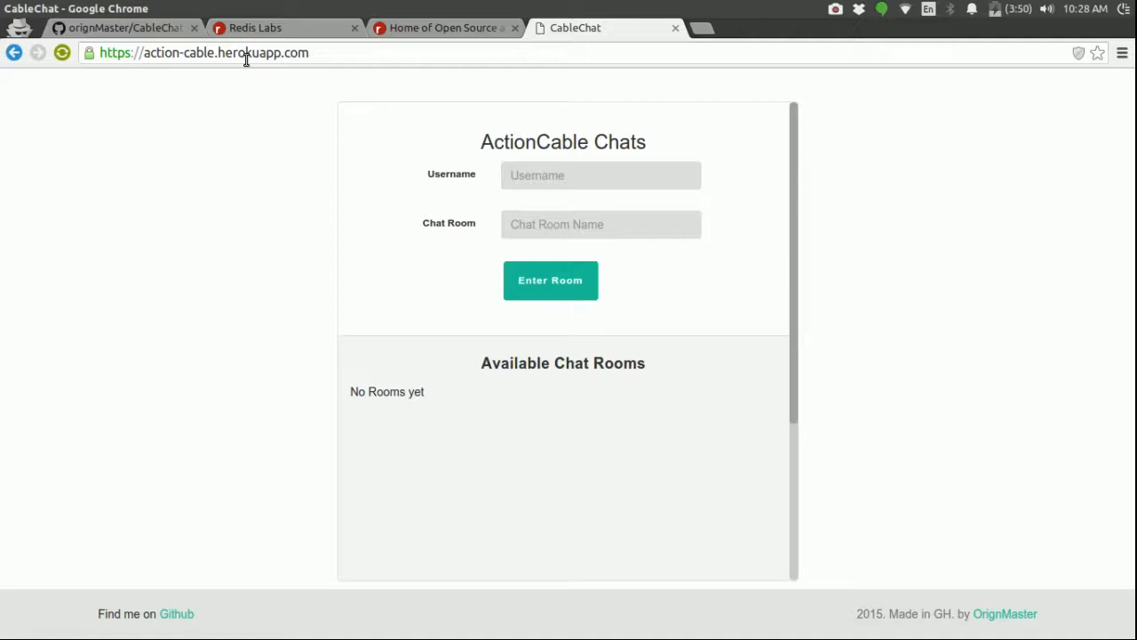
mouse_move(262, 132)
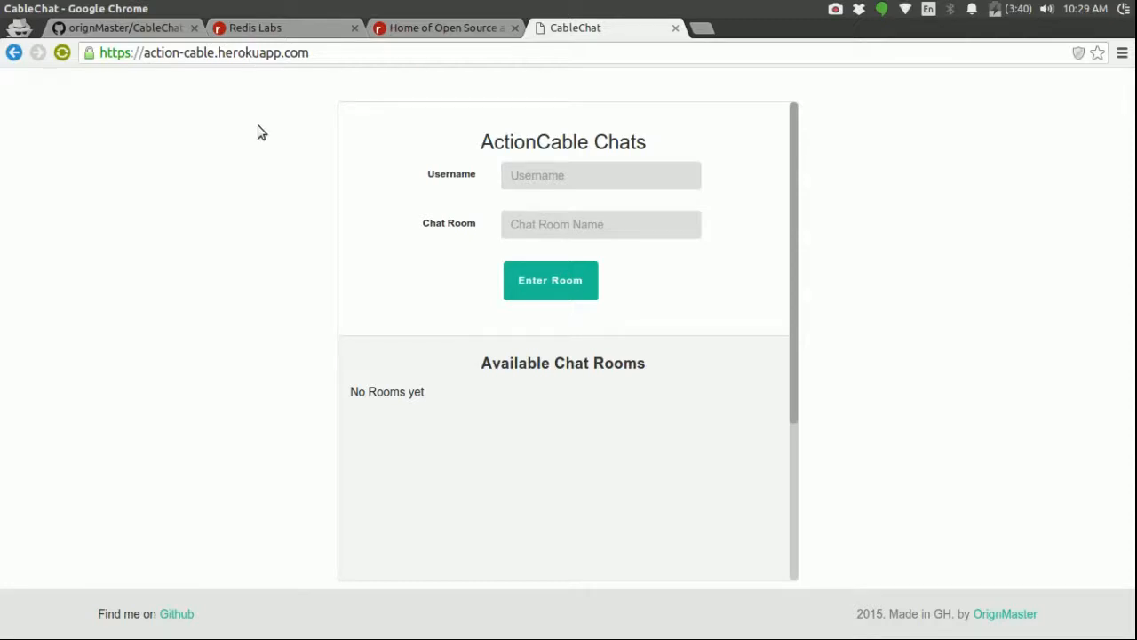
mouse_move(264, 96)
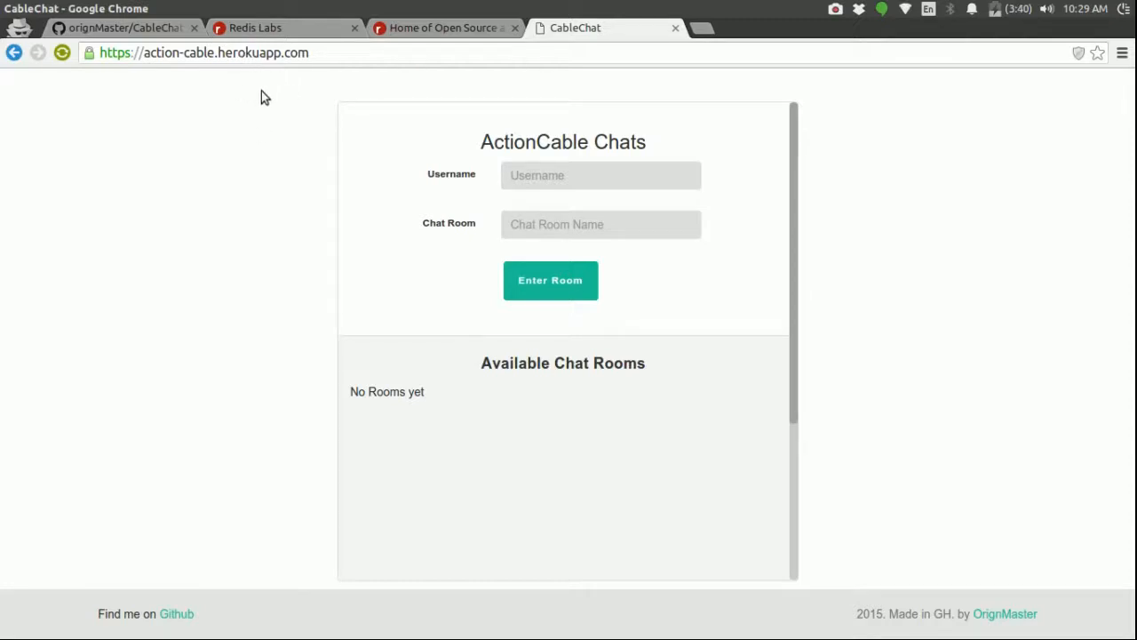
Step: Show the CableChat repository on the pure-build branch and select its HTTPS clone URL
left_click(248, 53)
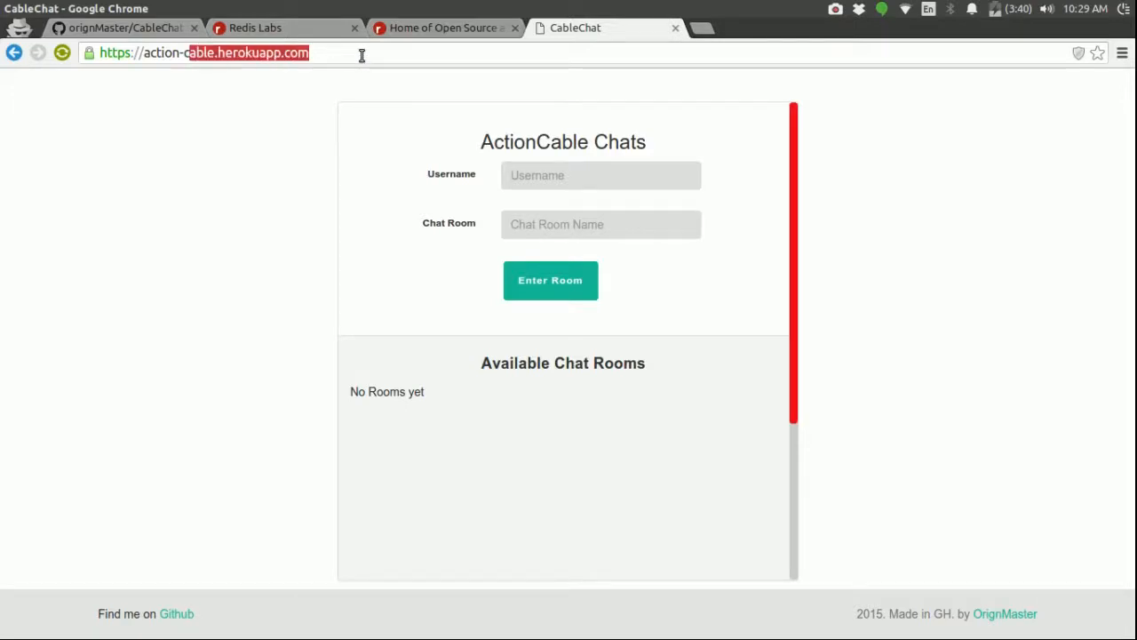
left_click(248, 126)
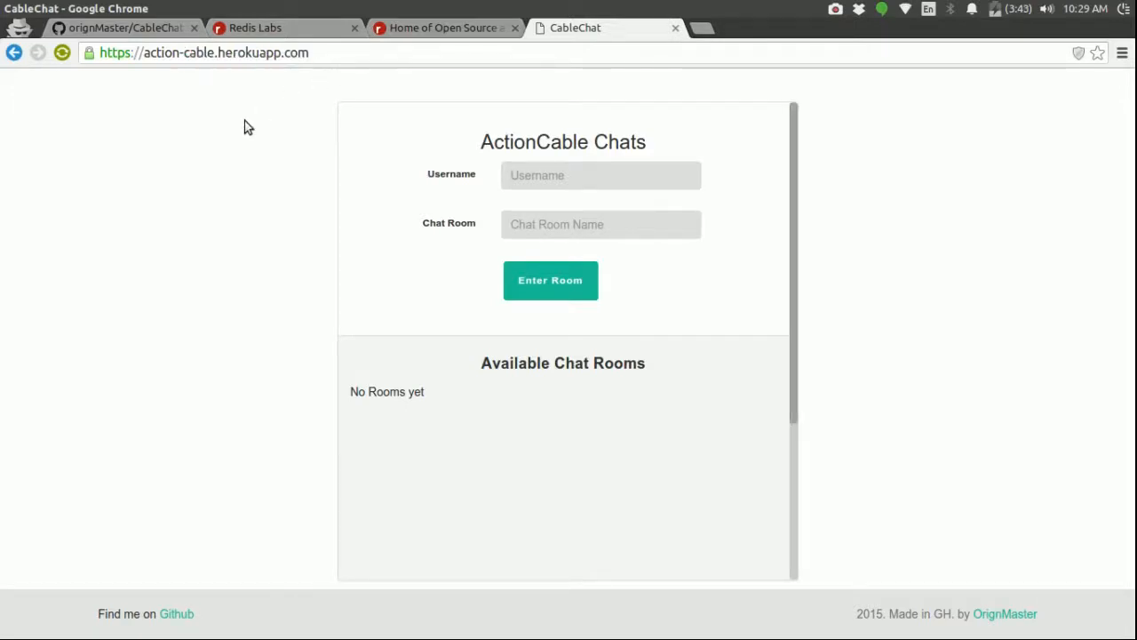
mouse_move(295, 207)
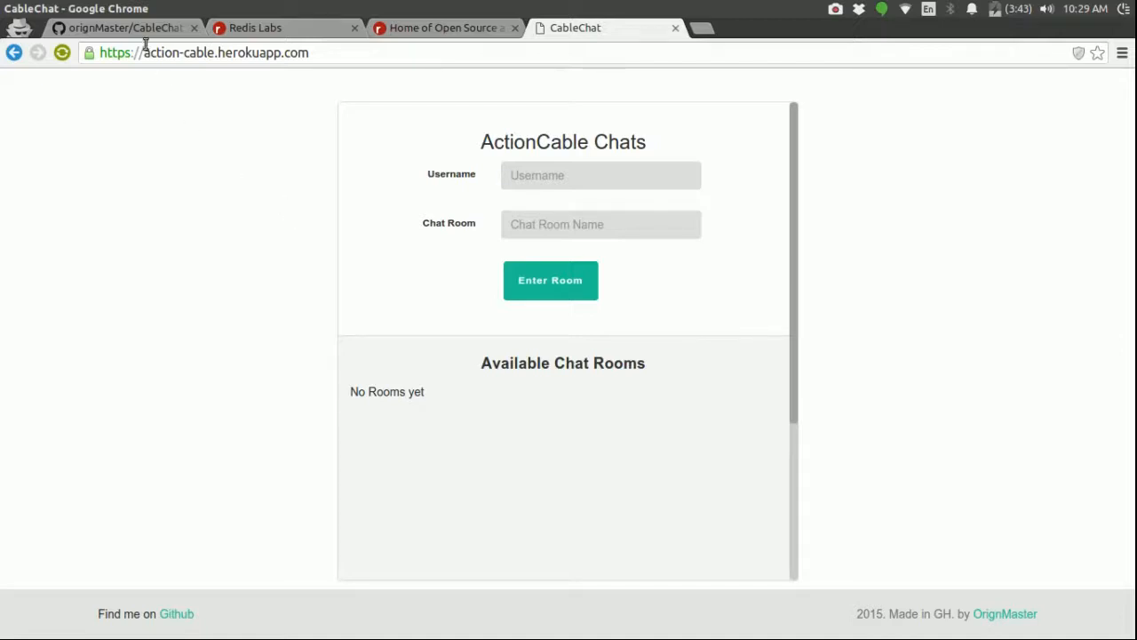
left_click(125, 28)
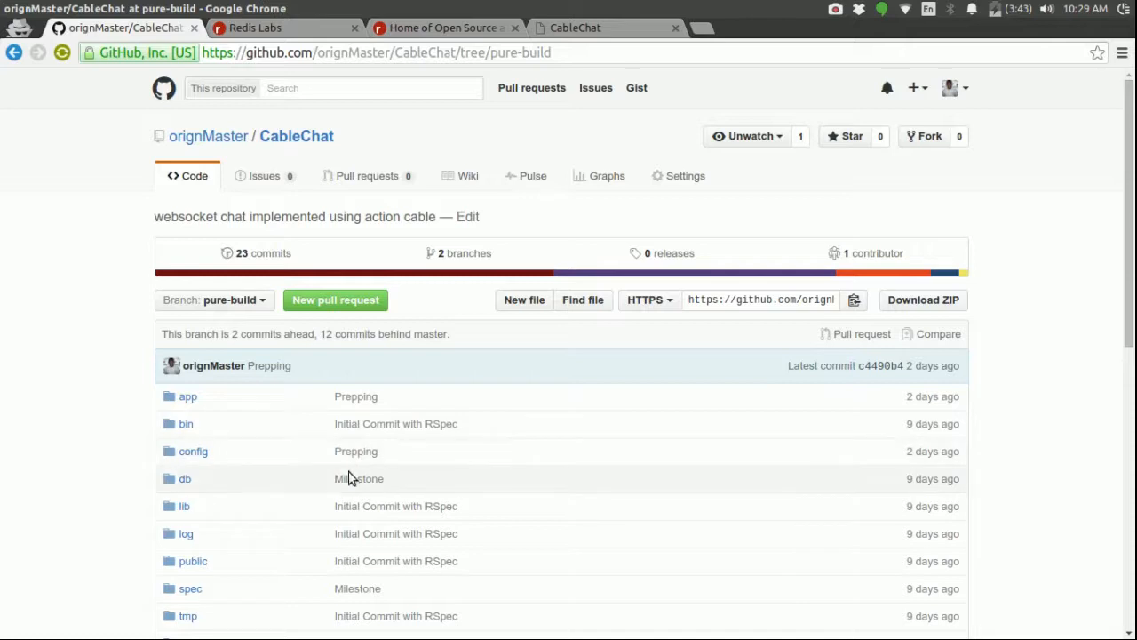
mouse_move(355, 396)
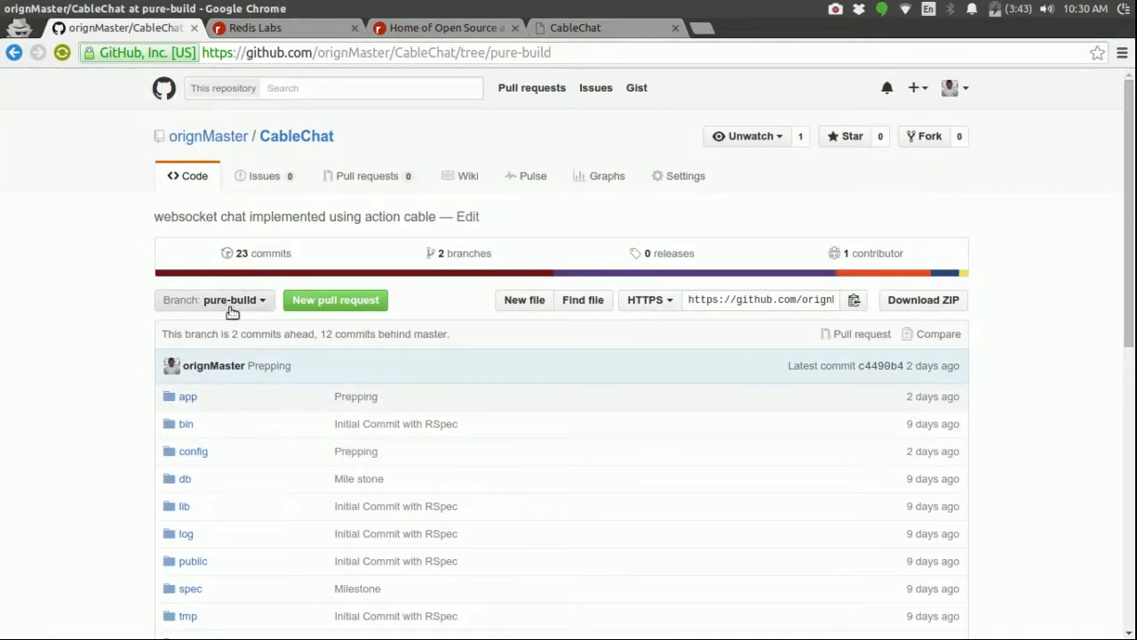
mouse_move(231, 300)
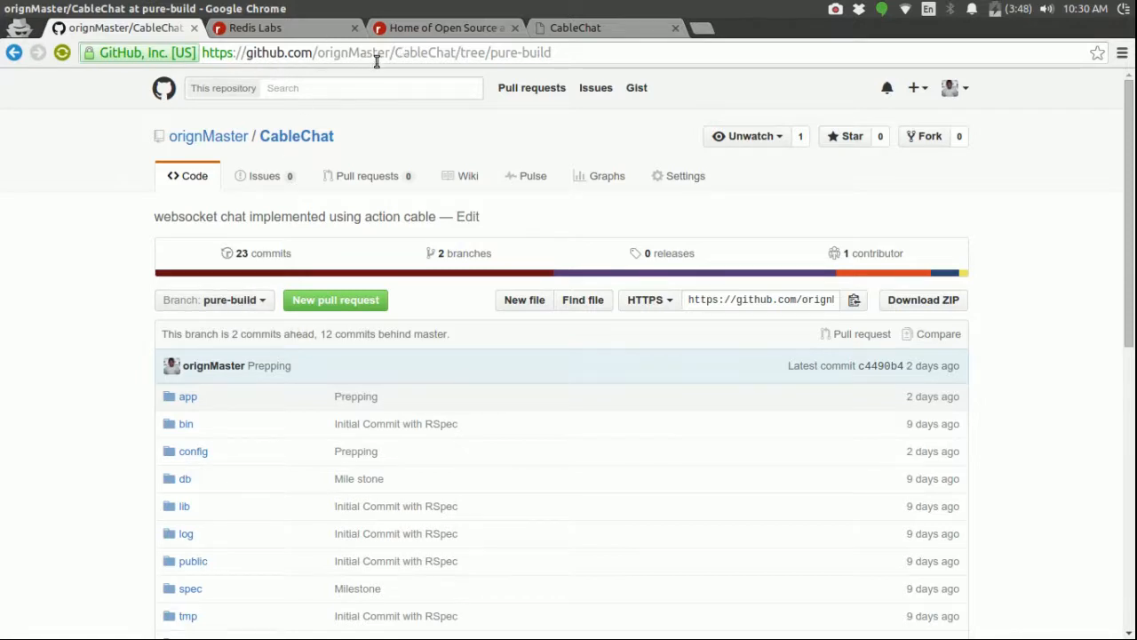
mouse_move(322, 205)
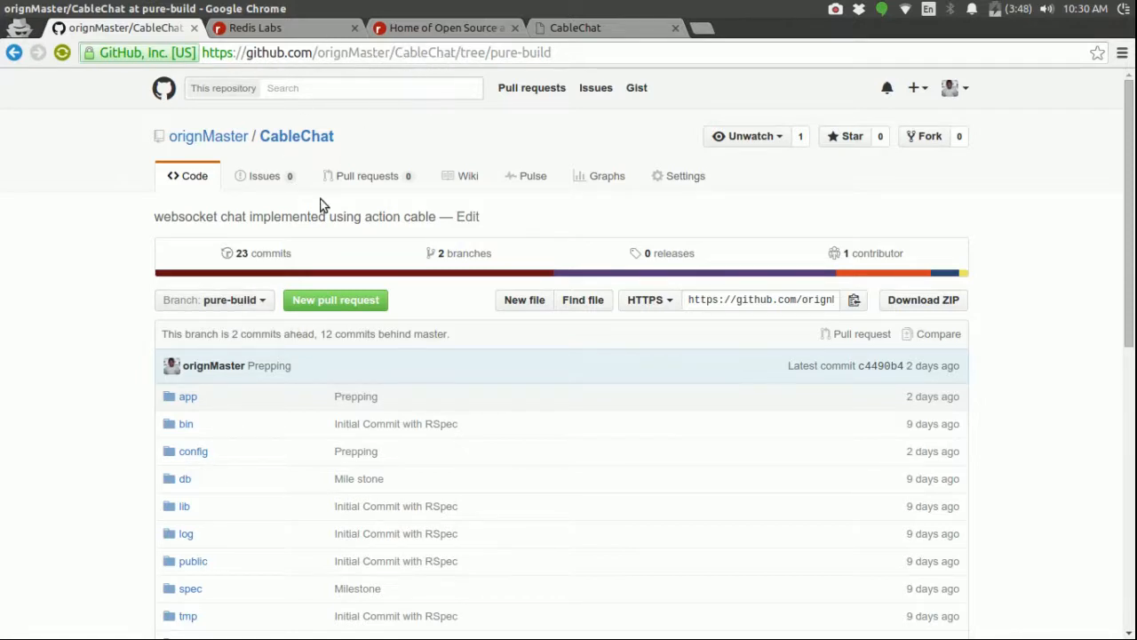
mouse_move(211, 317)
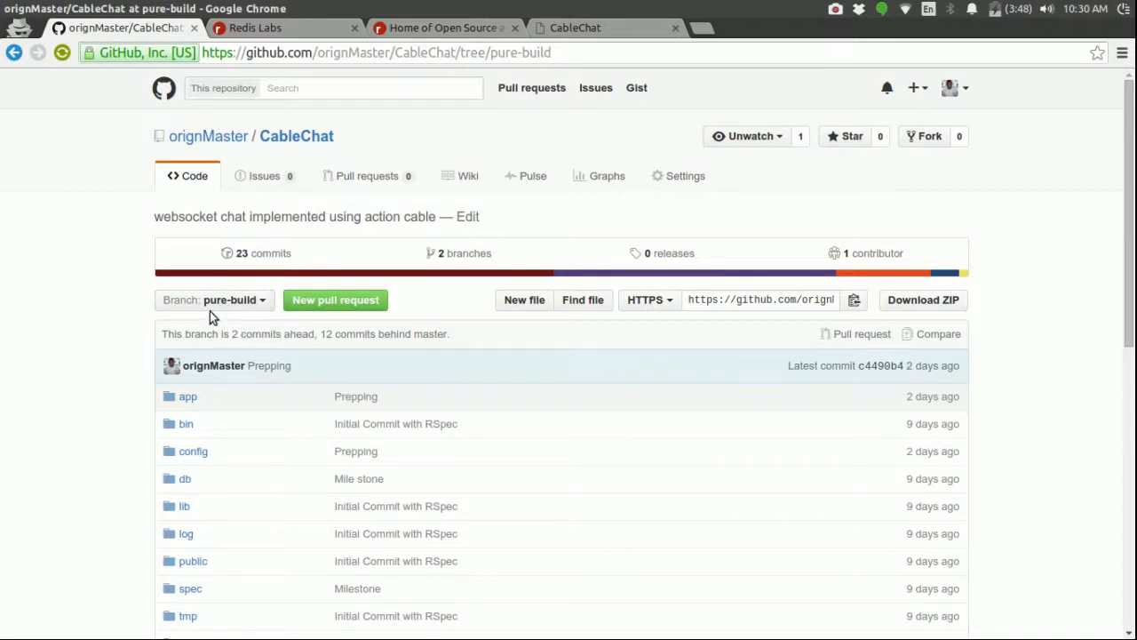
mouse_move(229, 299)
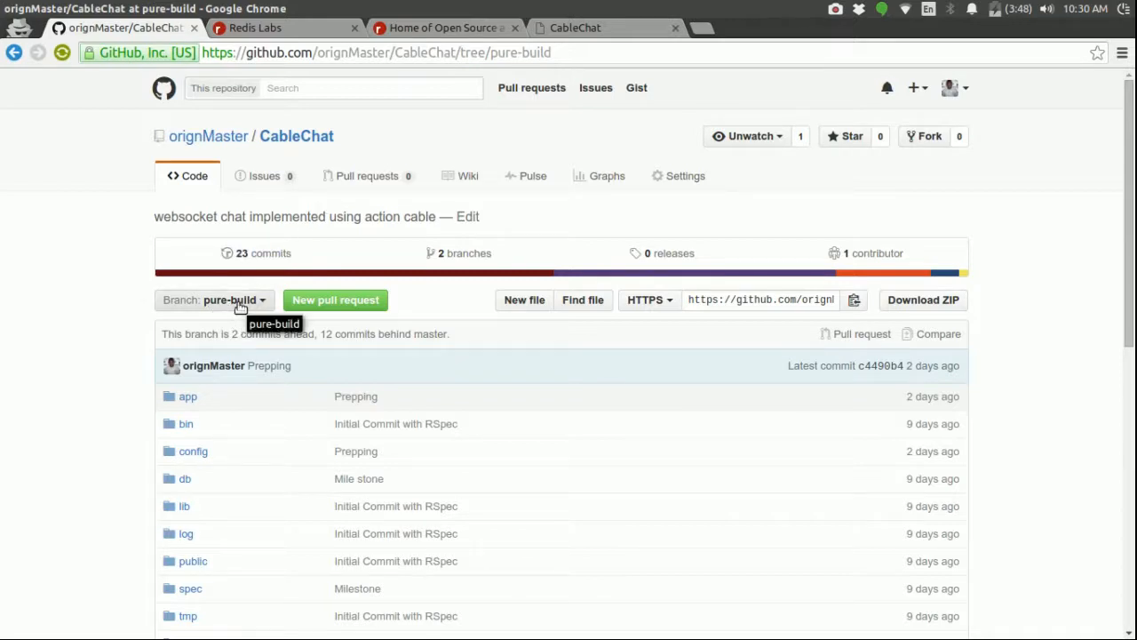
mouse_move(766, 323)
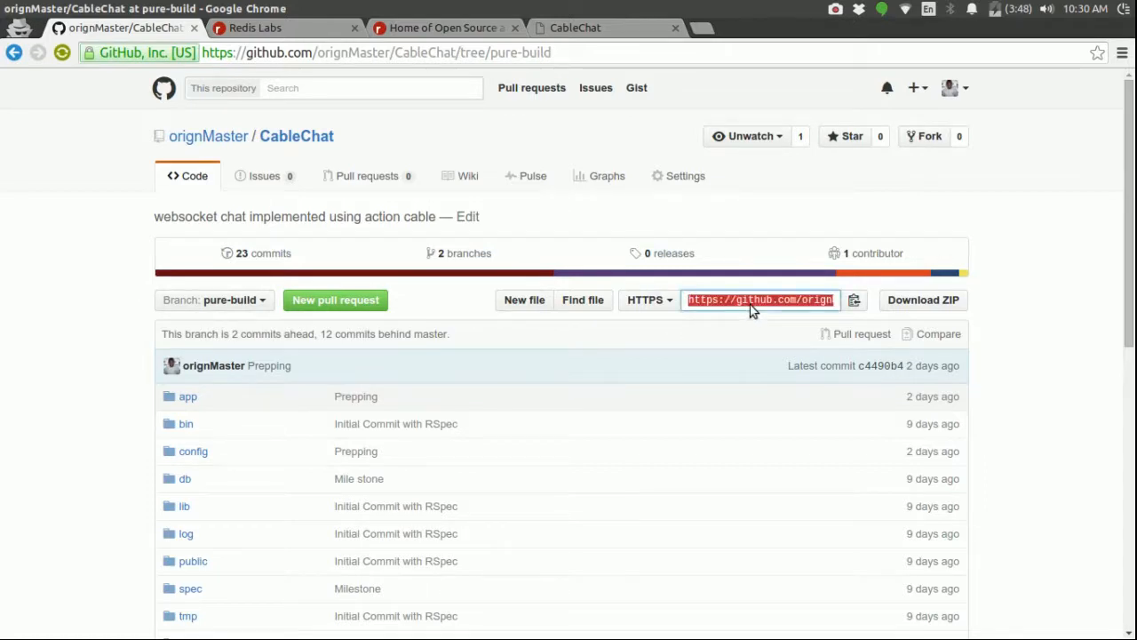
mouse_move(669, 336)
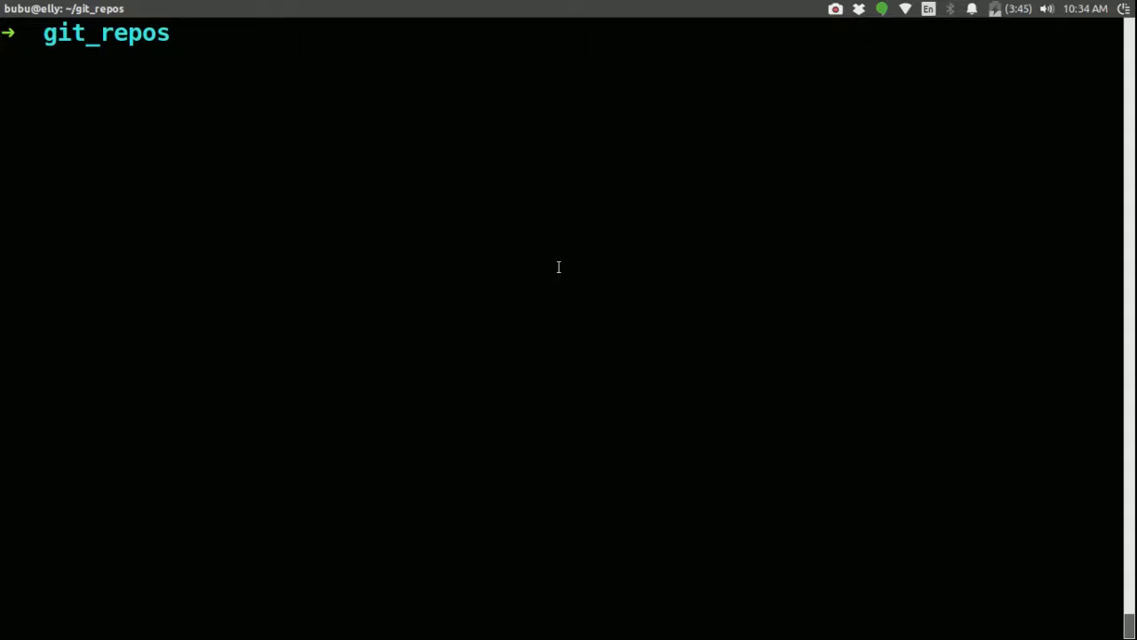
Step: Clone only CableChat's pure-build branch into chat_demo, then clear the screen
type("git clone")
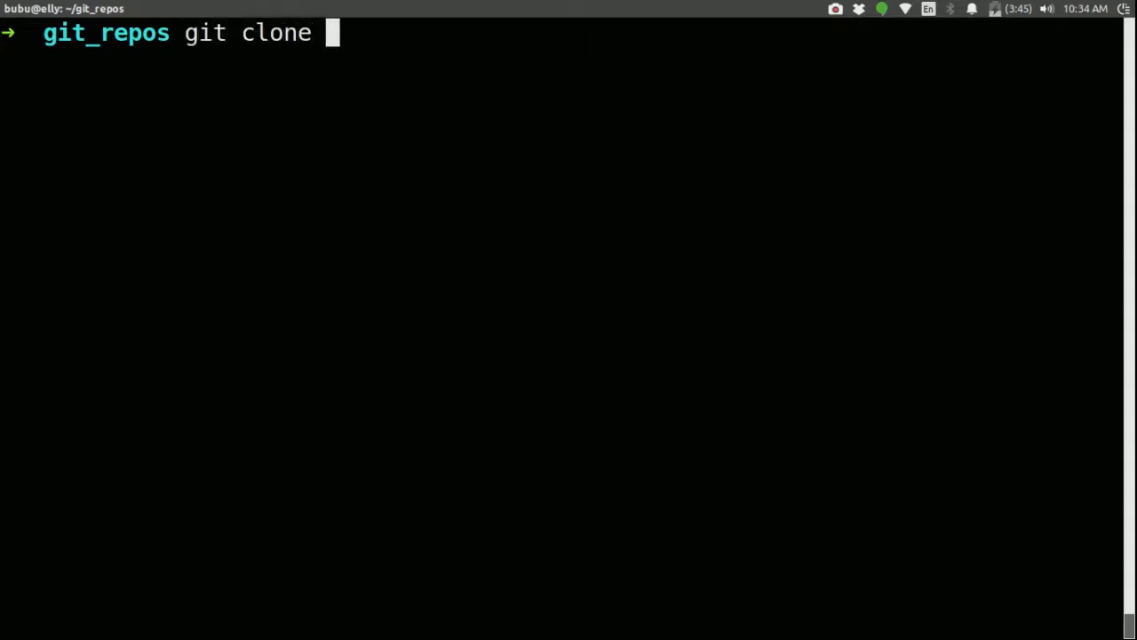
type("https://github.com/orignMaster/CableChat.git")
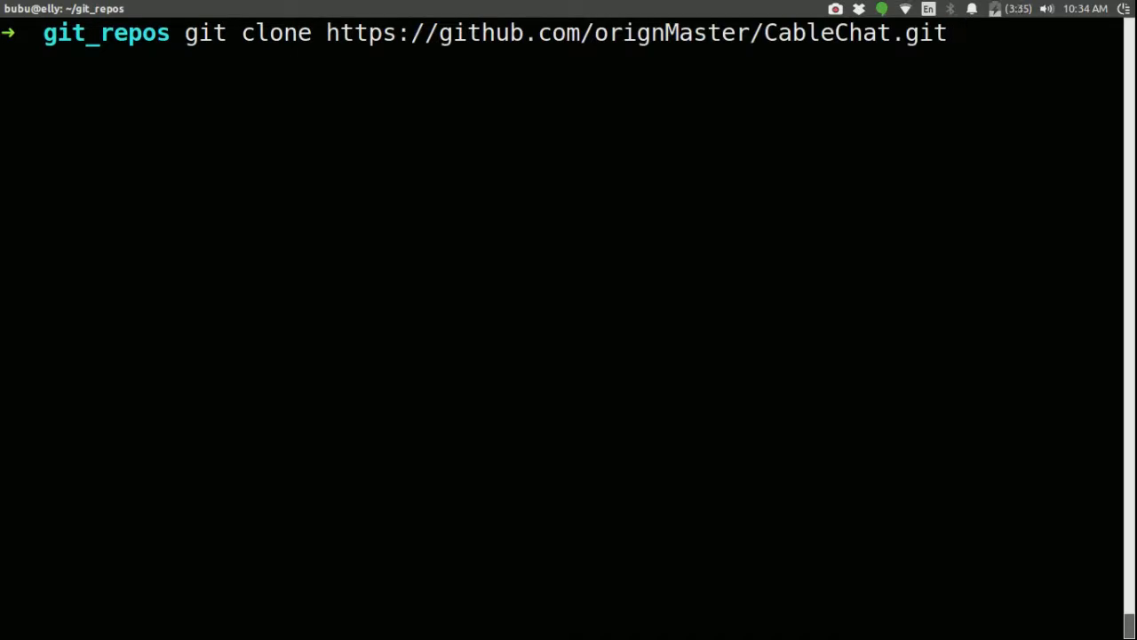
type("--")
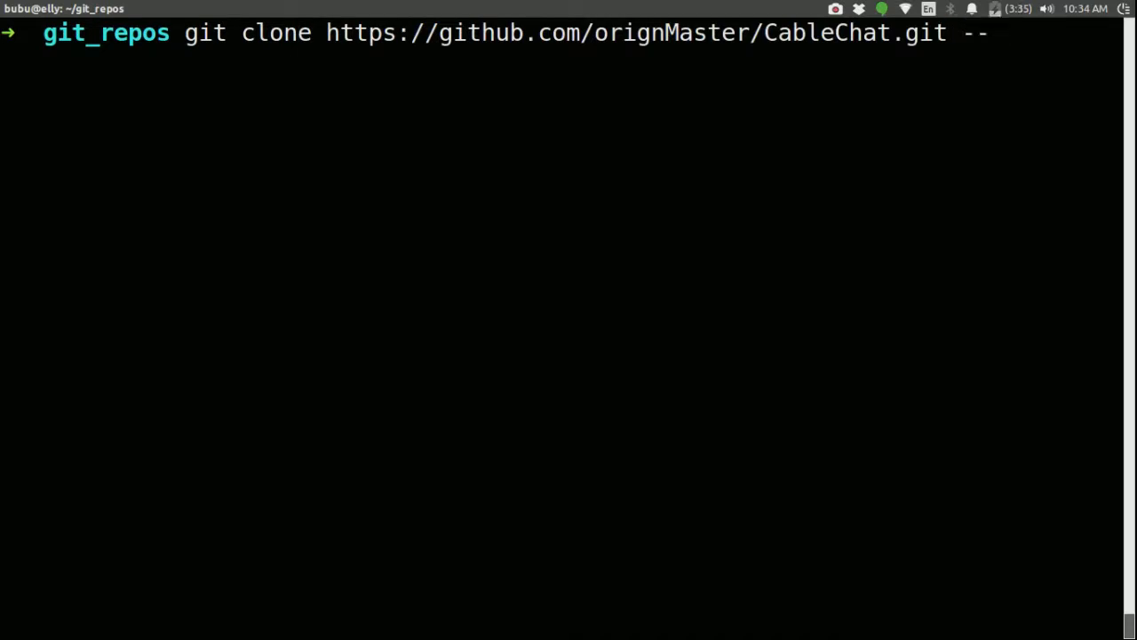
type("branch pure-")
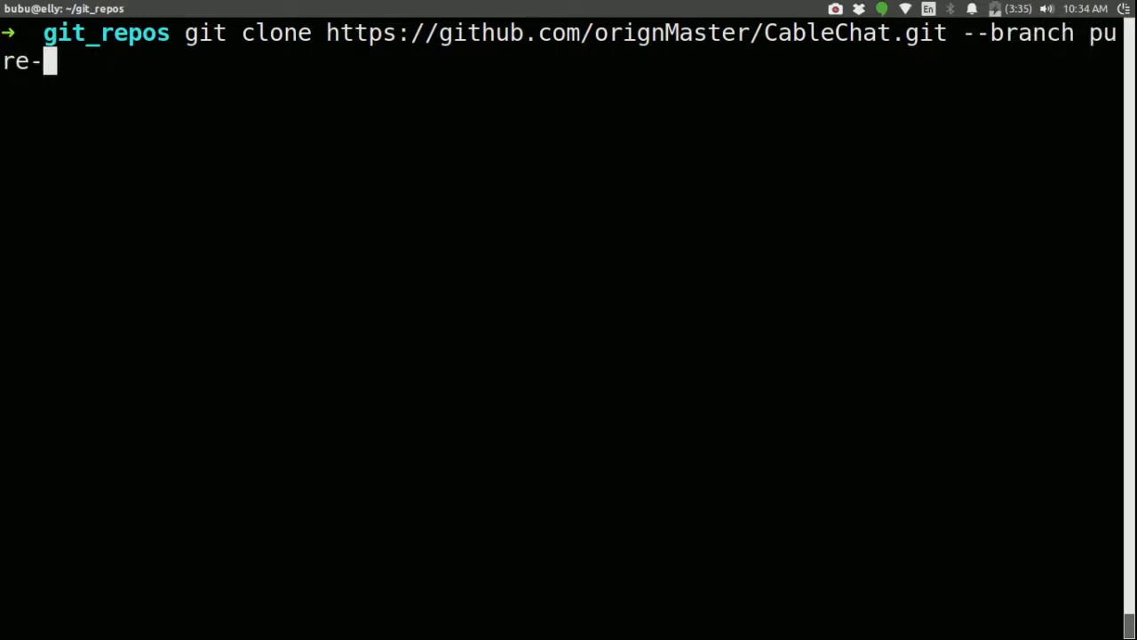
type("build")
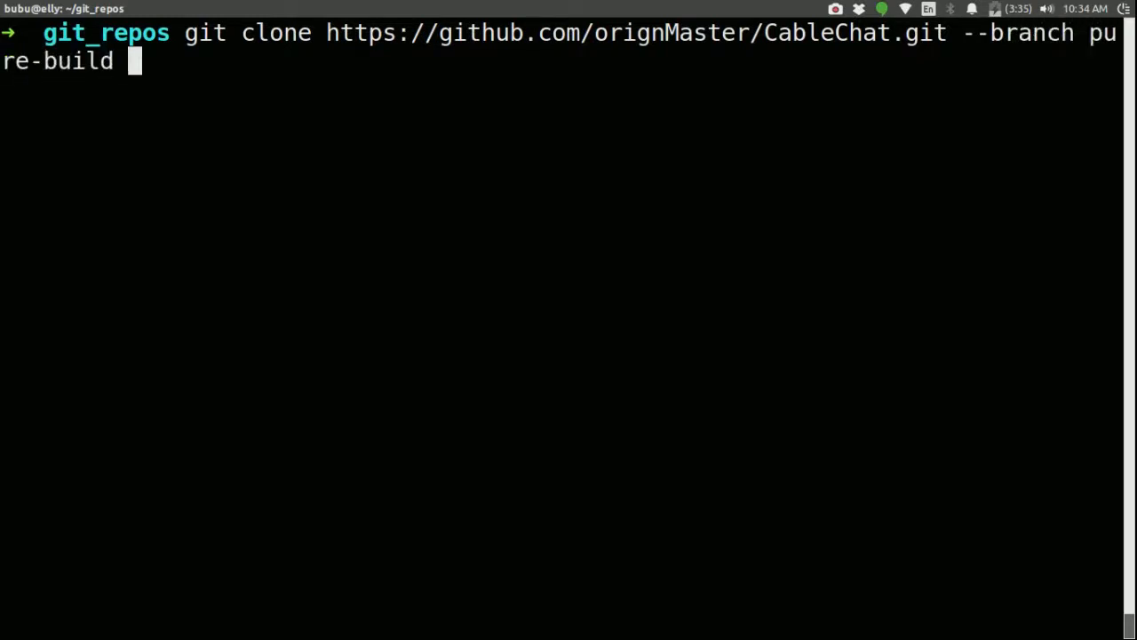
type("--single-")
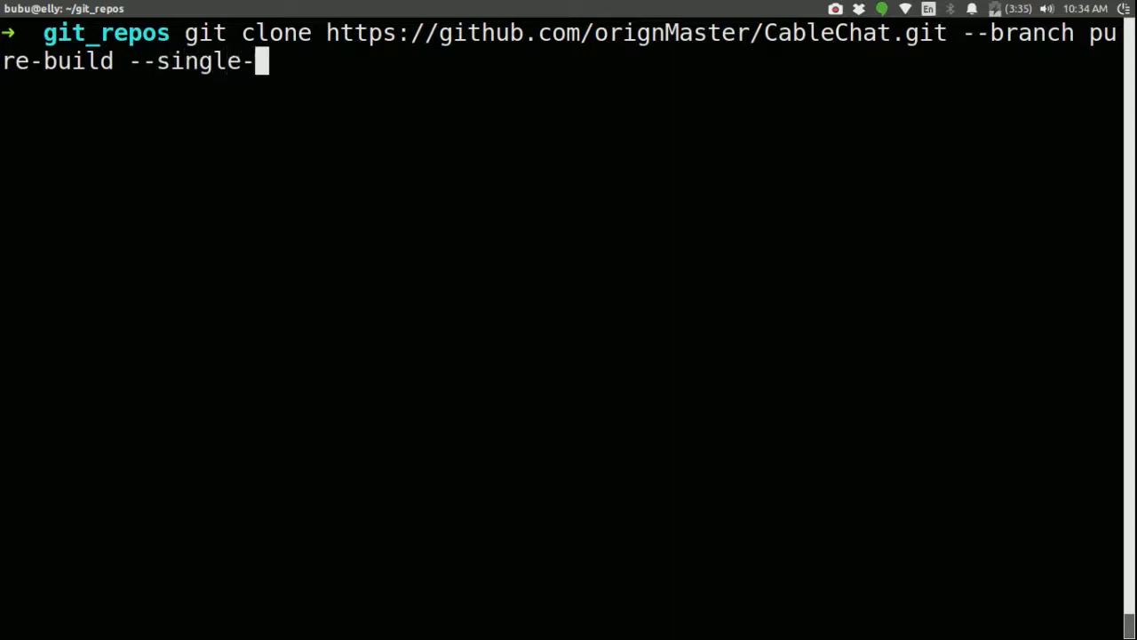
type("branch")
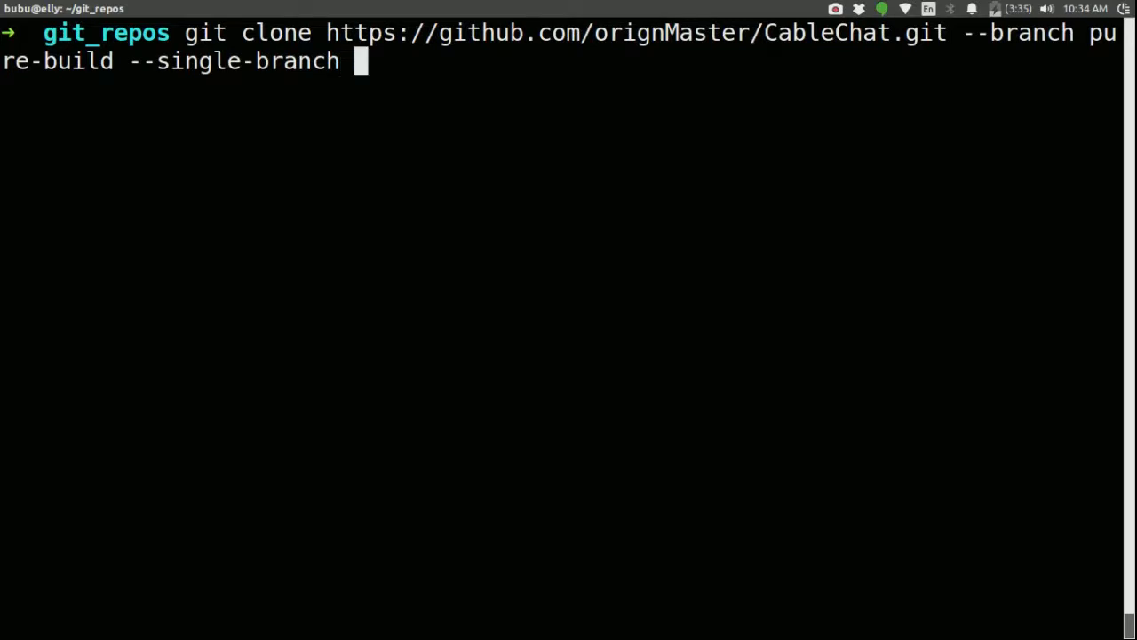
type("chat")
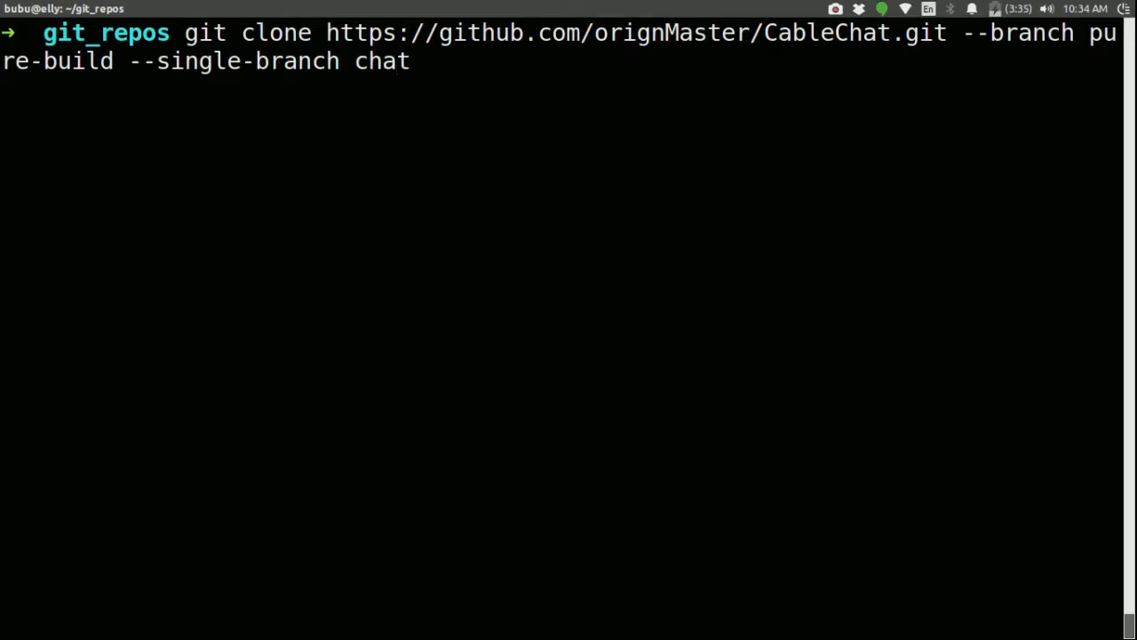
type(")")
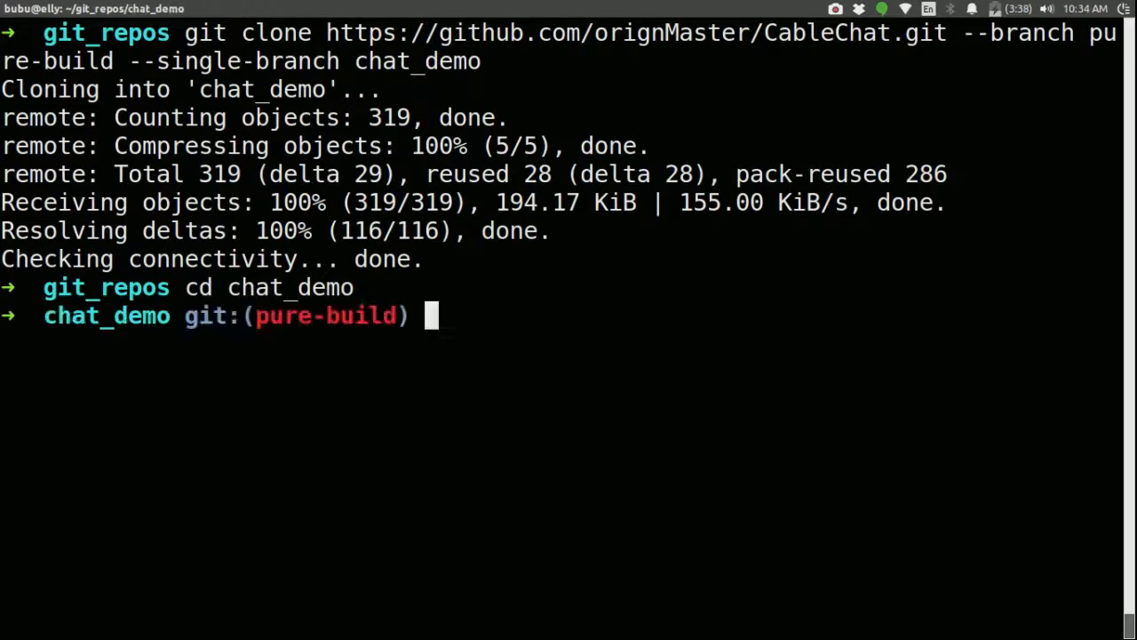
key("ctrl+l")
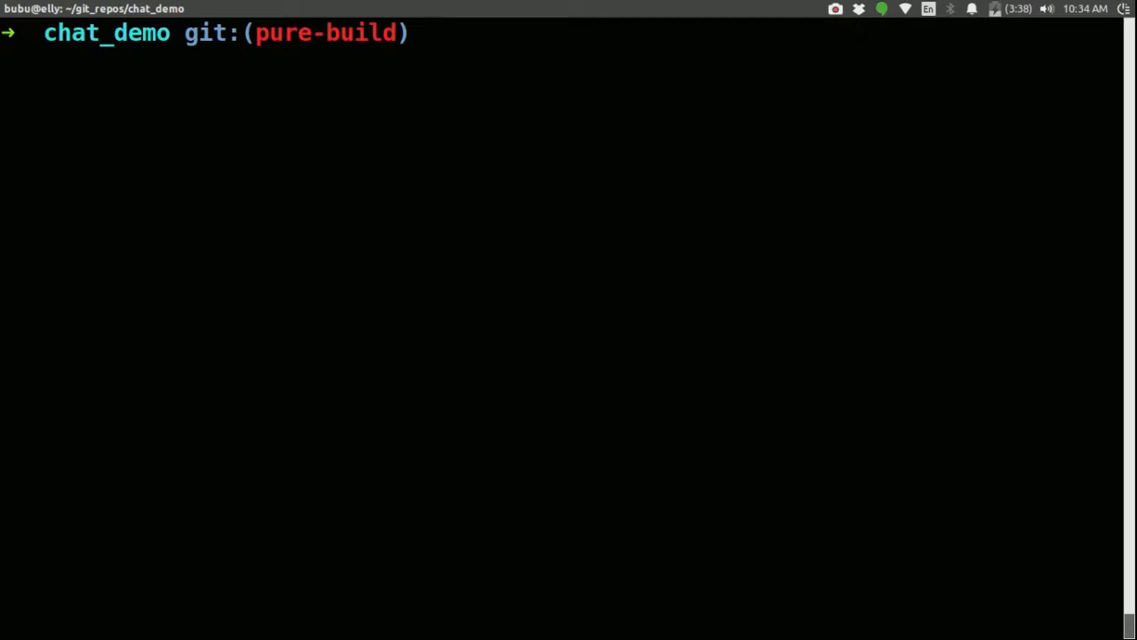
Step: Rename the local branch from pure-build to master with git branch -m
type("git br")
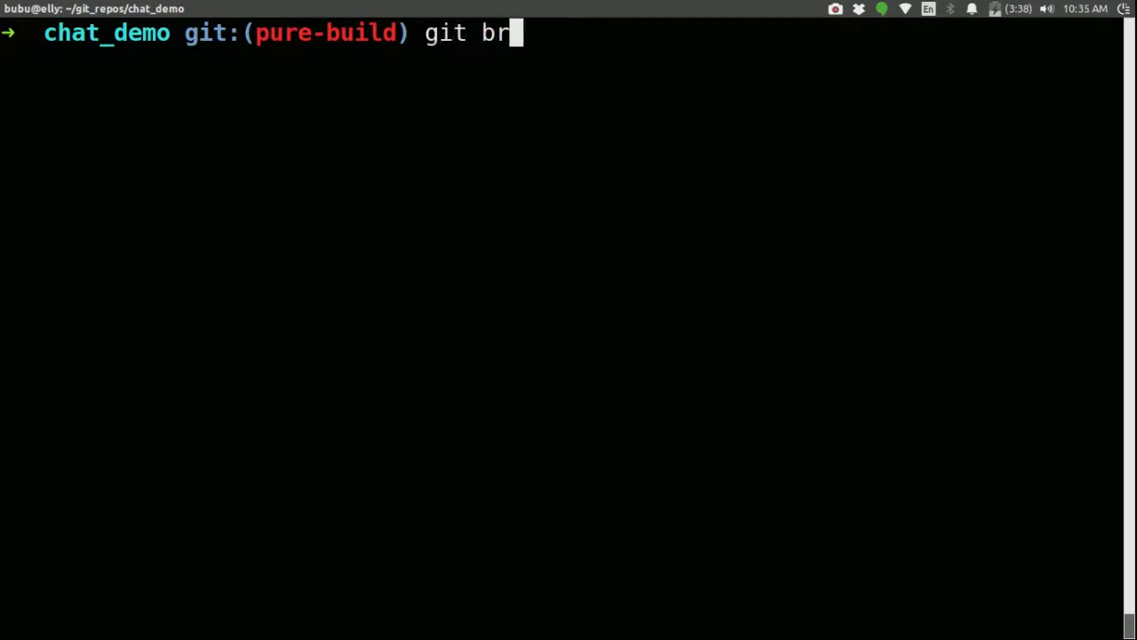
type("anch")
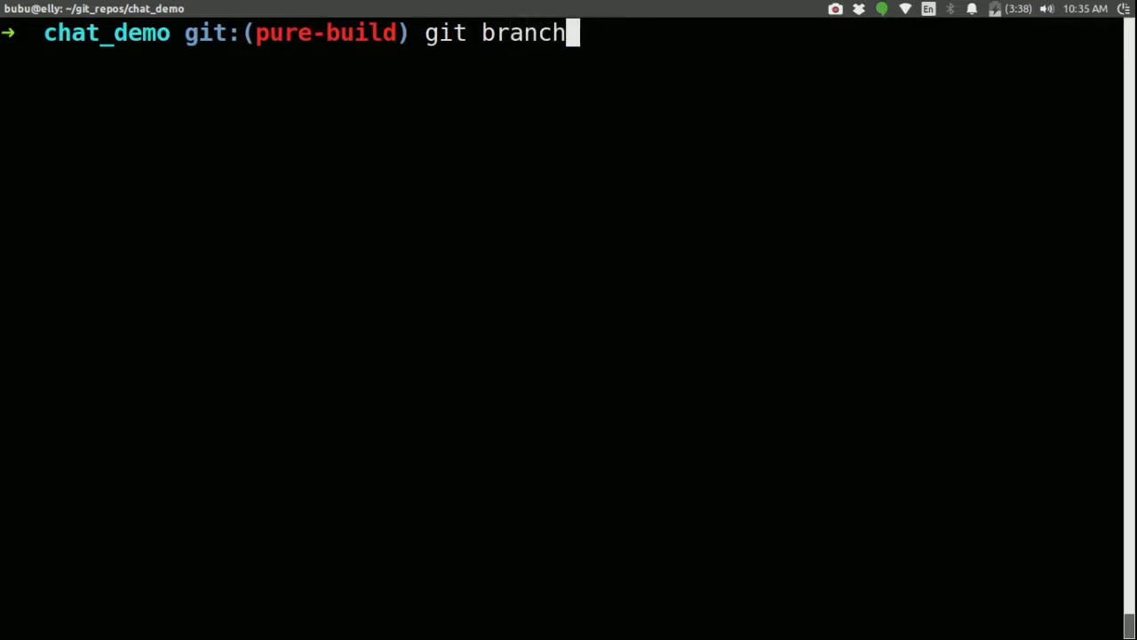
type("-m master")
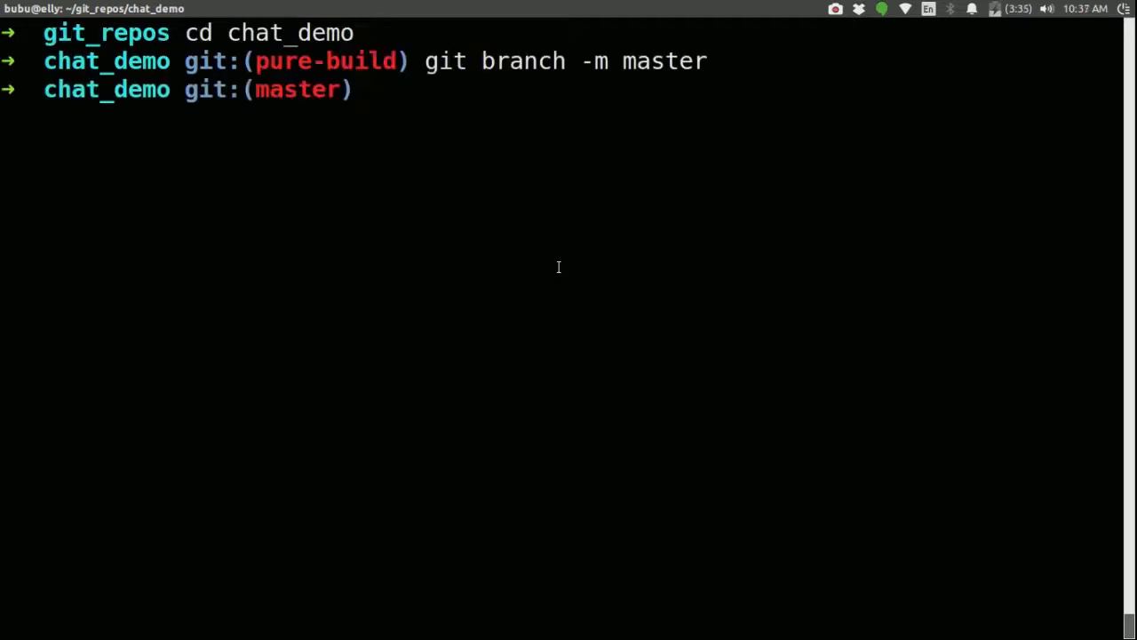
Step: Write bin/rails db:schema:load at the prompt to load the database schema
type("bin/rail db:s")
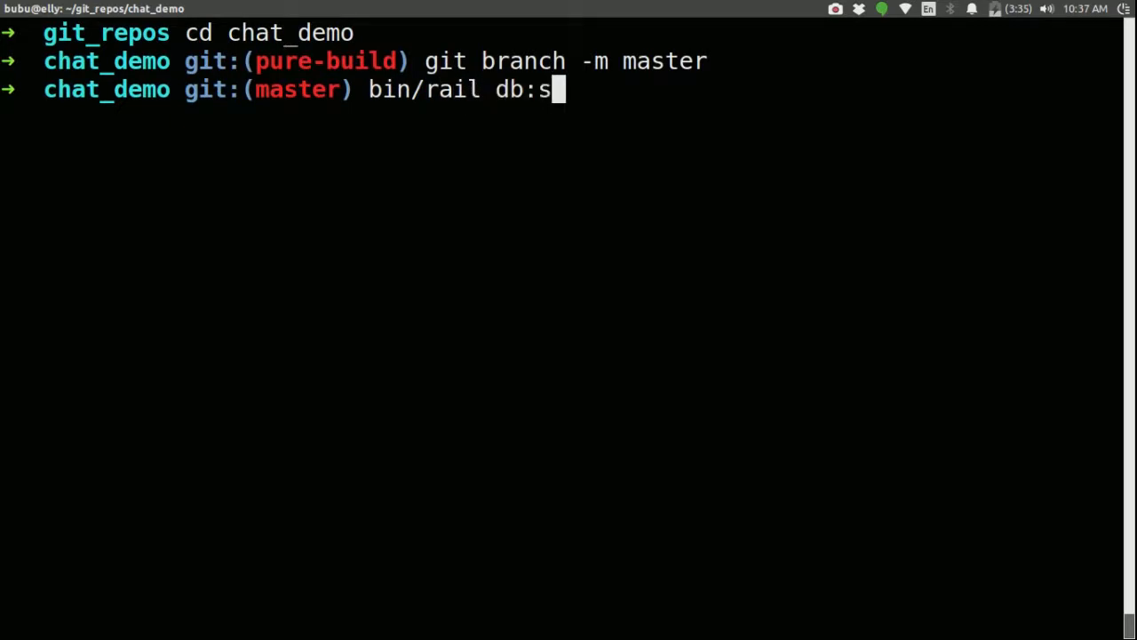
type("chema;")
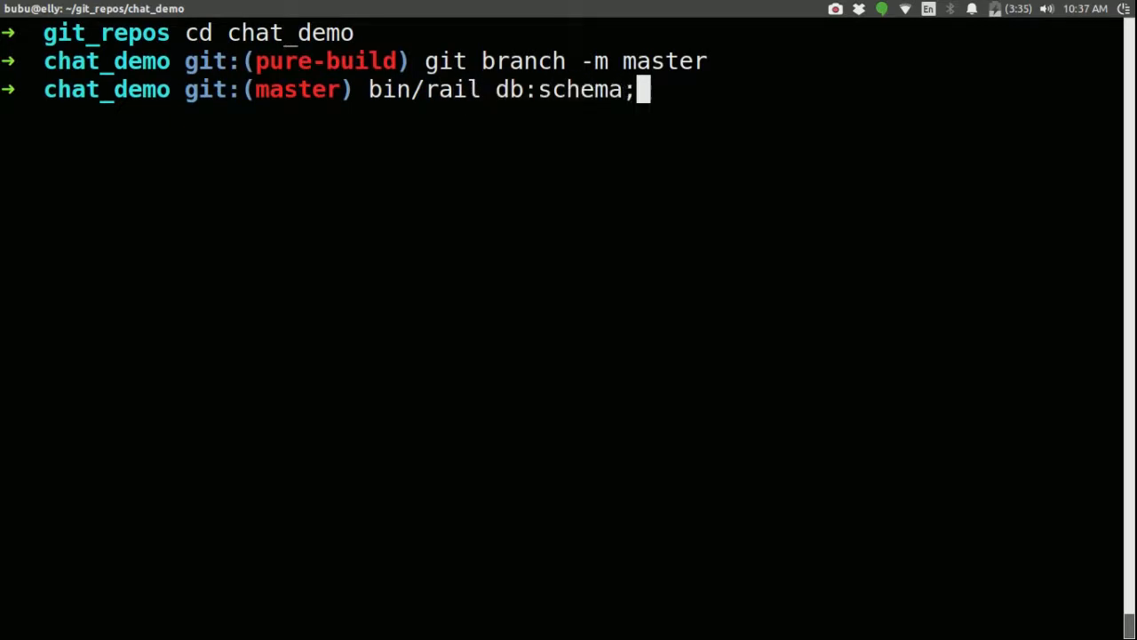
type(":load")
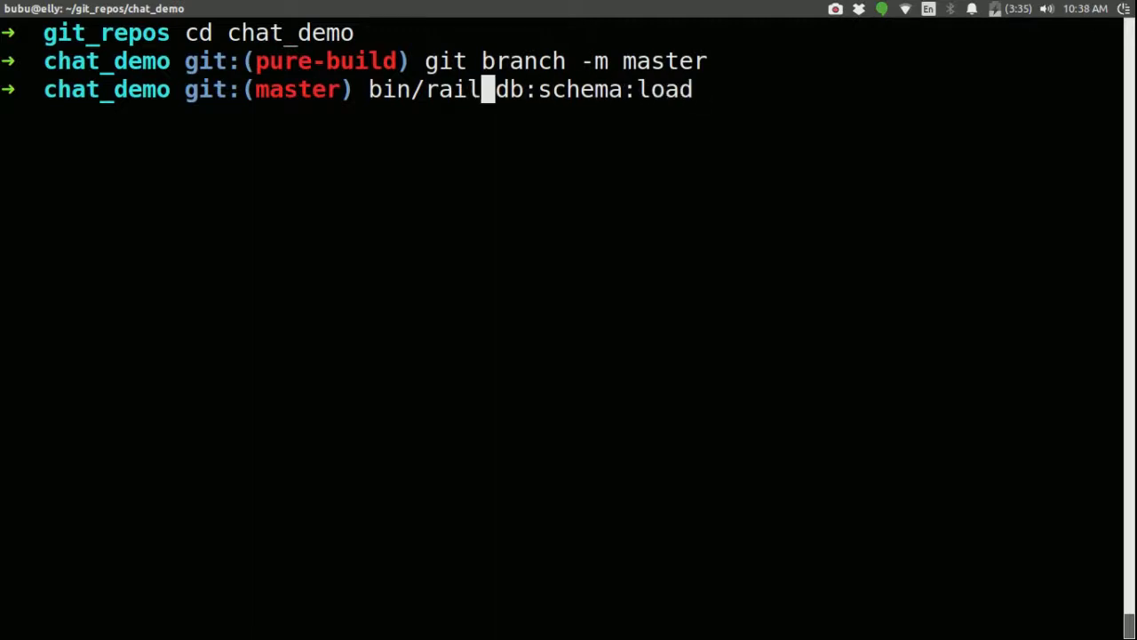
type("s")
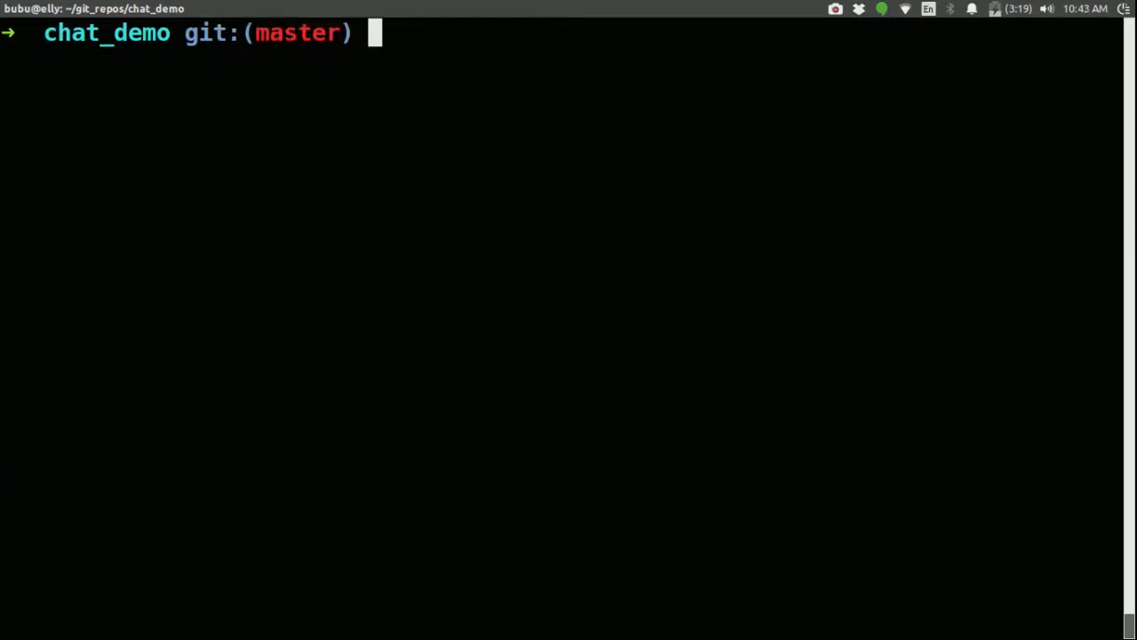
Step: Start the chat_demo Rails server locally with bin/rails s
type("bri")
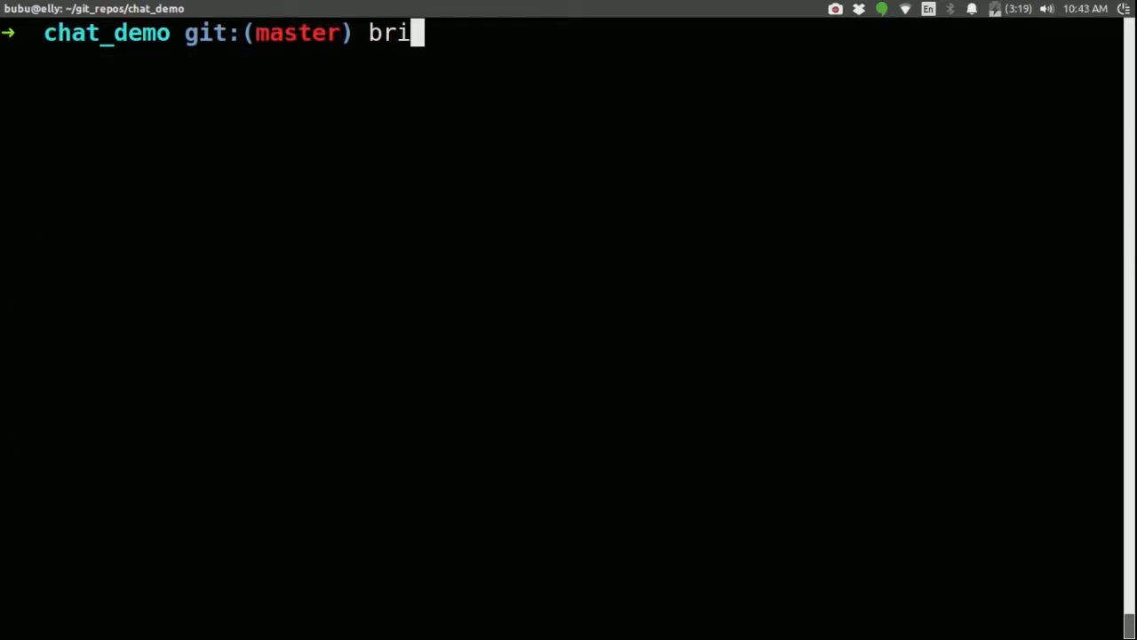
key("BackSpace")
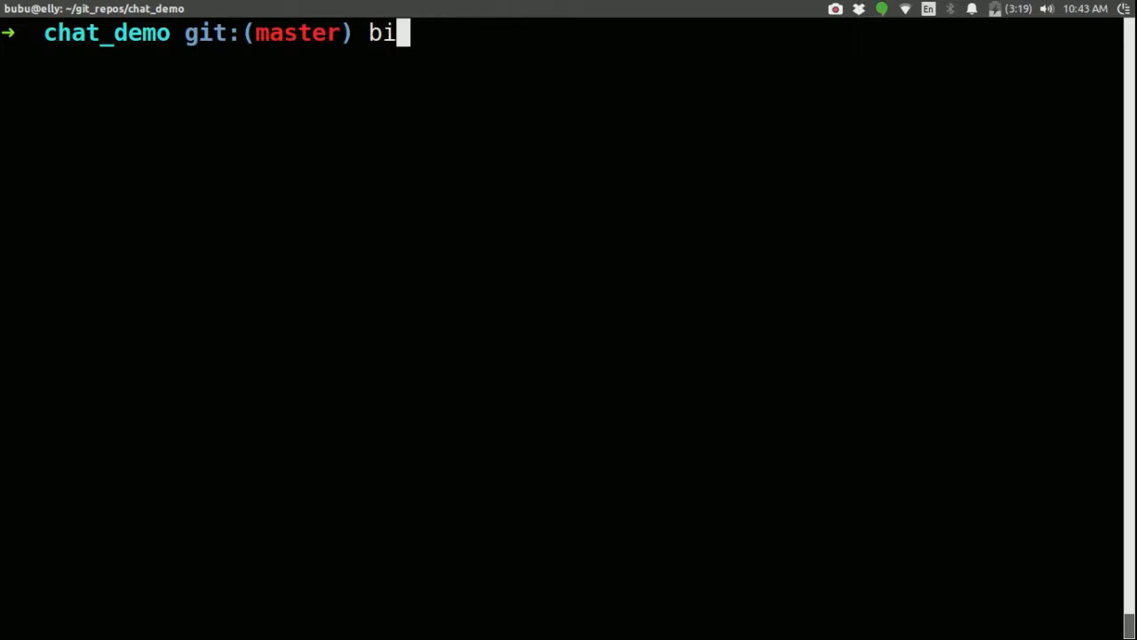
type("n/rails")
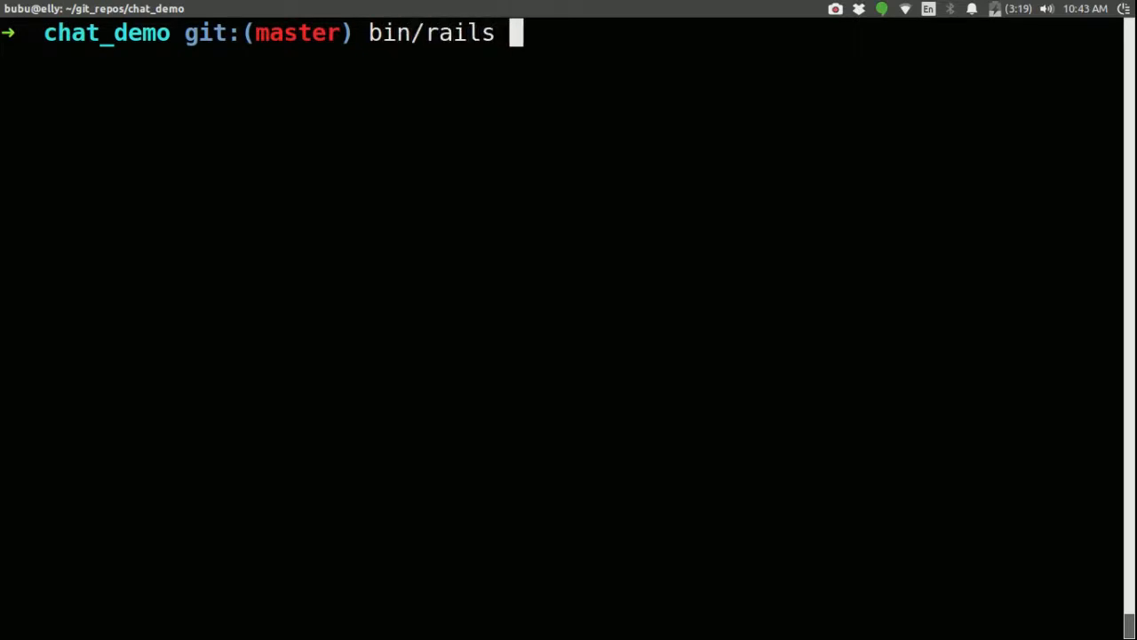
type("s")
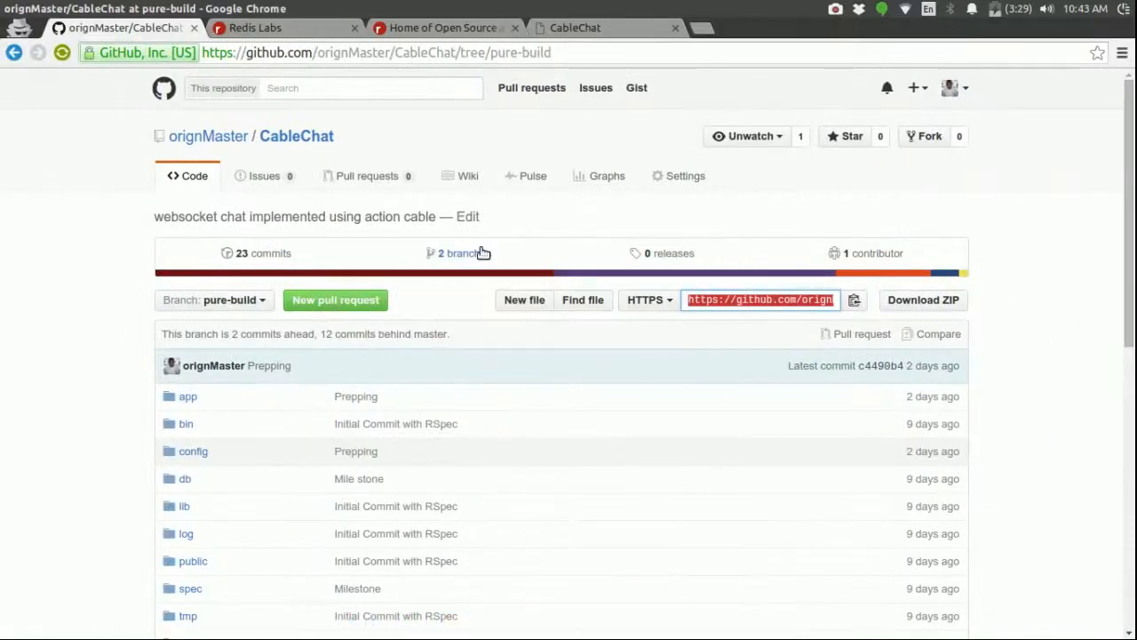
Step: Open the local chat app and join room rails5 as Peter
type("loacal")
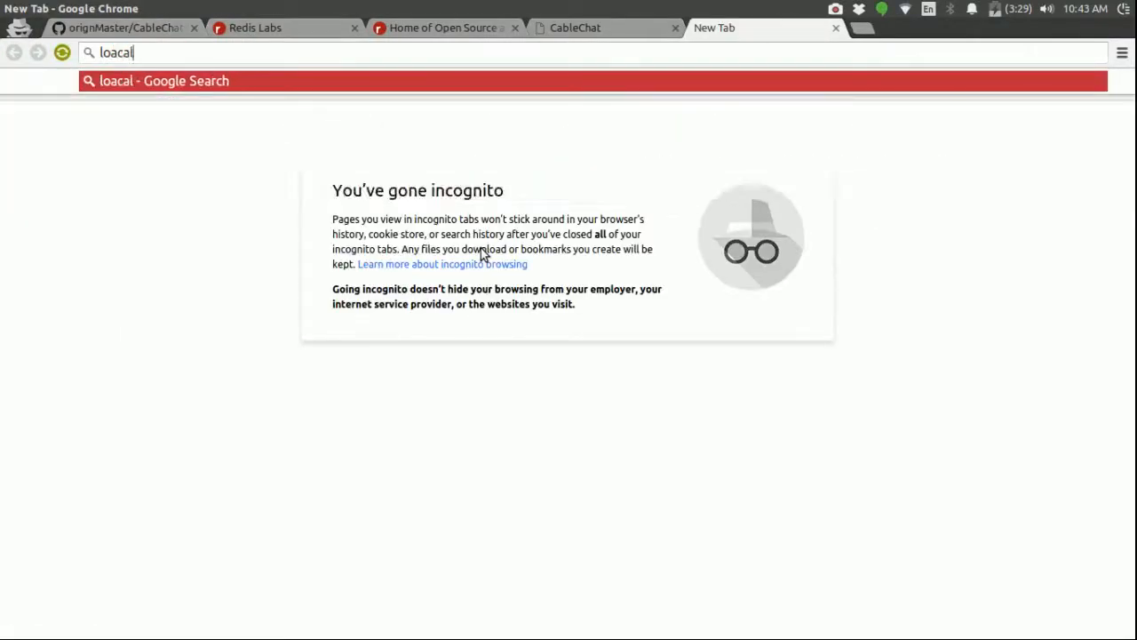
key("BackSpace")
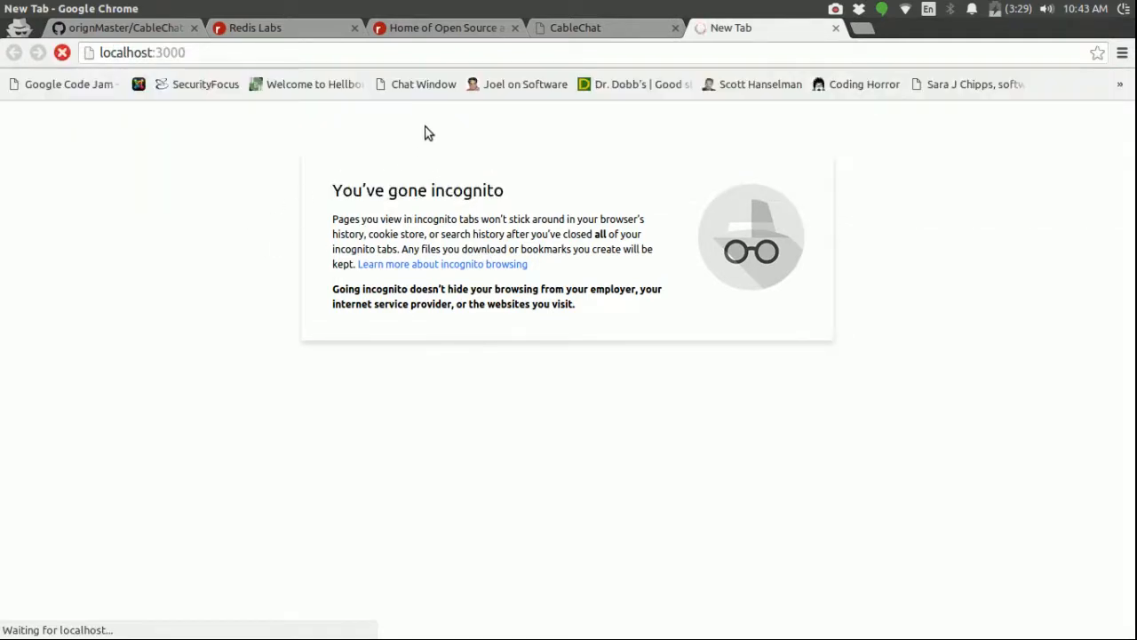
mouse_move(511, 59)
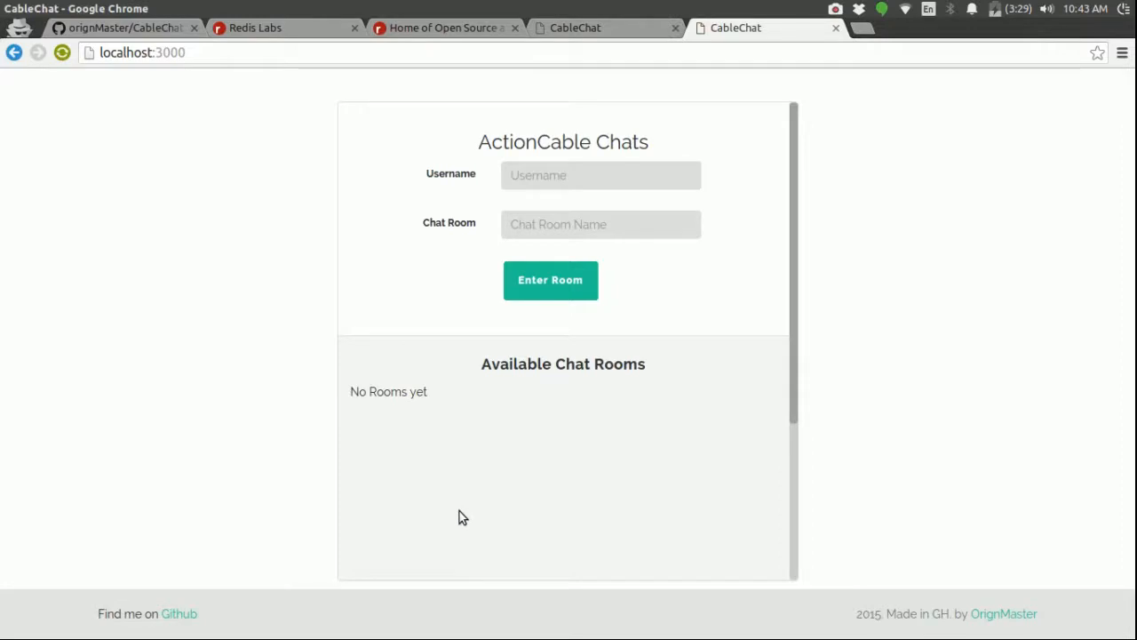
mouse_move(600, 198)
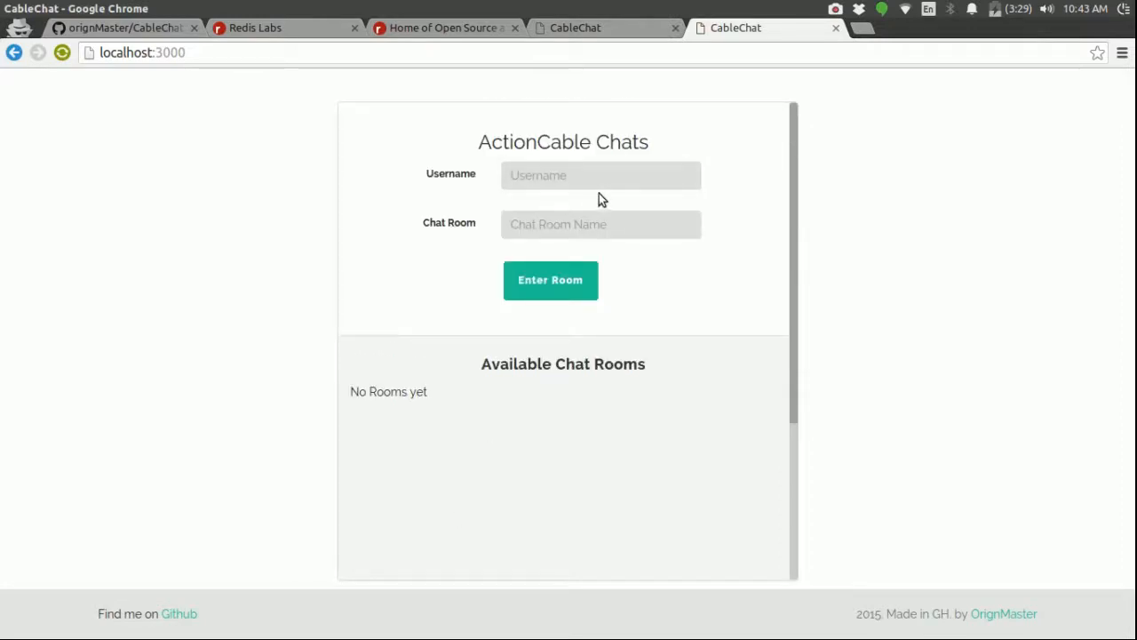
left_click(601, 175)
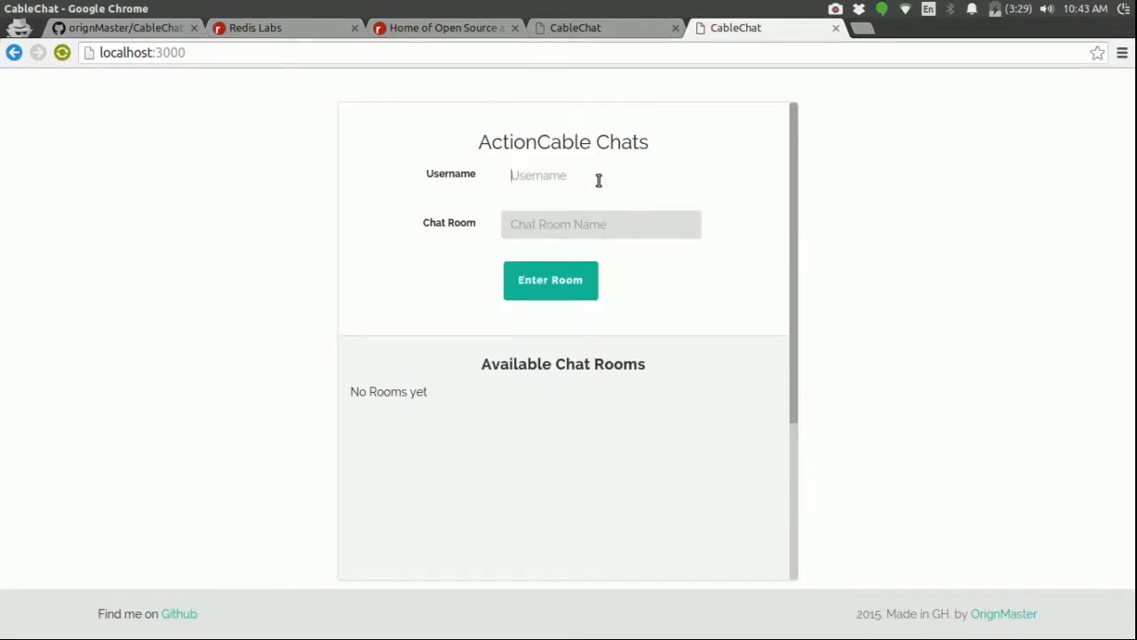
type("Pet")
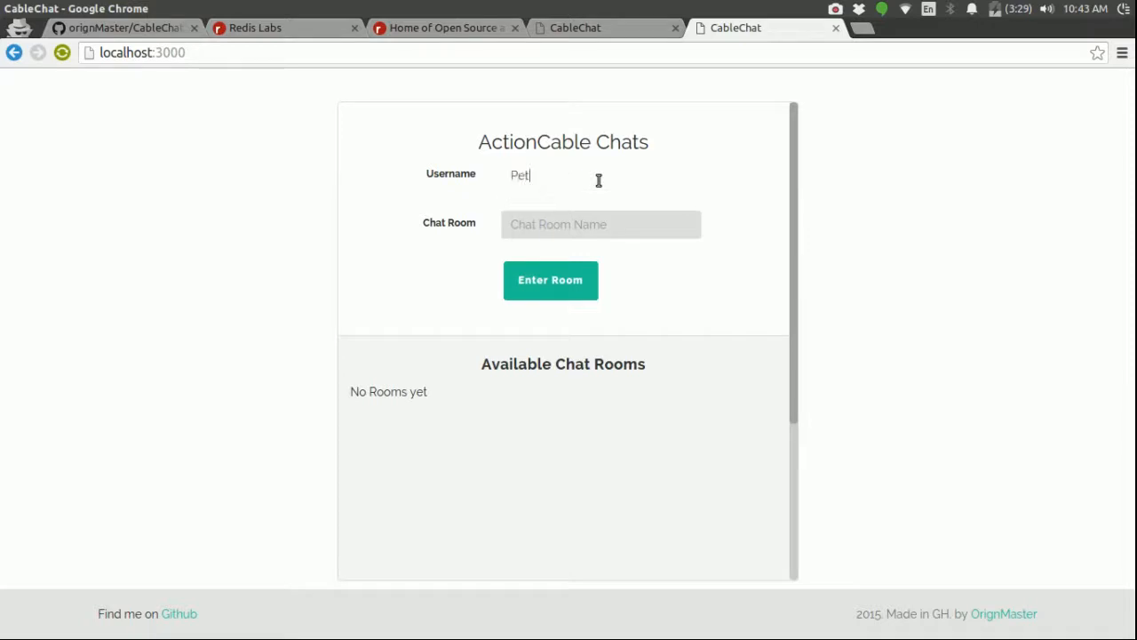
type("er")
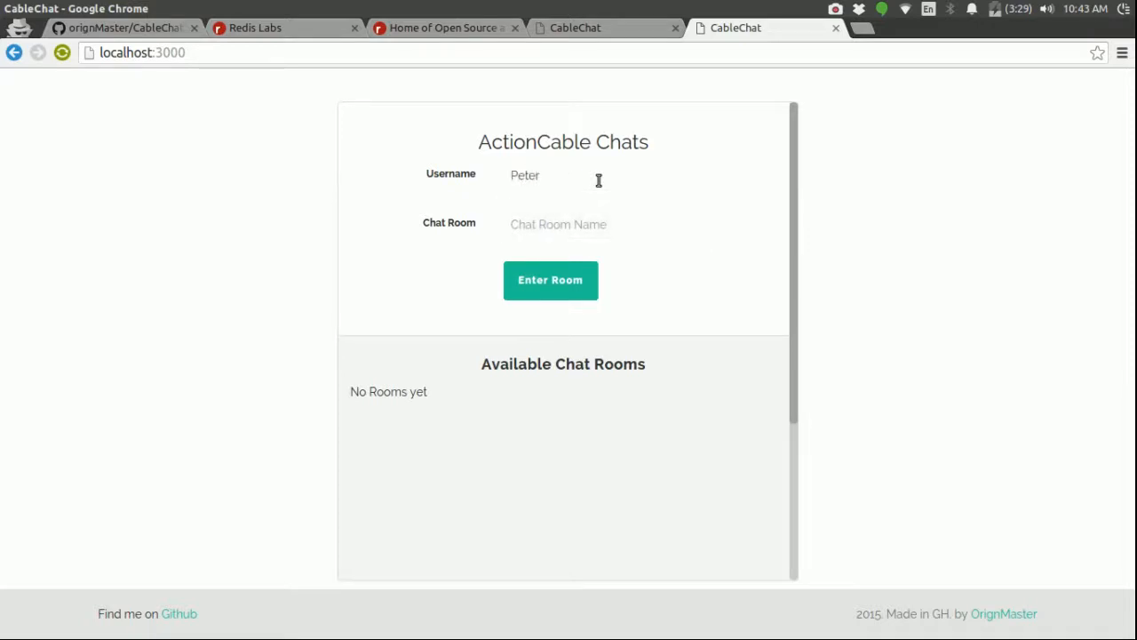
type("rails")
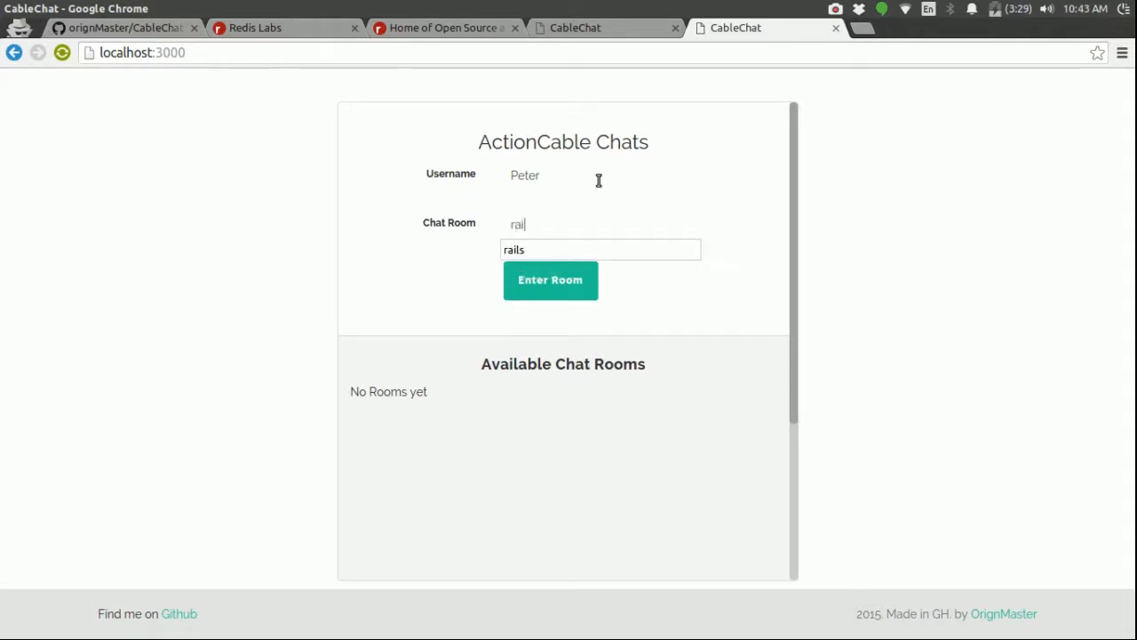
type("s5")
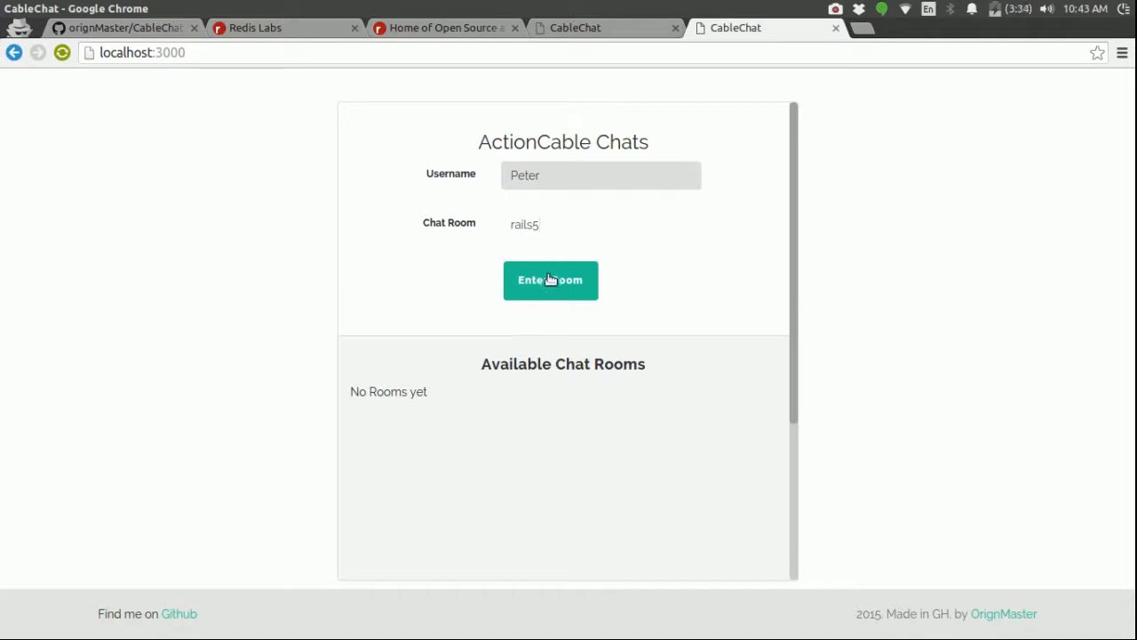
left_click(550, 279)
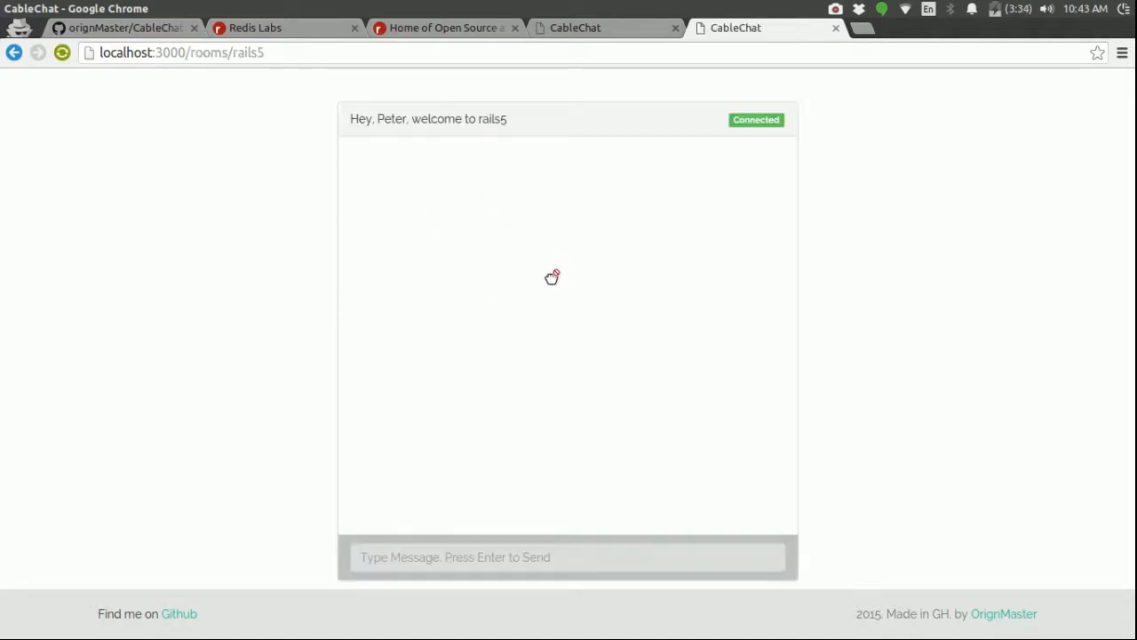
mouse_move(696, 232)
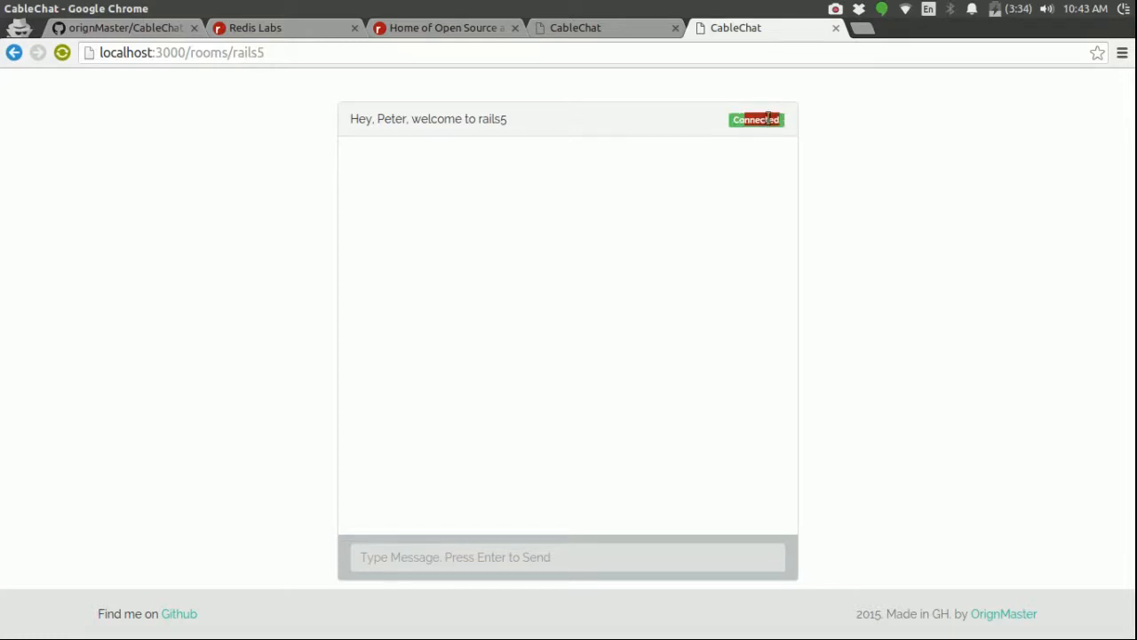
mouse_move(742, 146)
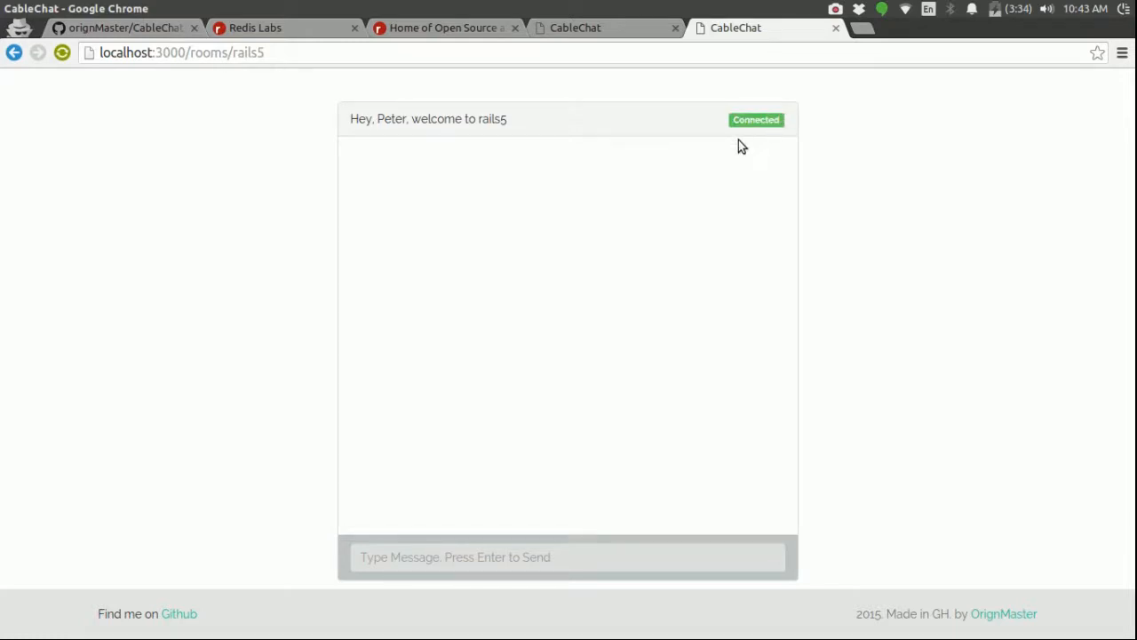
Step: Post the message 'post in this thread' in the rails5 room
left_click(567, 557)
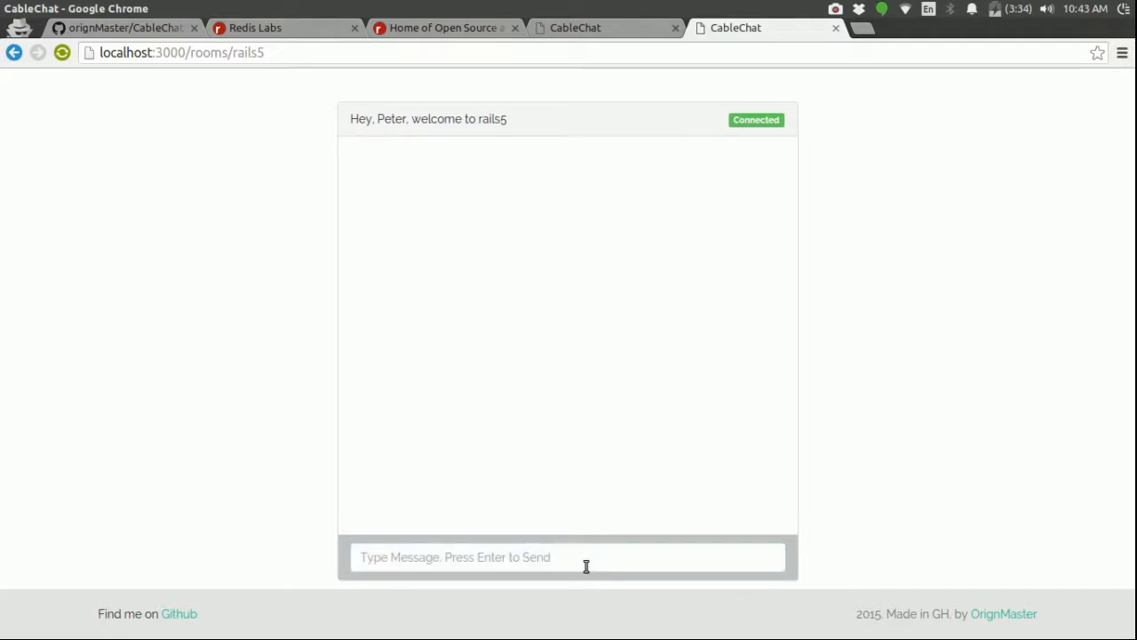
type("post in t")
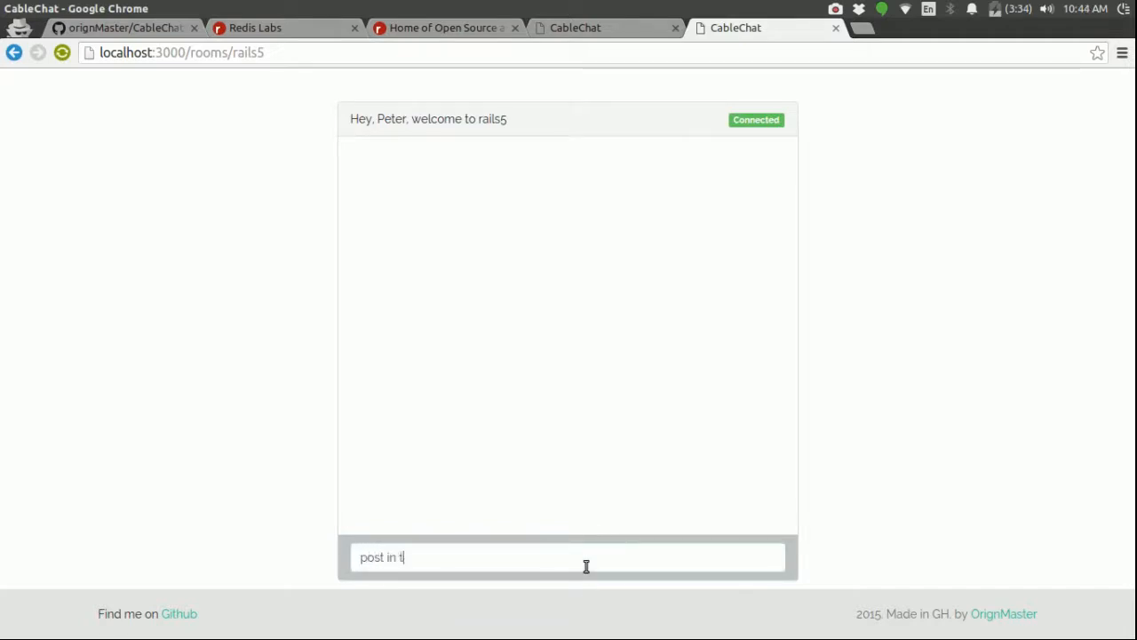
type("his thread")
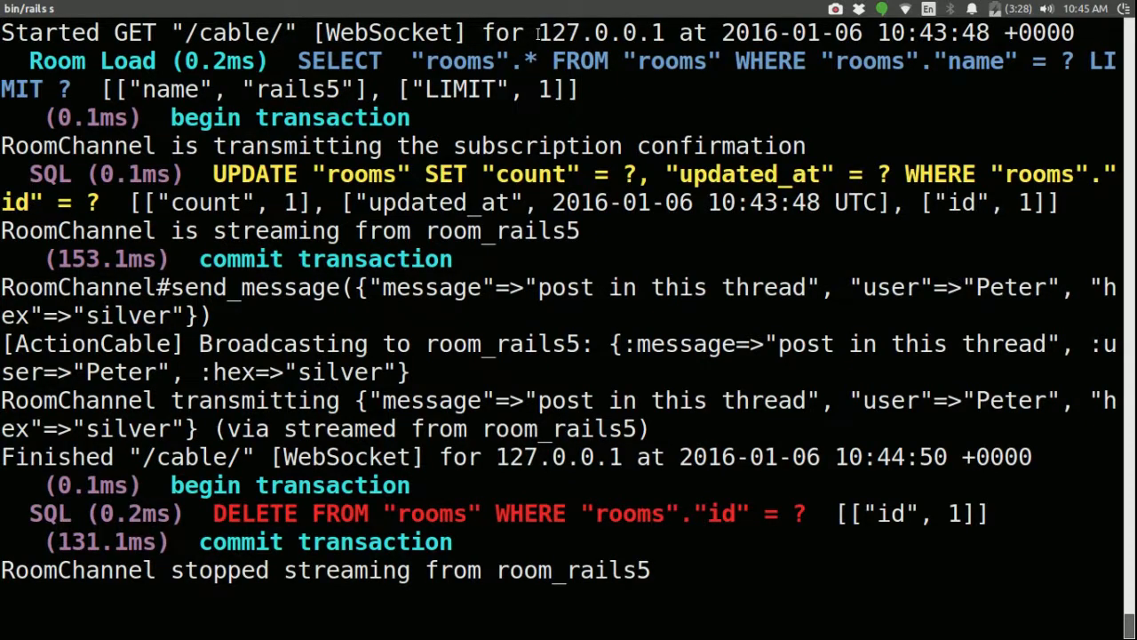
Step: Stop the local Rails server with Ctrl+C after the chat test
key("ctrl+c")
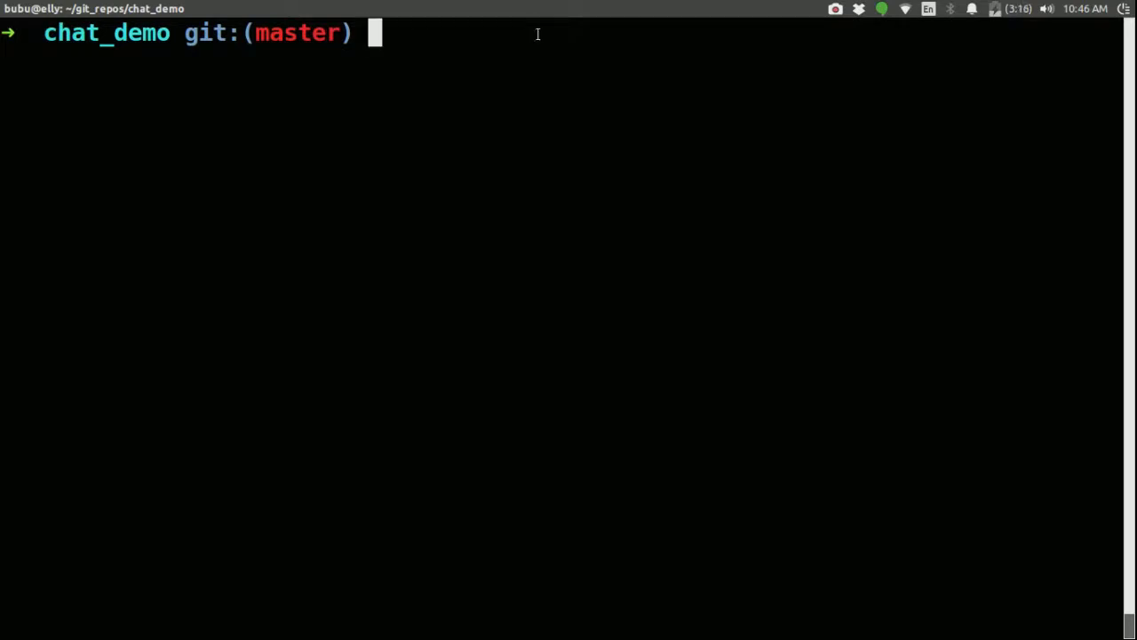
Step: Create the Heroku app nameless-castle-2012 and its git remote with heroku create
type("heroku")
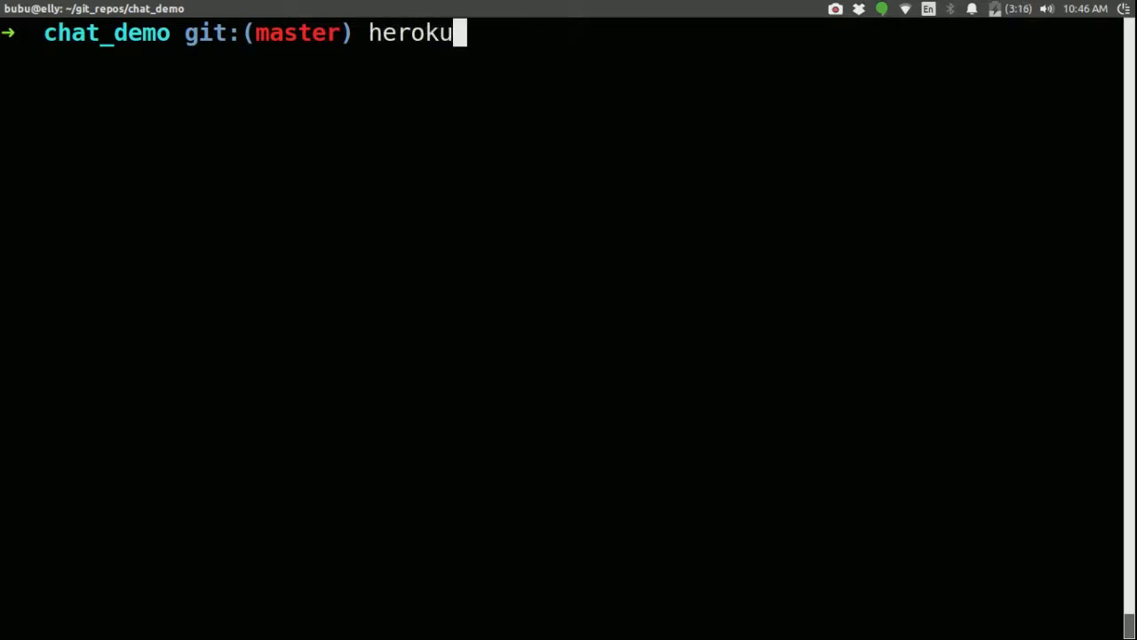
type("create")
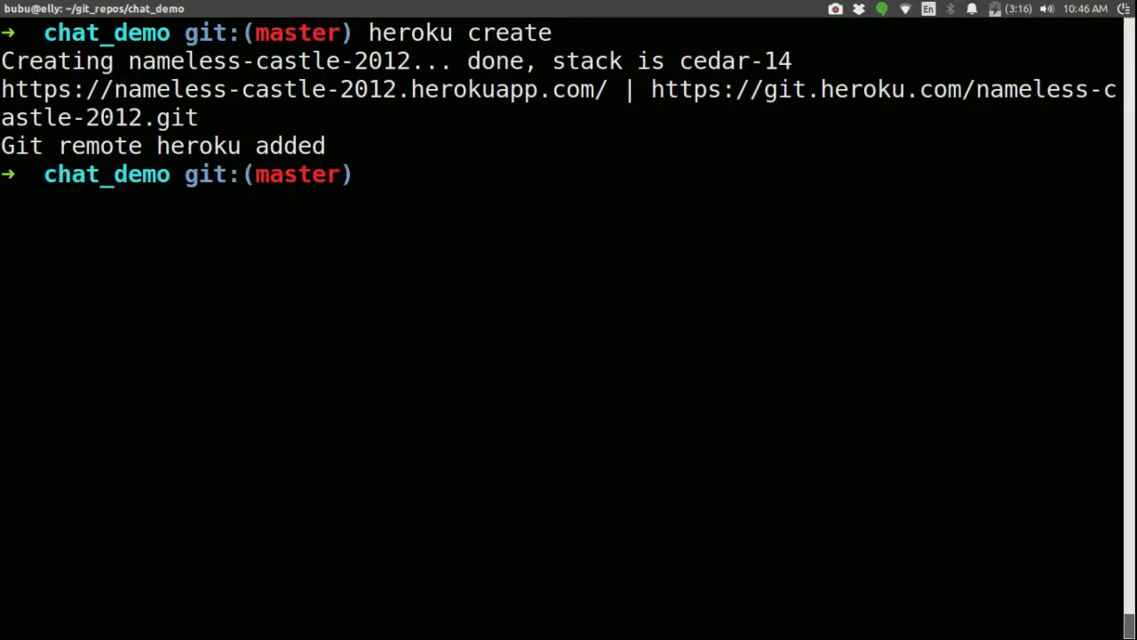
mouse_move(130, 100)
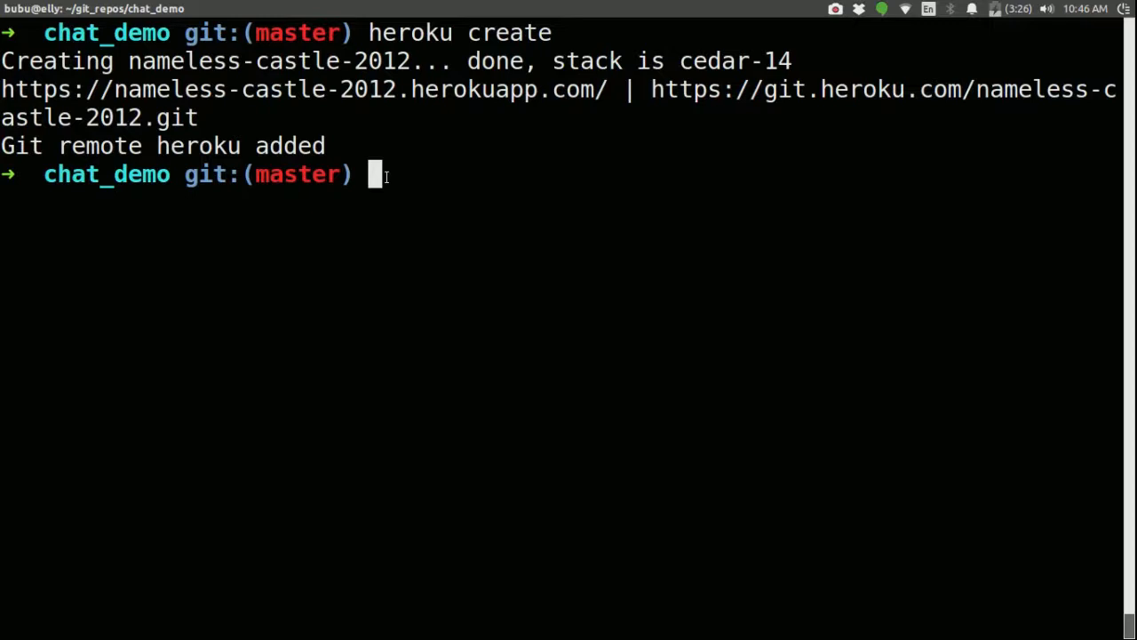
Step: Push master to Heroku and follow the build until release v5 deploys
type("he")
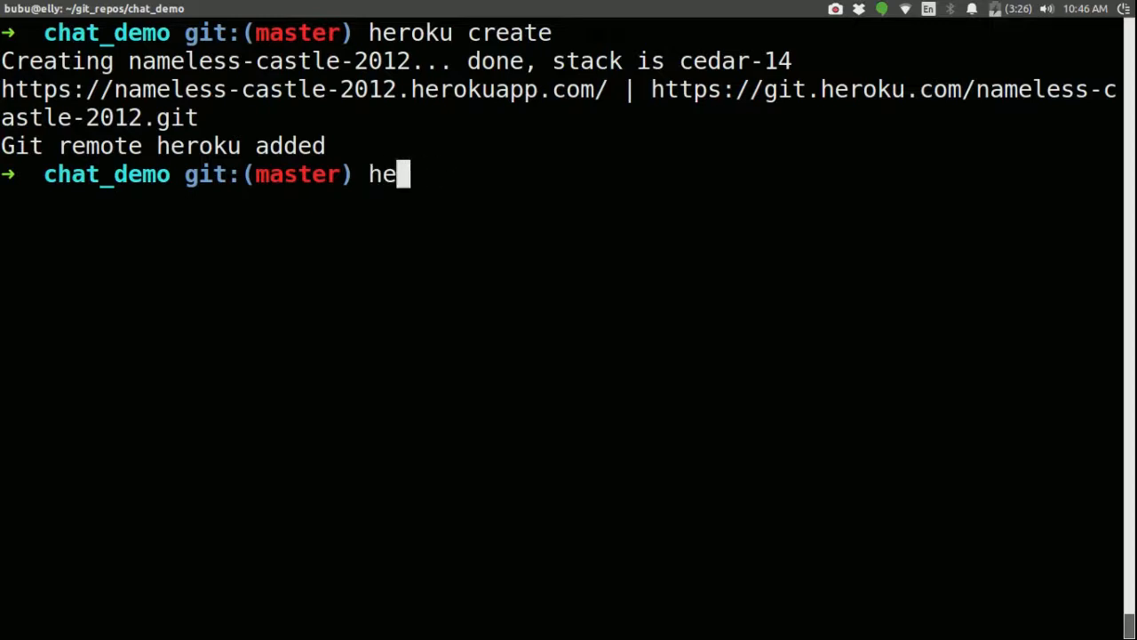
type("git push")
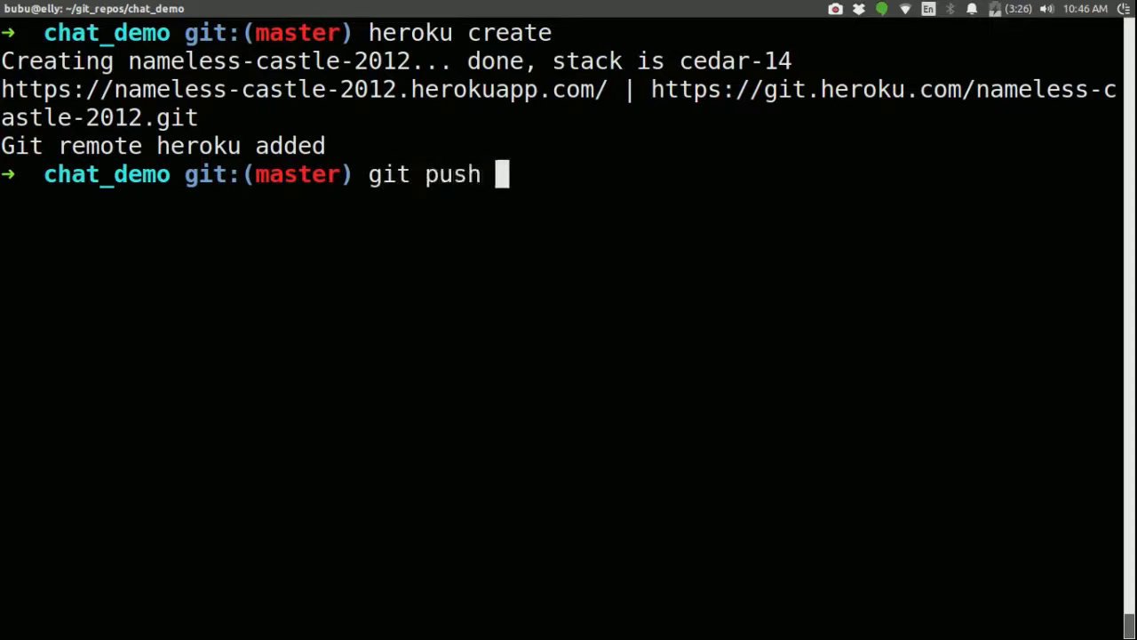
type("heroku")
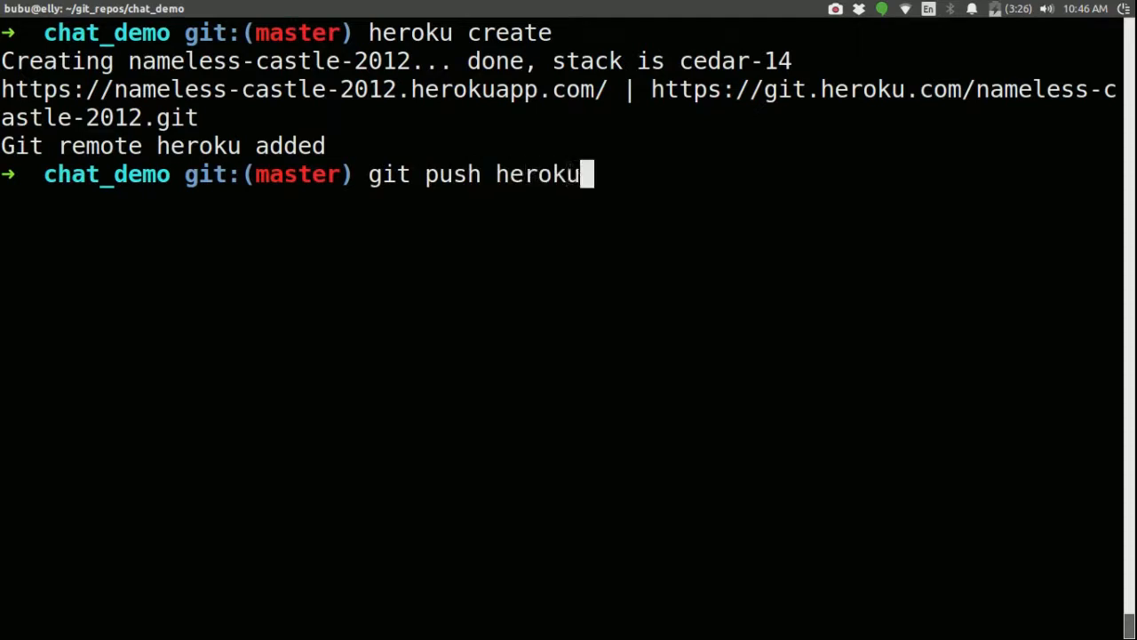
type("master")
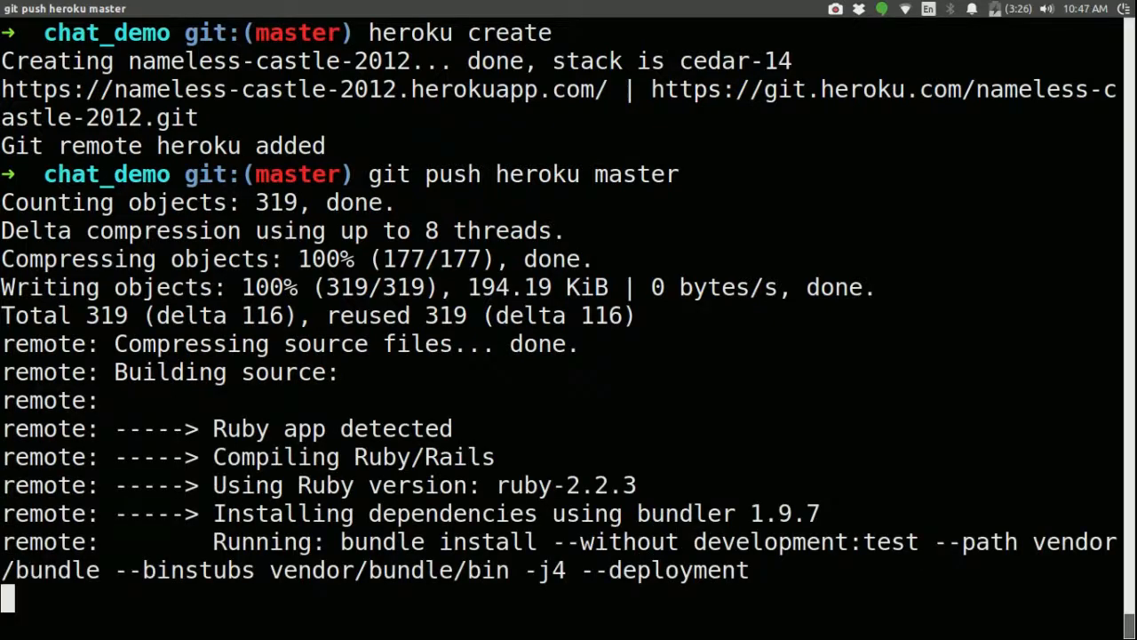
scroll("down", 3)
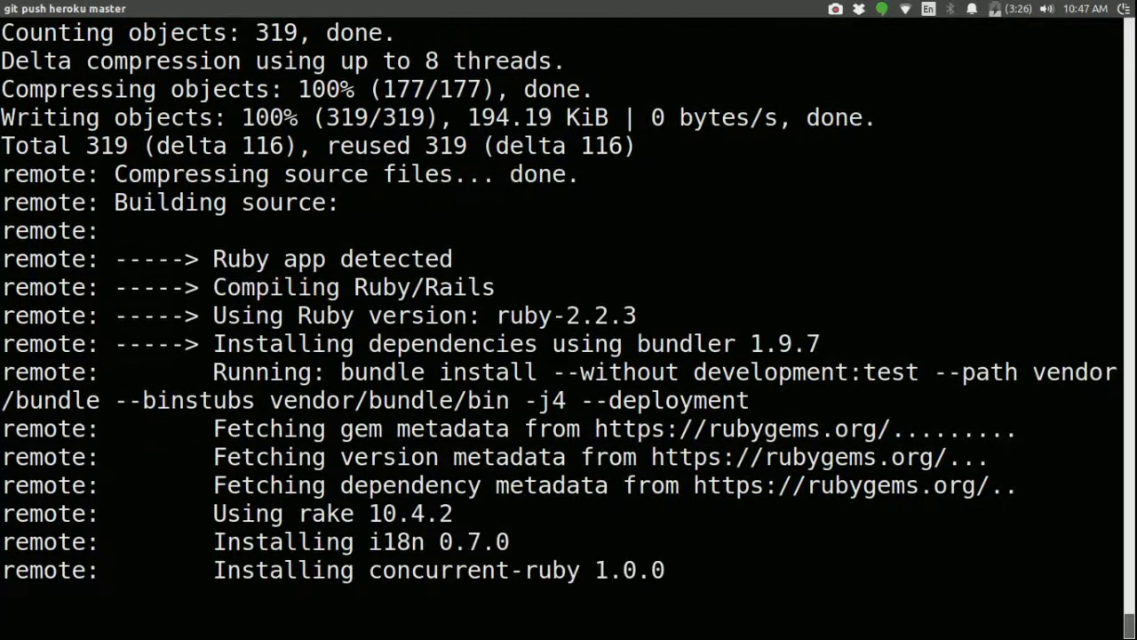
scroll("down", 3)
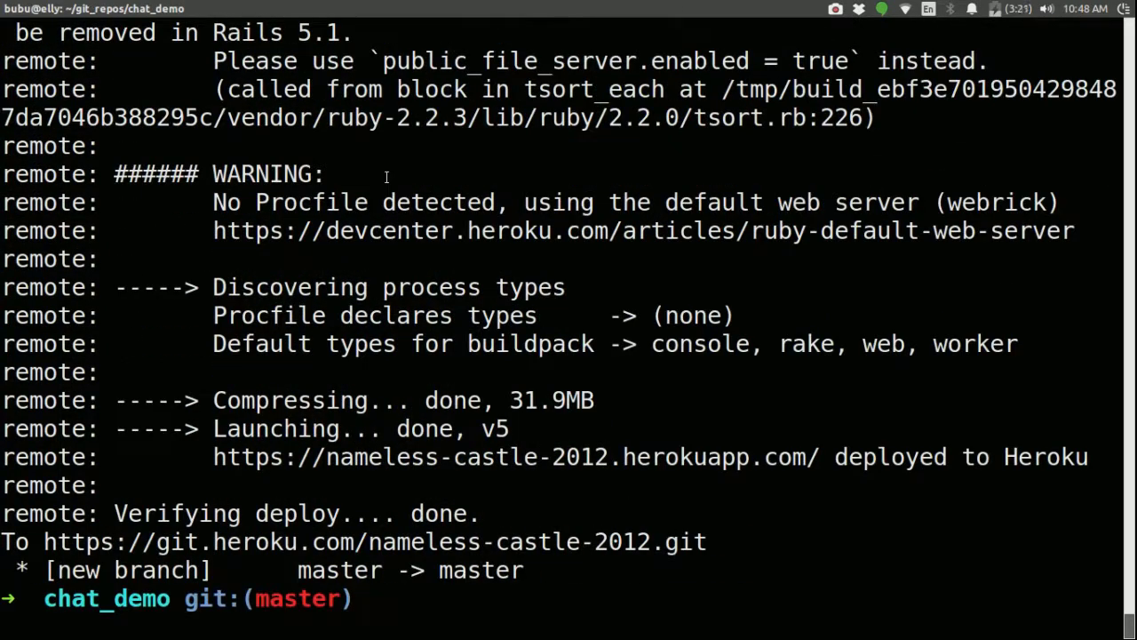
mouse_move(435, 456)
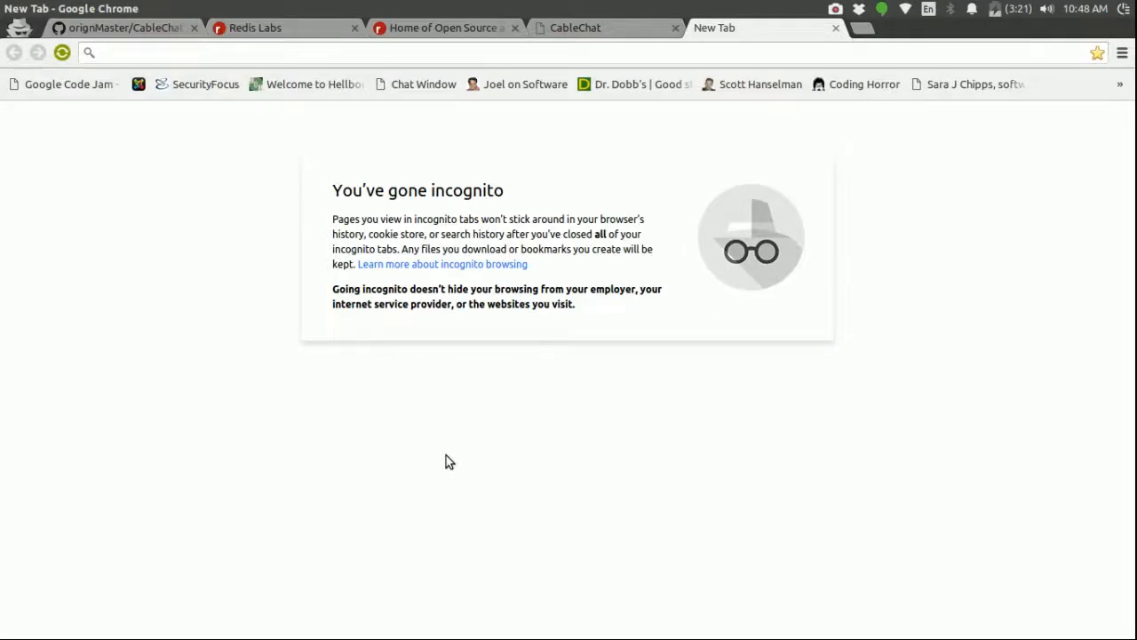
Step: Enter the nameless-castle-2012.herokuapp.com address in the incognito tab
type("nameless")
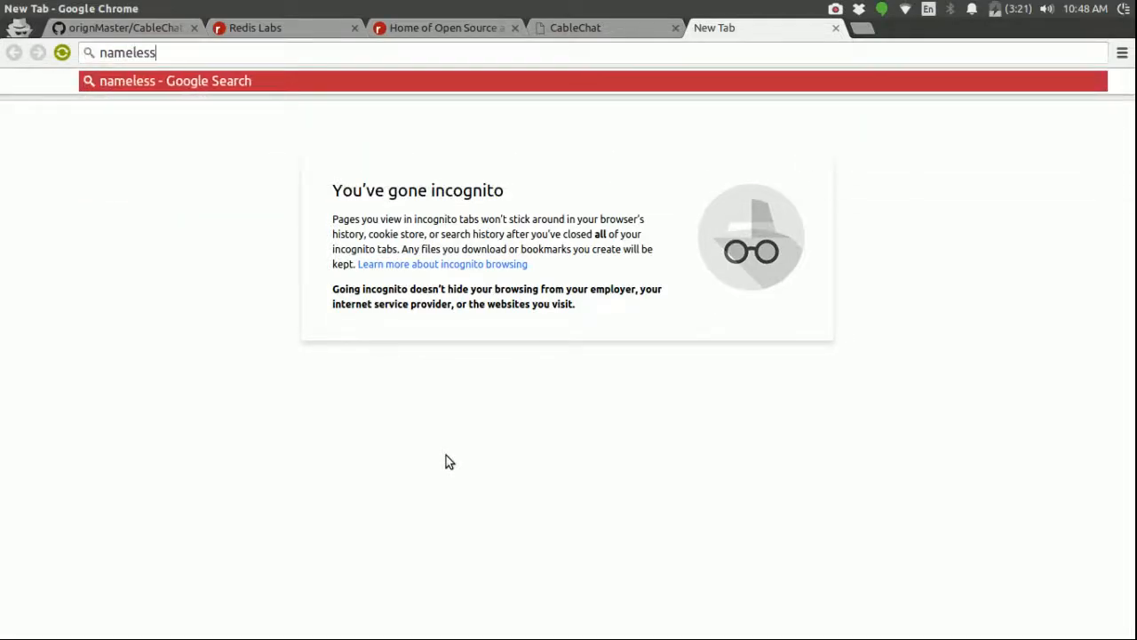
type("-castle")
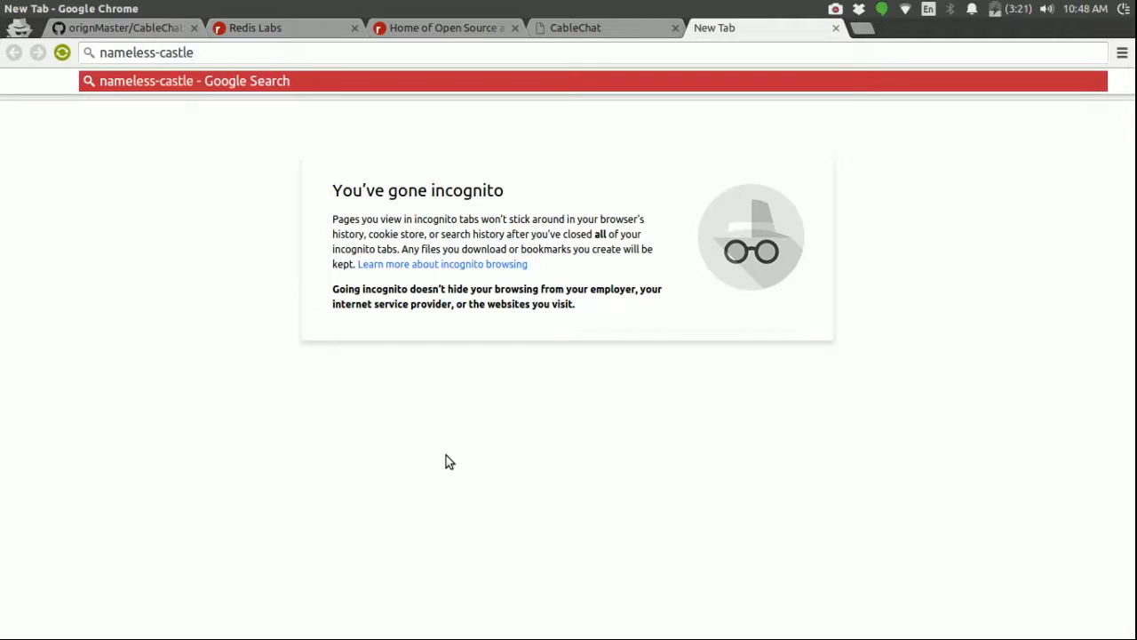
type("-2012")
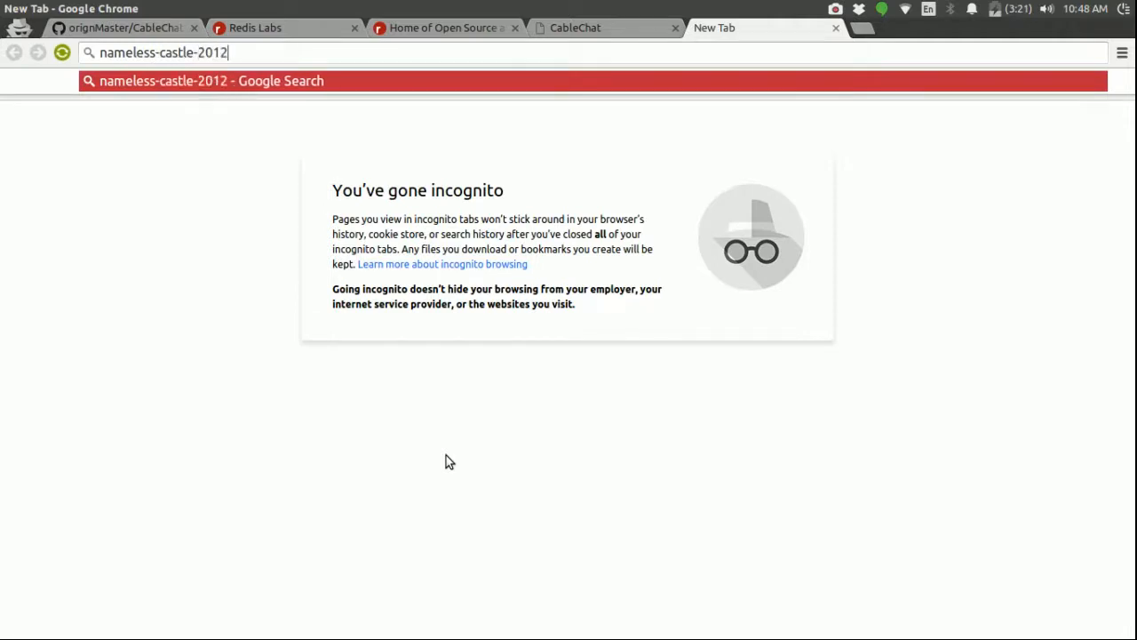
type(".hero")
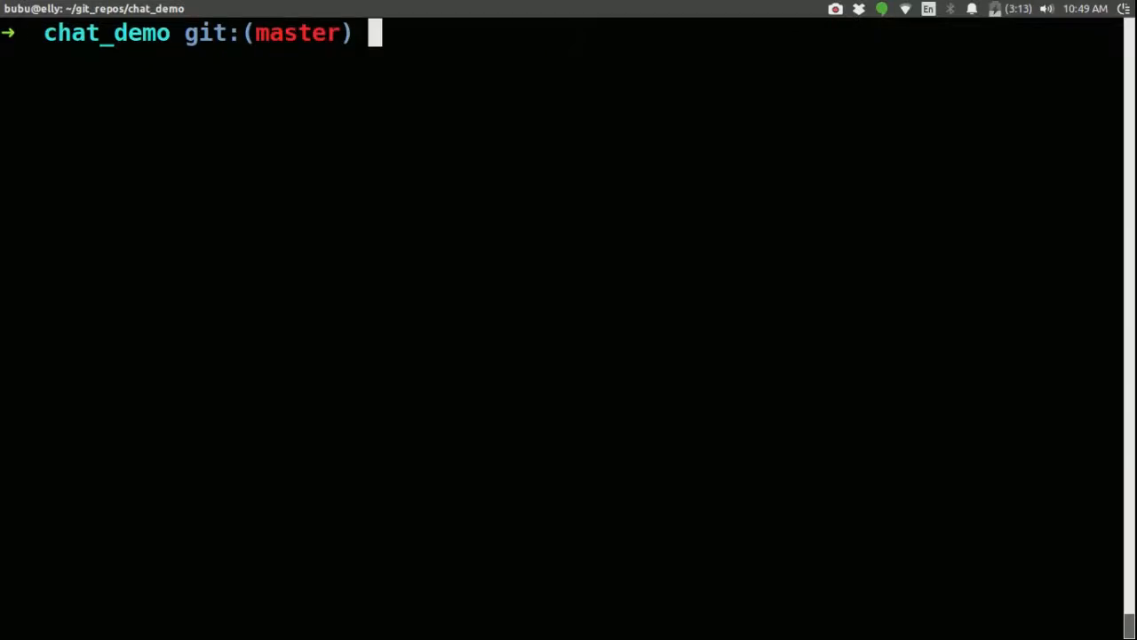
Step: Show heroku logs and scroll to the PG::UndefinedTable 'rooms' relation error
type("hero")
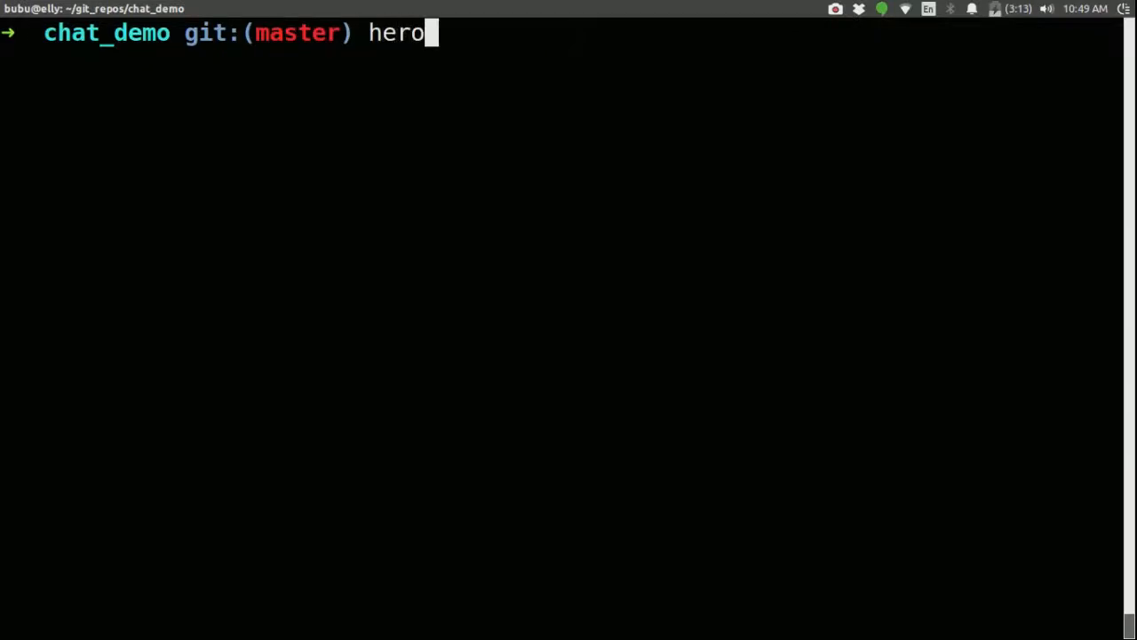
type("ku logs")
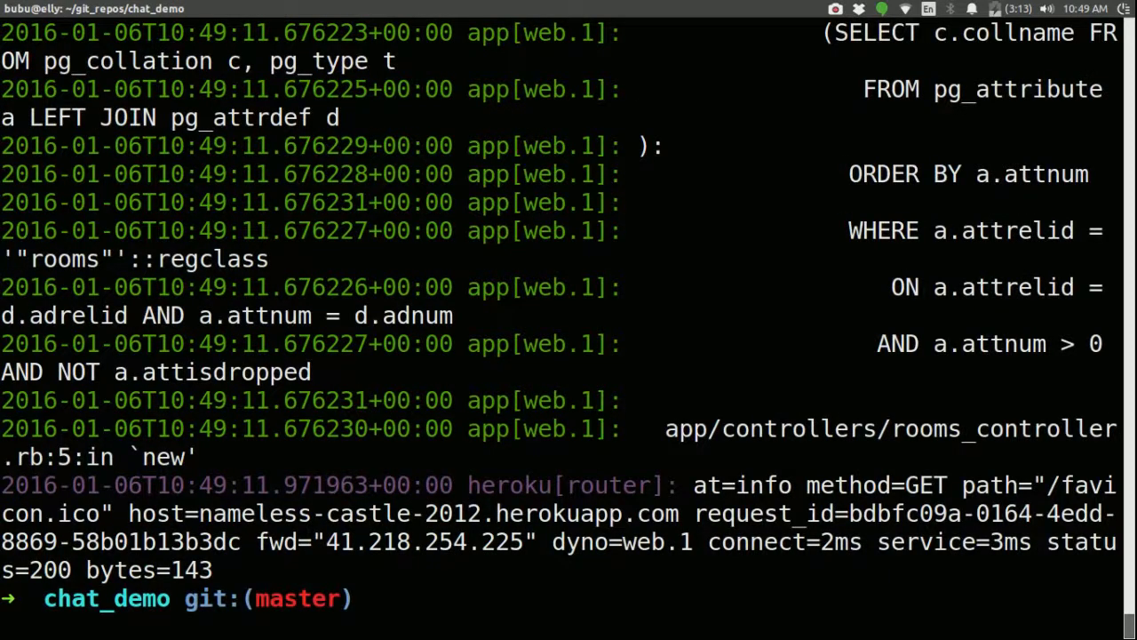
scroll("down", 3)
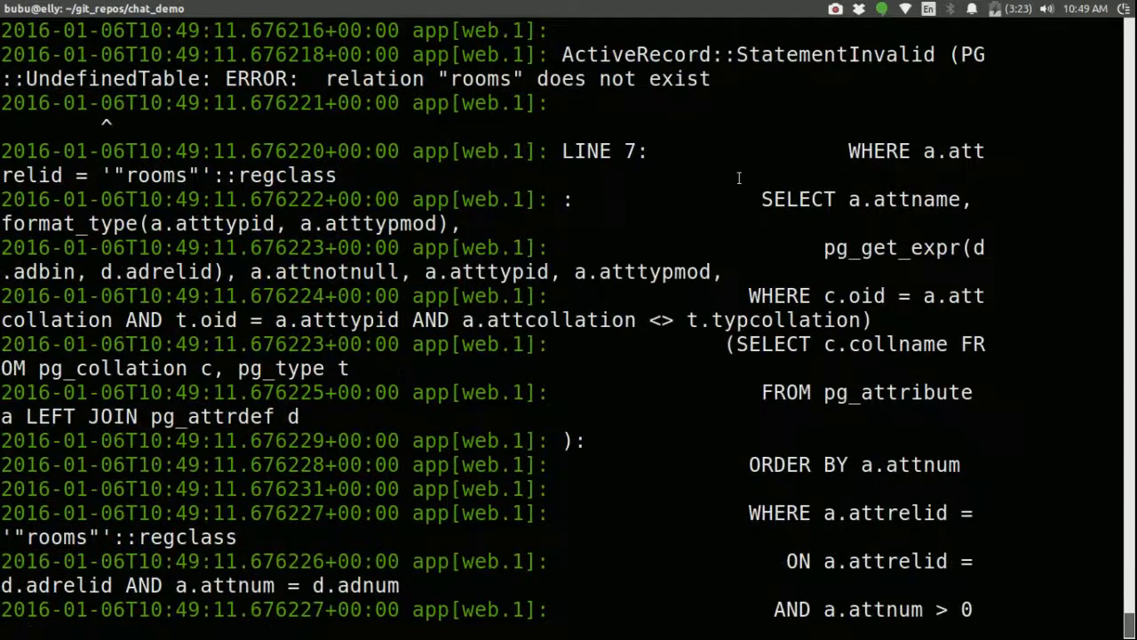
scroll("down", 3)
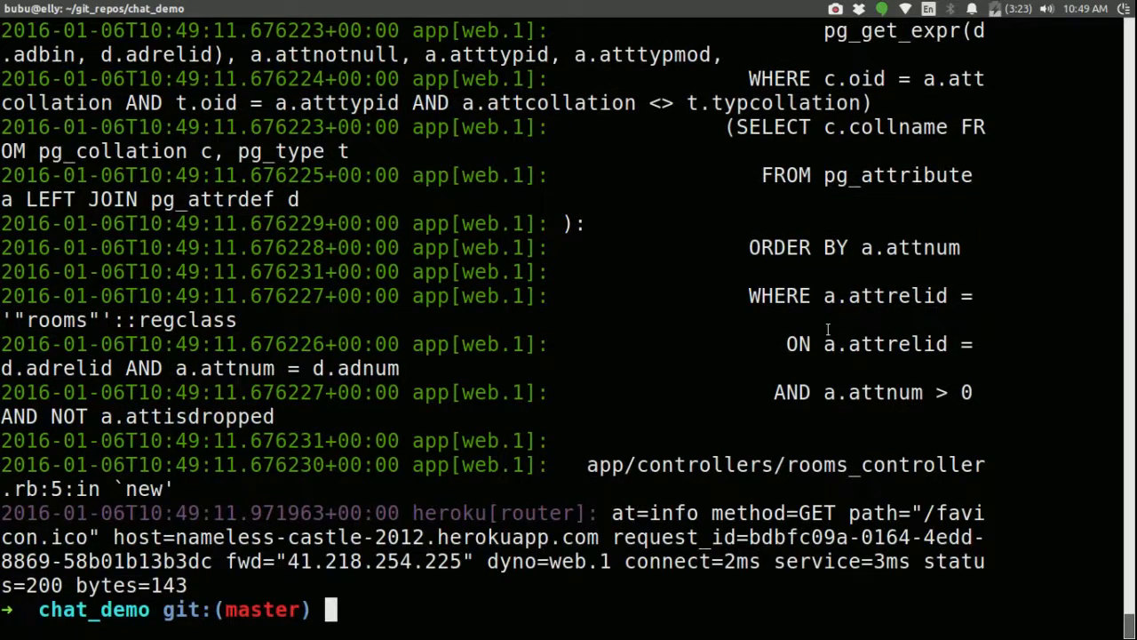
mouse_move(427, 595)
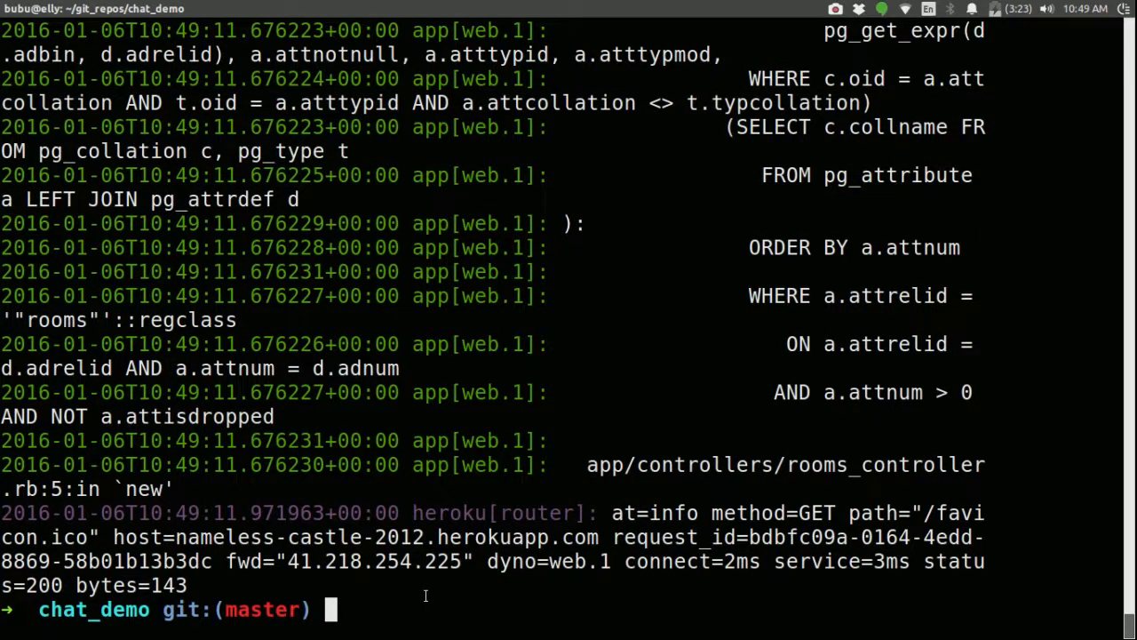
Step: Enter `heroku run bin/rails db:schema:load` to load the schema on the Heroku app
type("heroku")
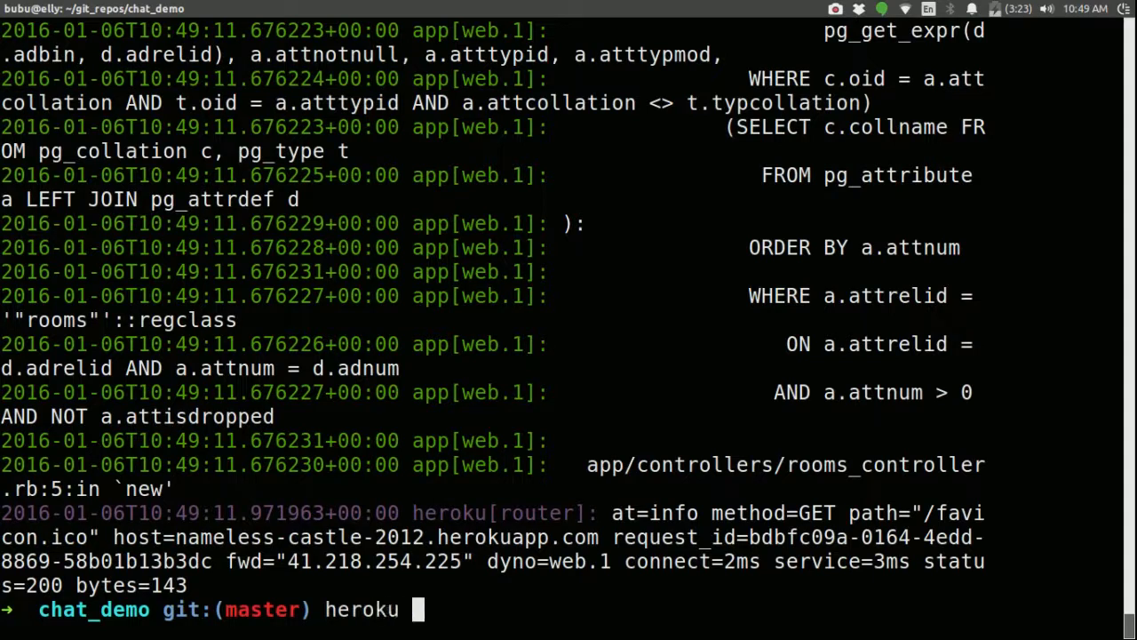
type("run")
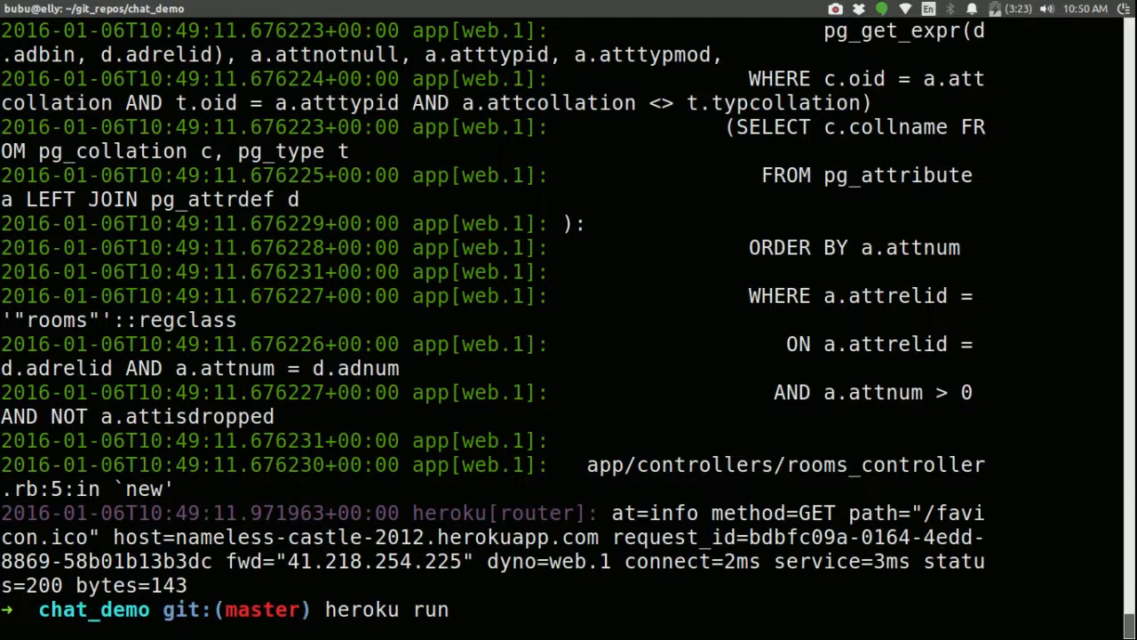
type("bin/")
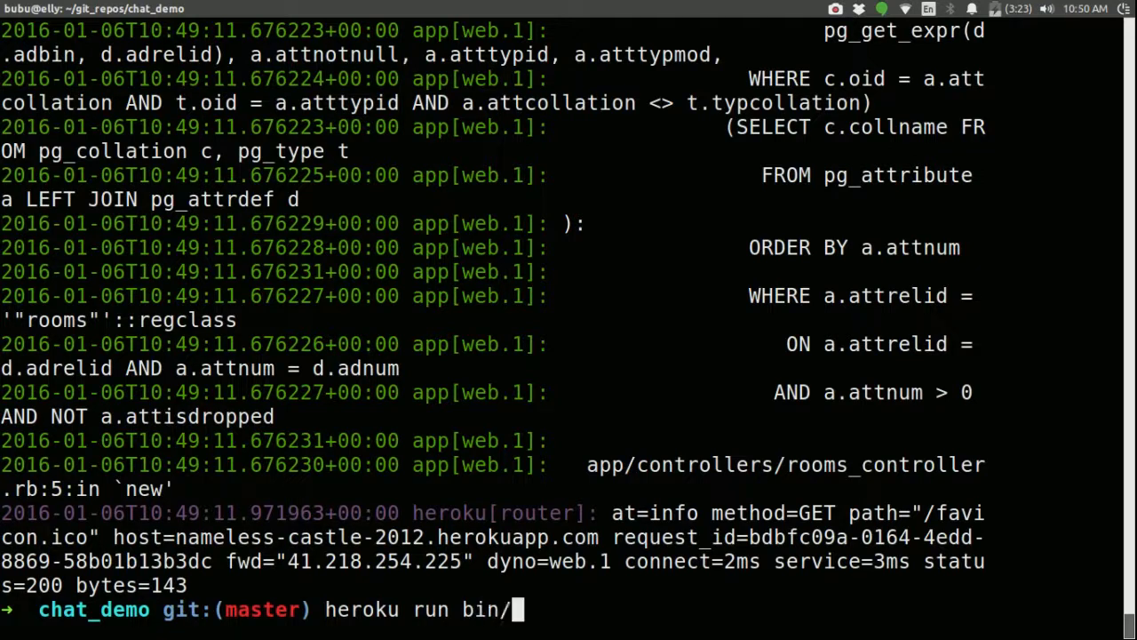
type("rails")
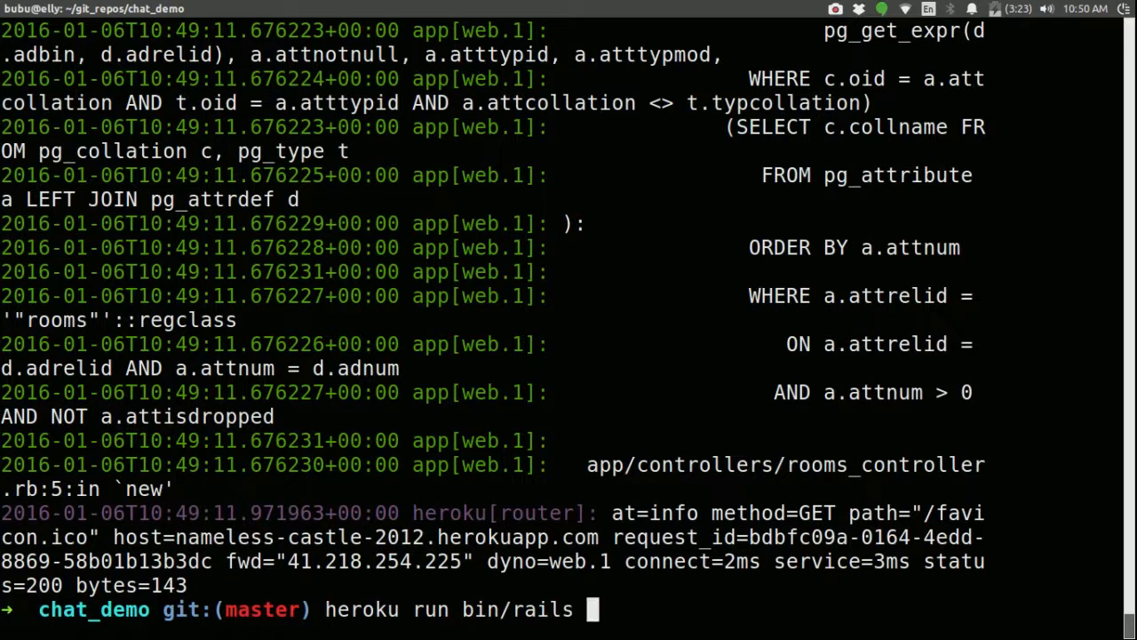
type("d")
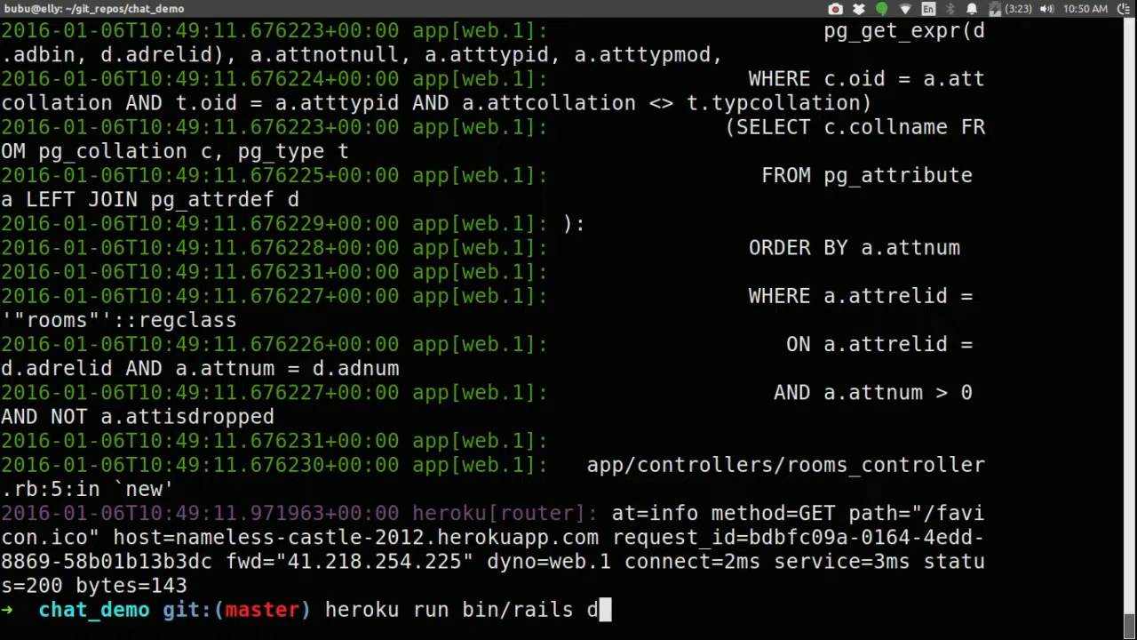
type("b:schem")
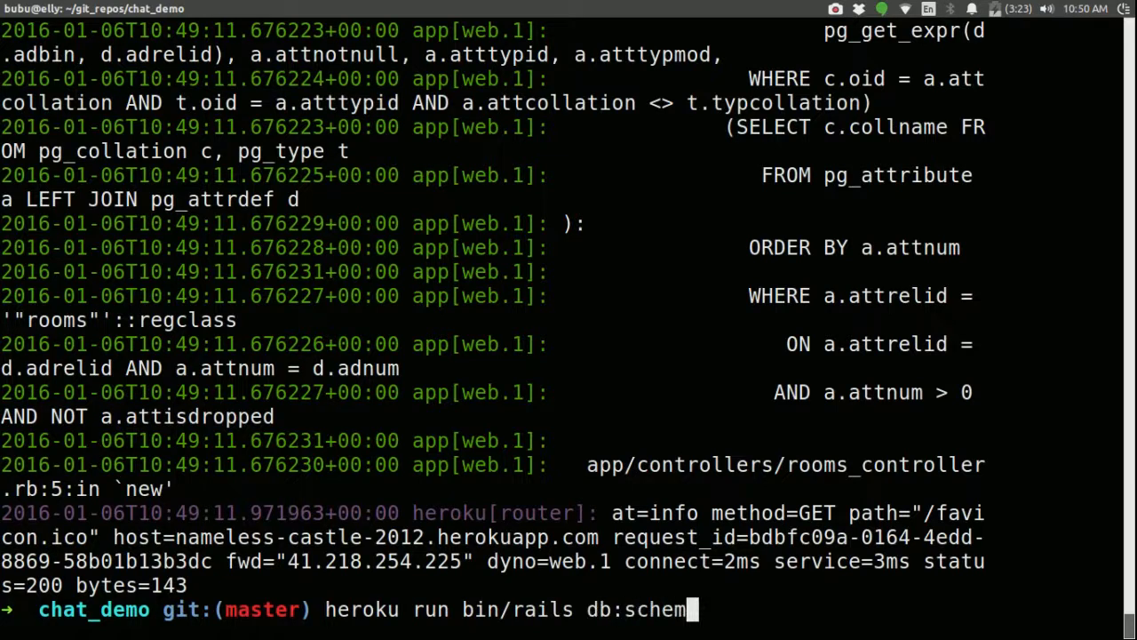
type(":load")
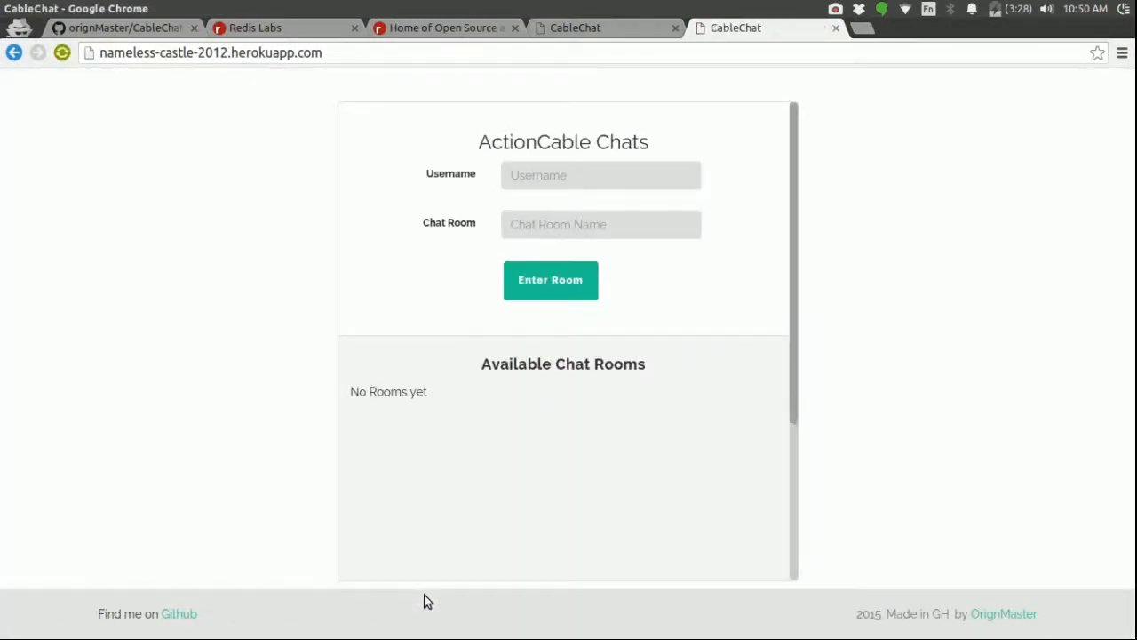
Step: Enter a username, join the 'heroku' chat room, and type a test message
left_click(601, 175)
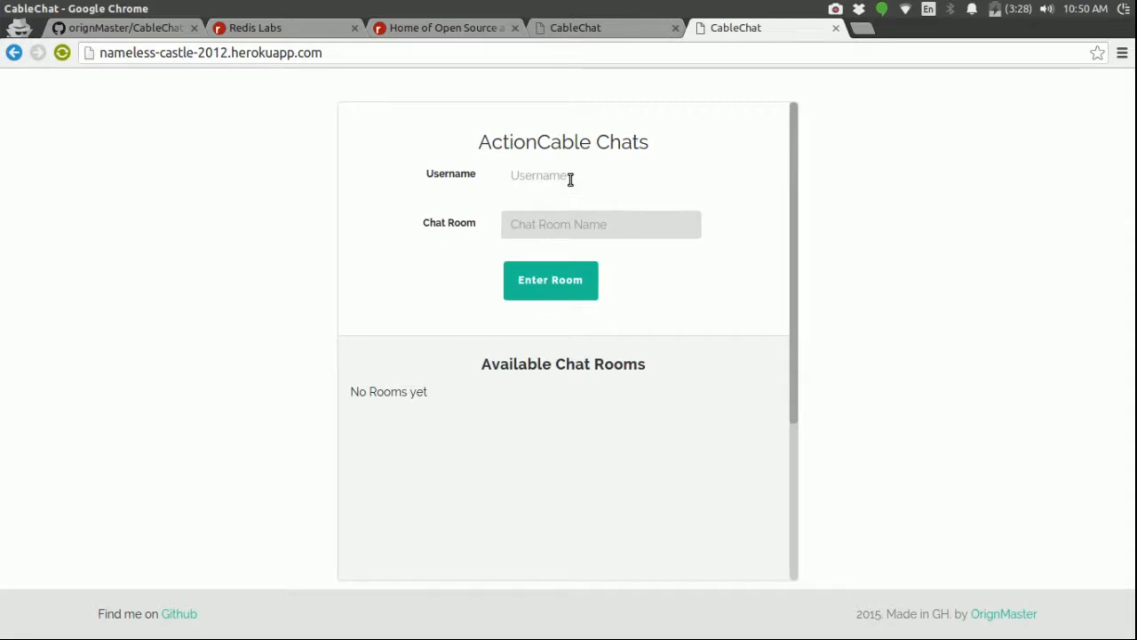
type("JO")
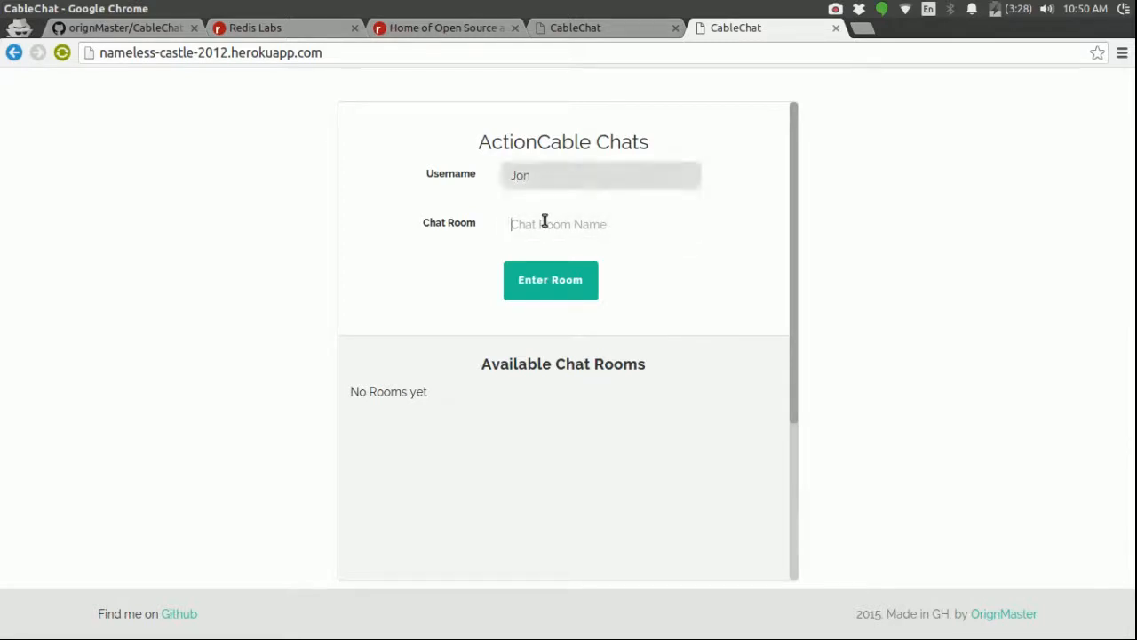
type("hel")
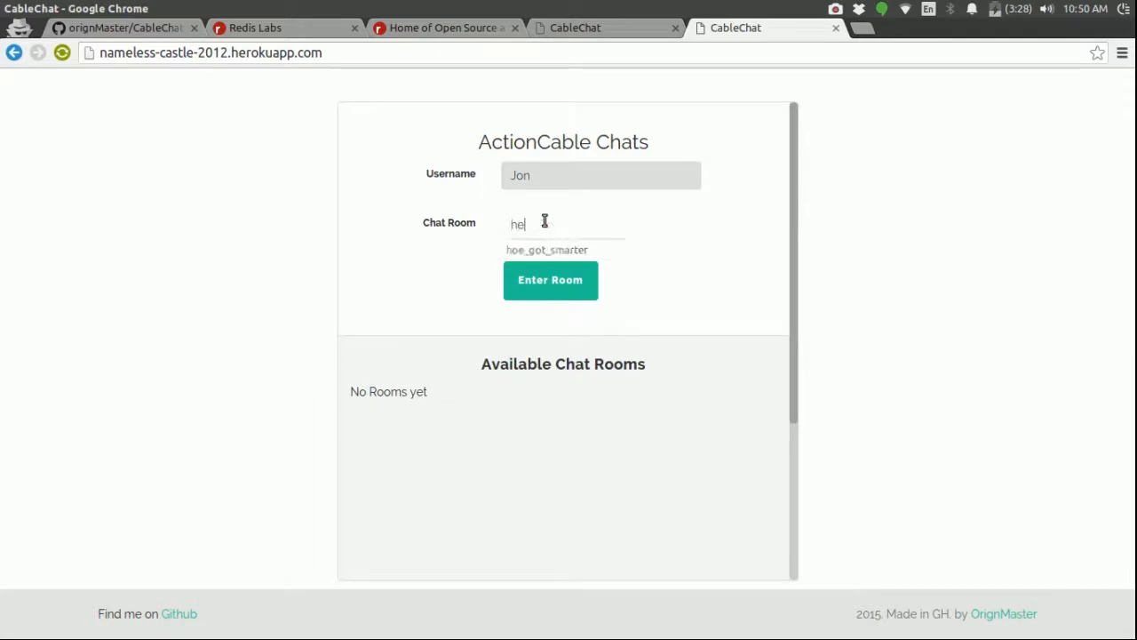
type("heroku")
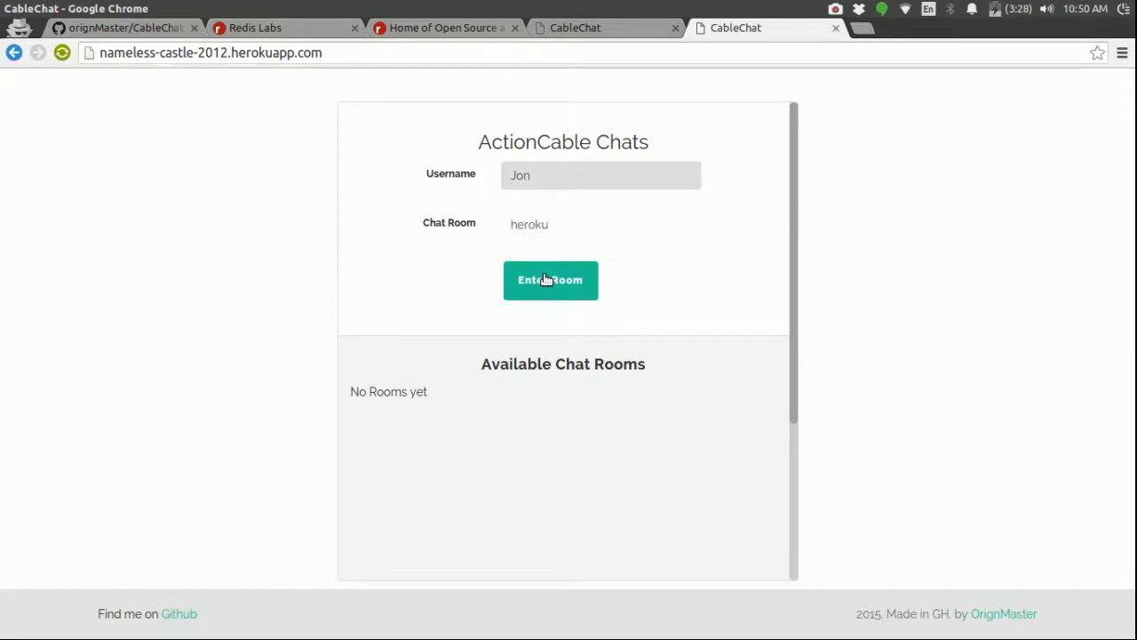
left_click(550, 280)
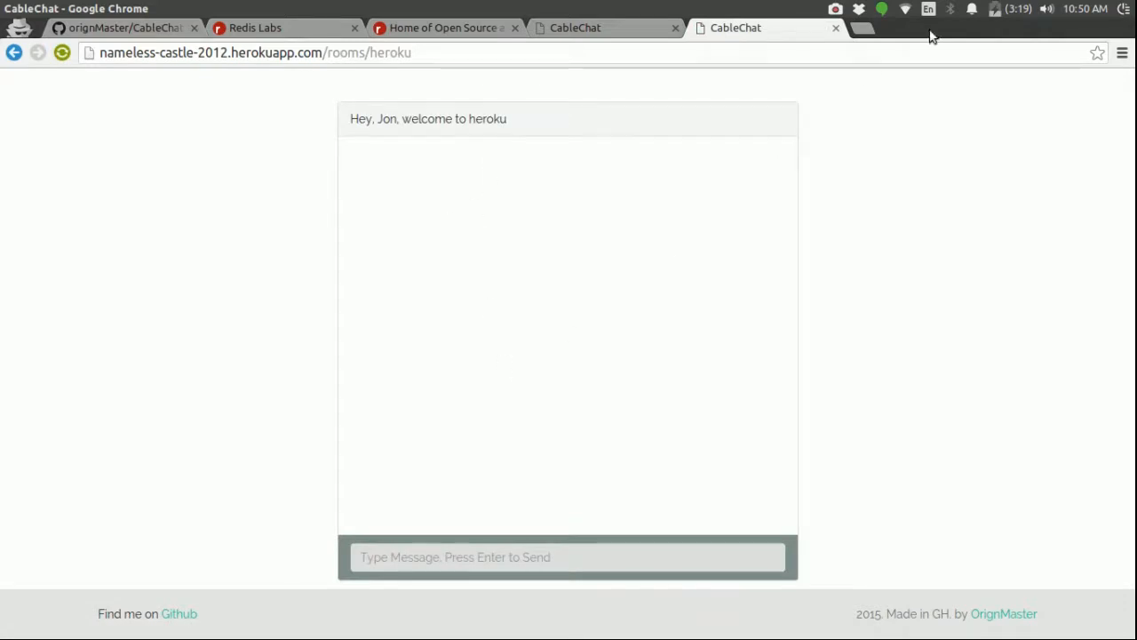
mouse_move(522, 474)
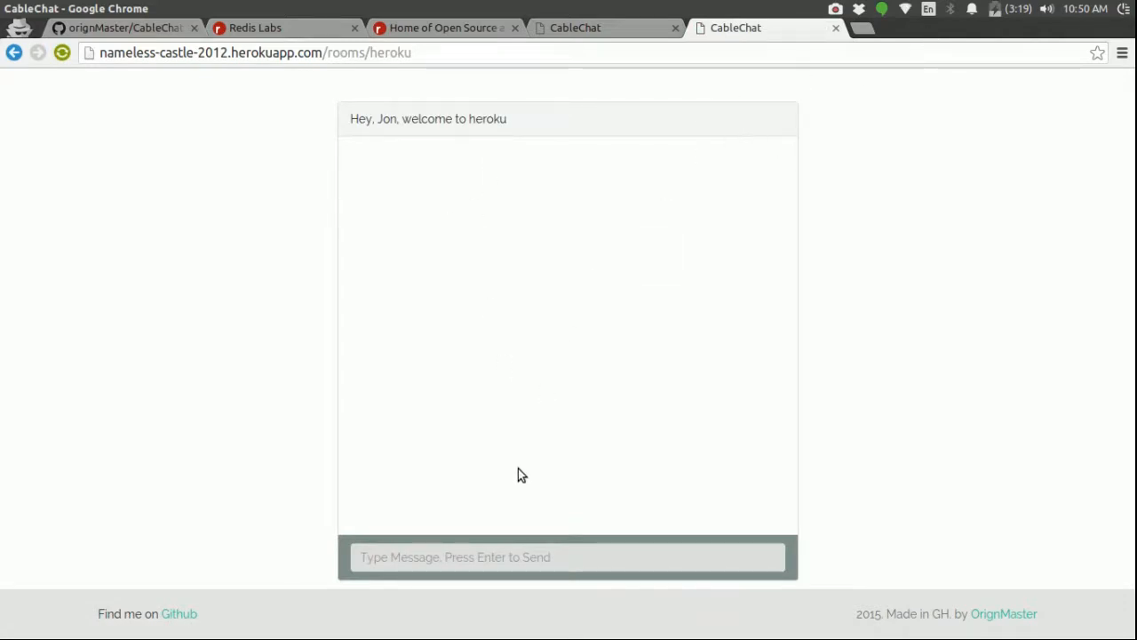
type("lkasd")
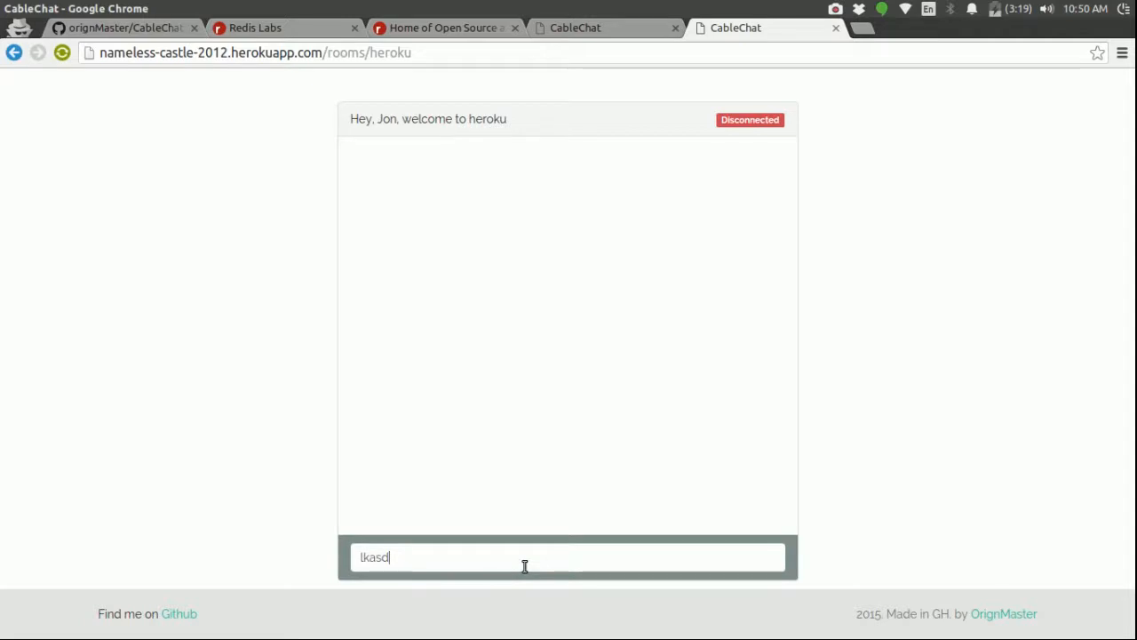
type("jajsjdf")
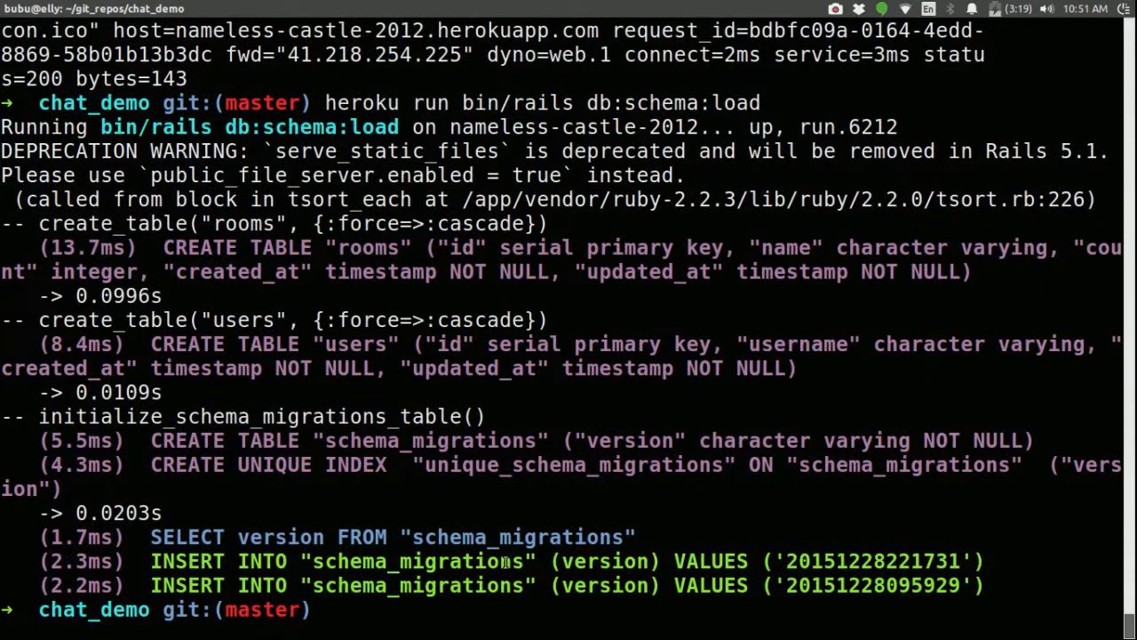
Step: Run `heroku logs` to view the app's logs
type("h")
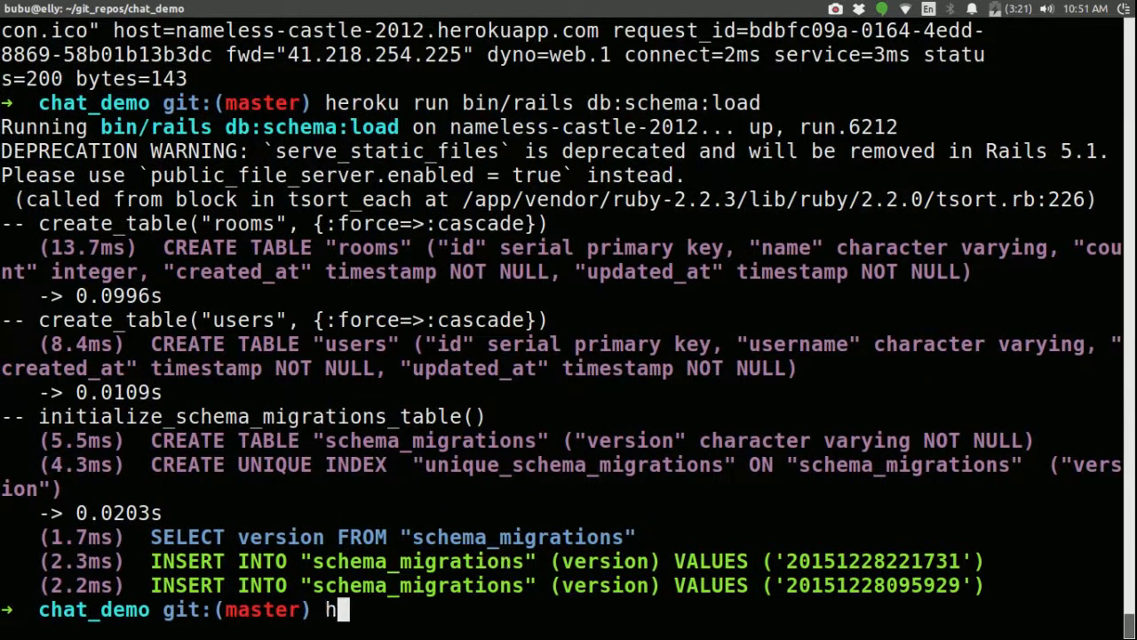
type("eroku logs")
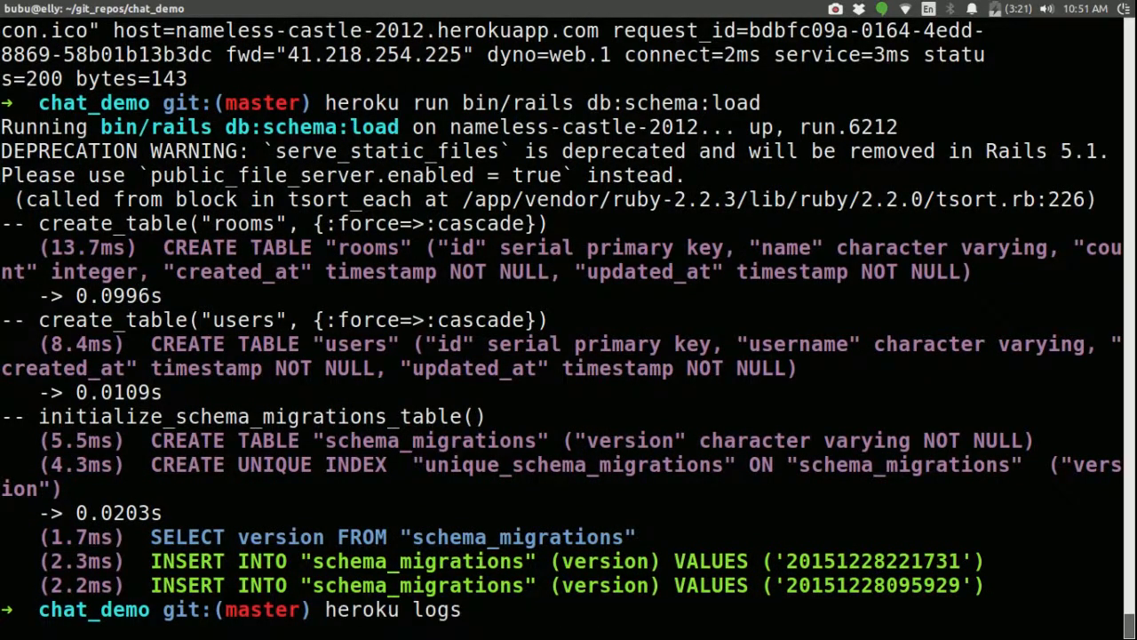
key("Return")
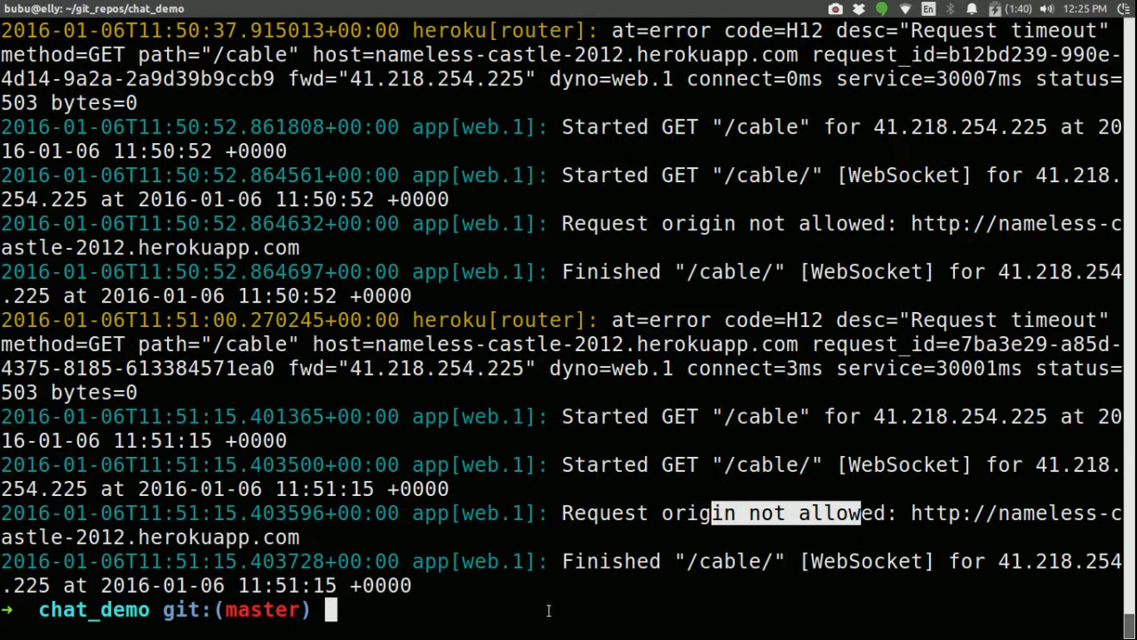
Step: Open config/environments/production.rb in Sublime Text with subl
type("subl")
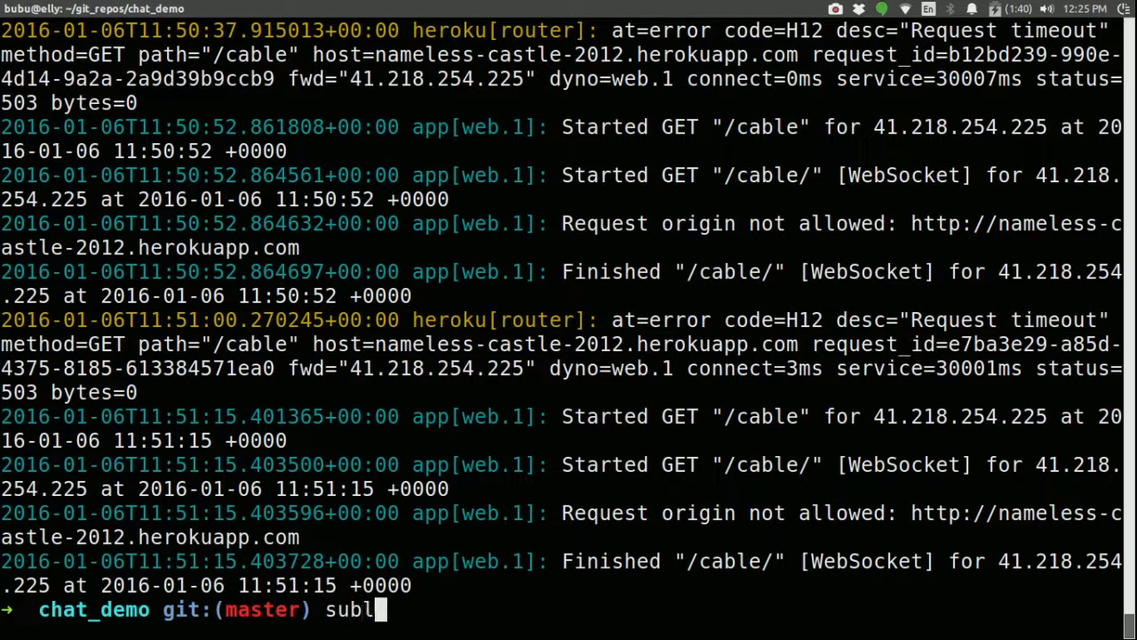
type("config/")
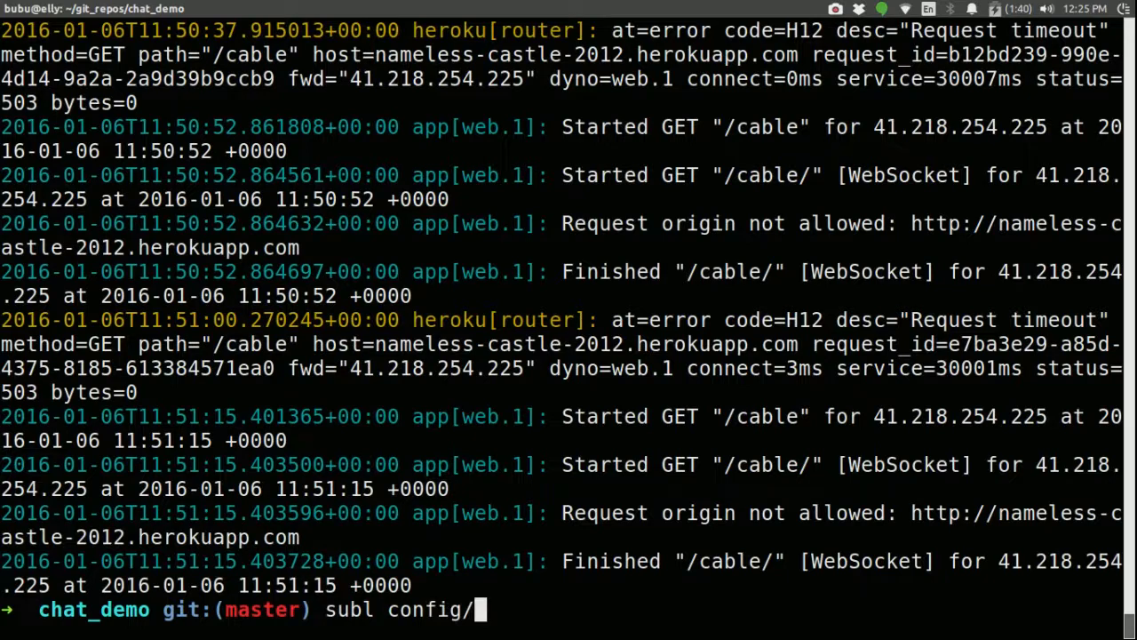
type("environments/")
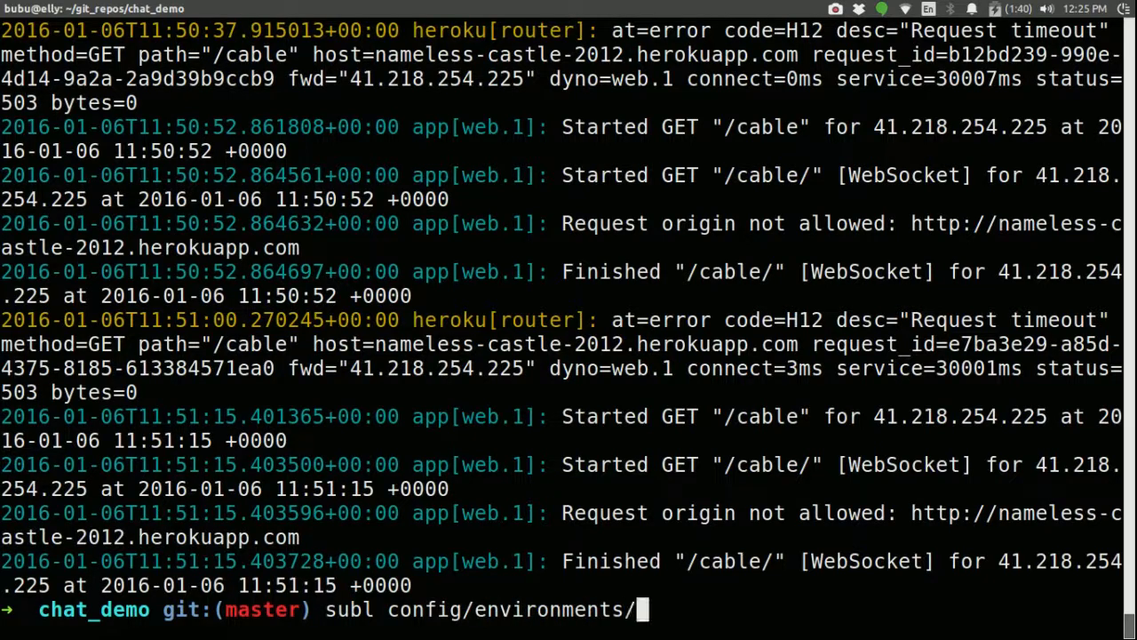
type("p")
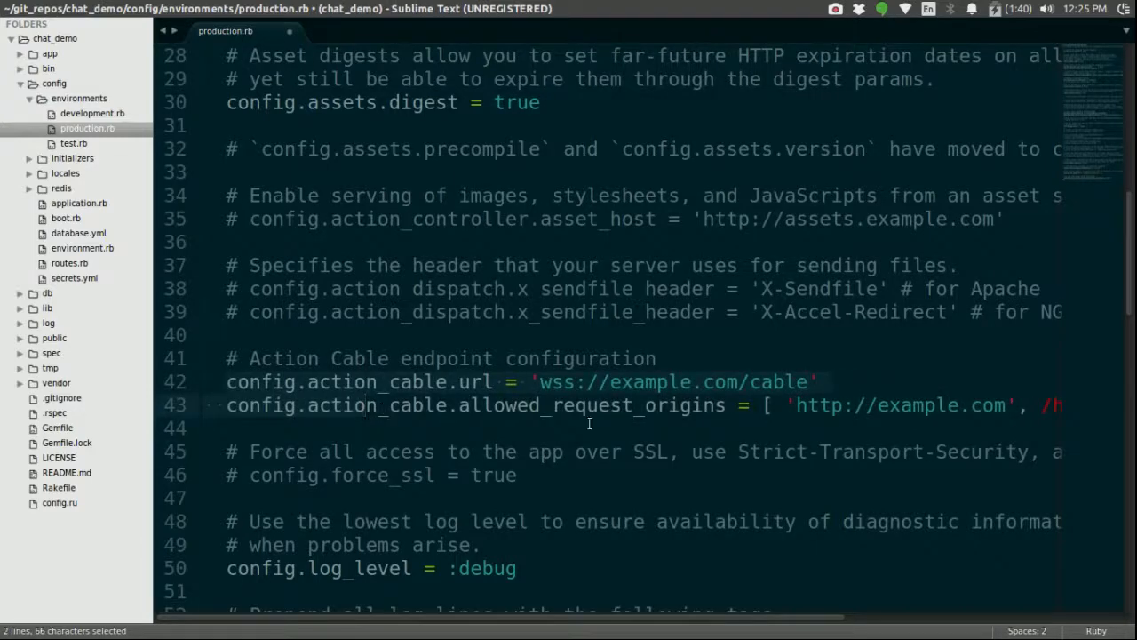
left_click(697, 405)
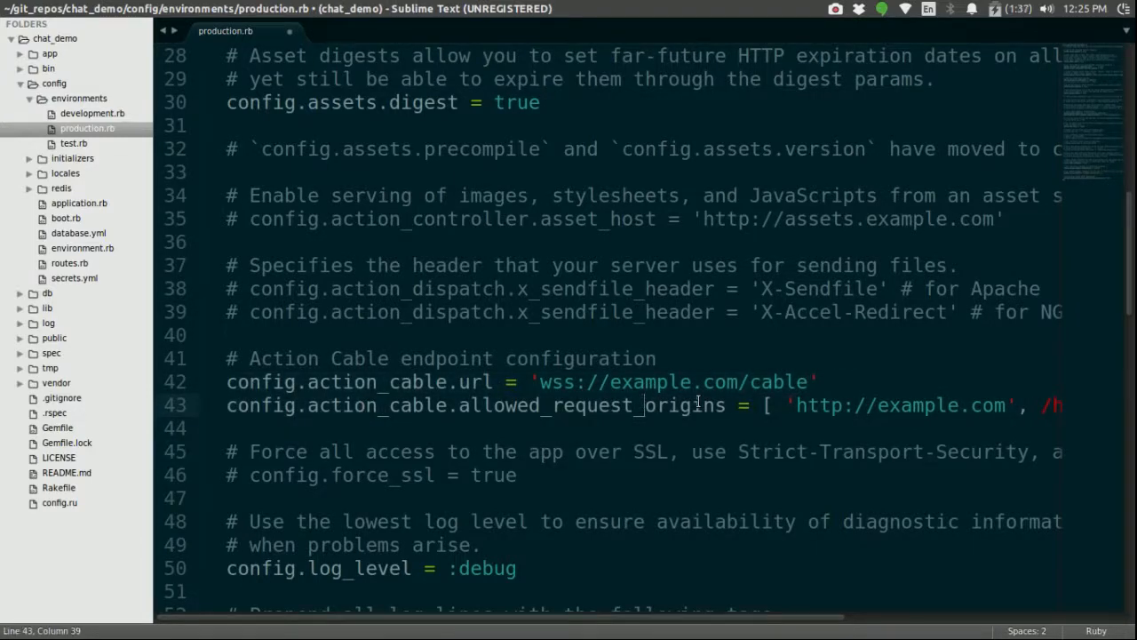
left_click(735, 27)
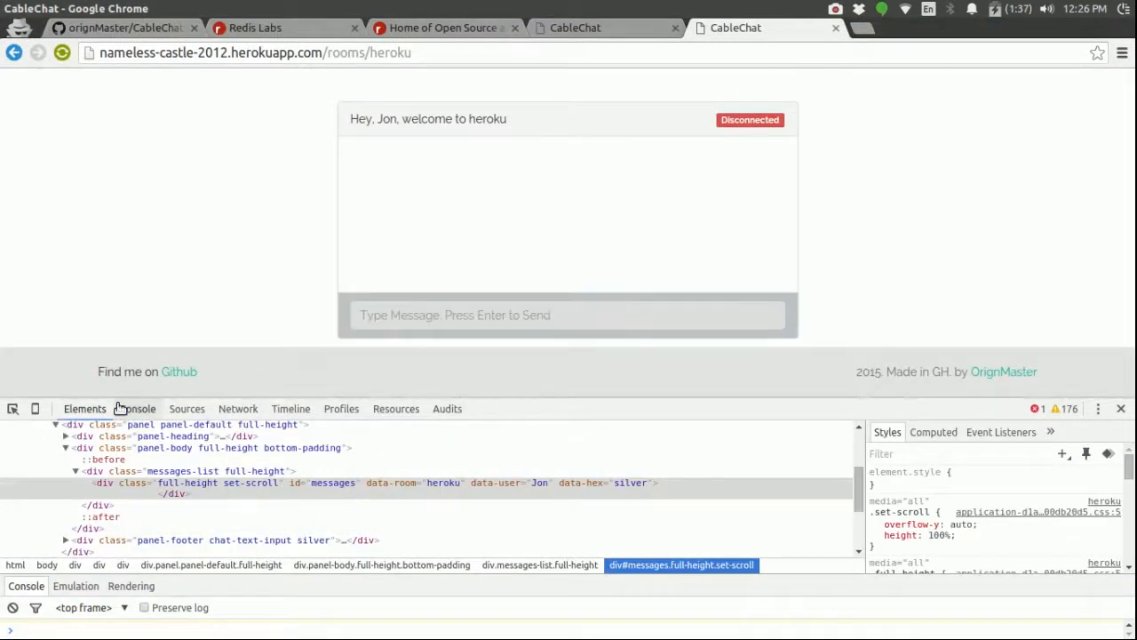
Step: Show the console's WebSocket errors and select the nameless-castle-2012.herokuapp.com/cable URL
left_click(138, 409)
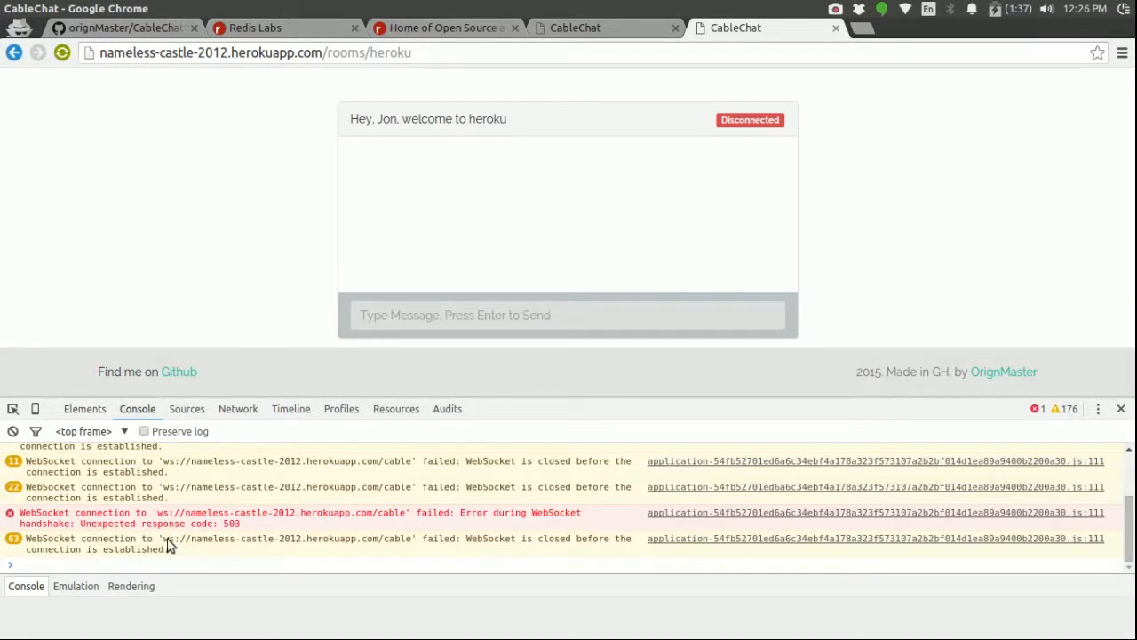
mouse_move(180, 546)
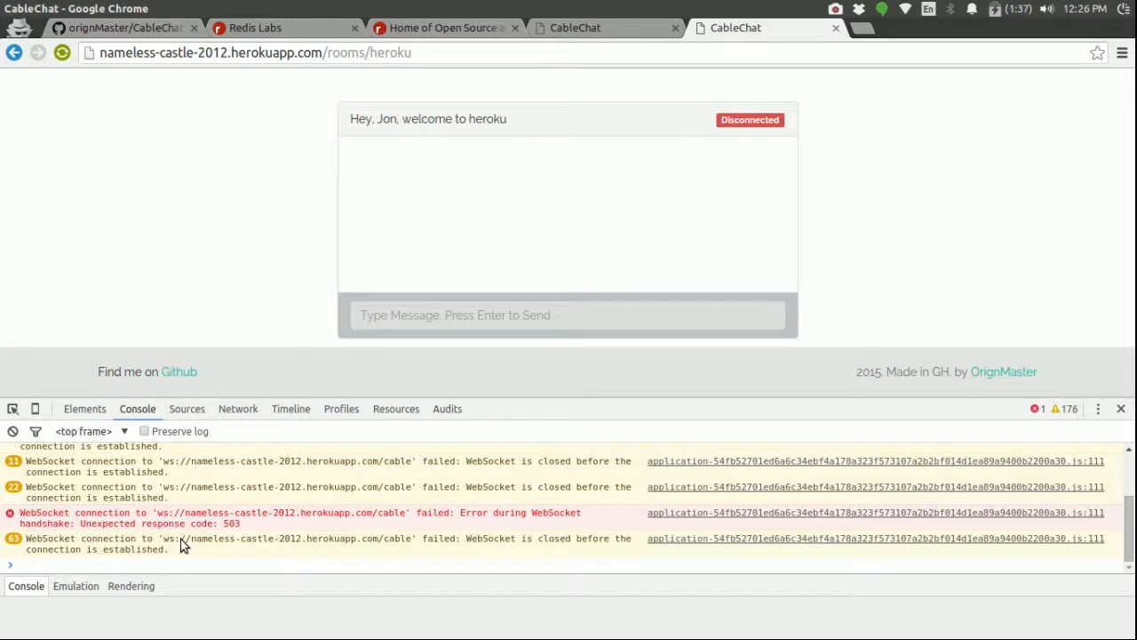
left_click_drag(184, 538, 411, 539)
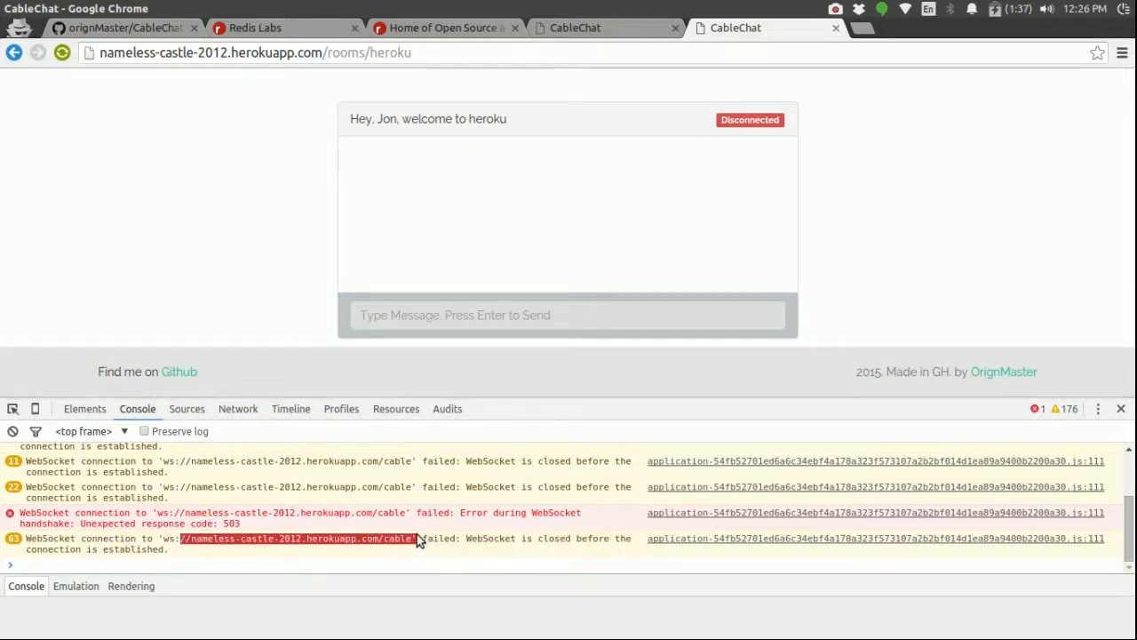
mouse_move(416, 543)
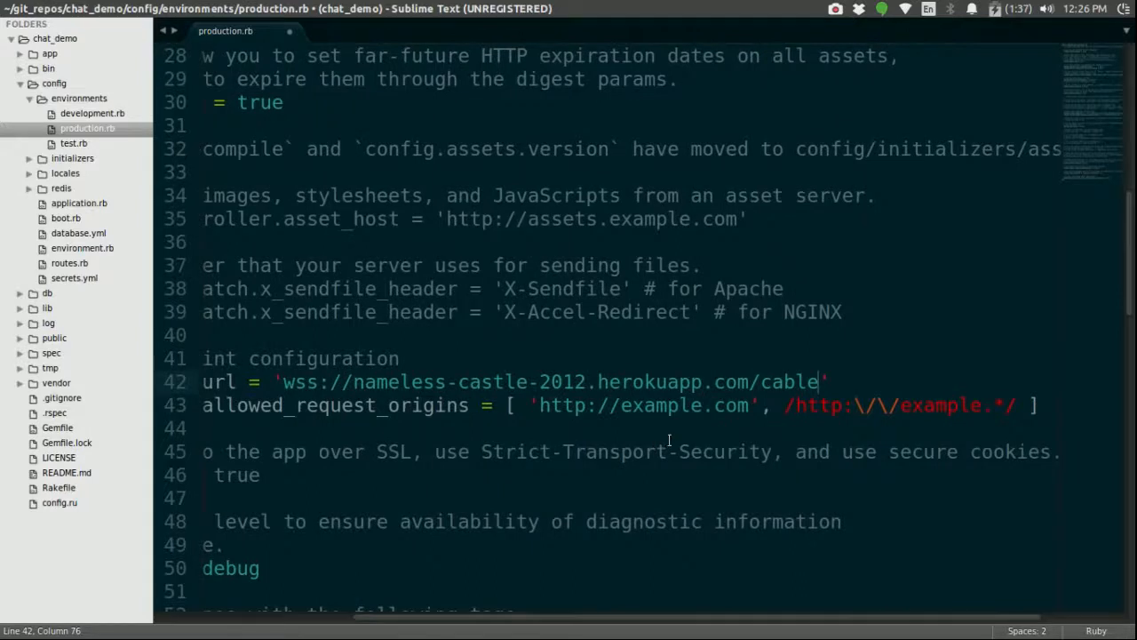
Step: Replace example.com with nameless-castle-2012.herokuapp.com in the cable URL and allowed origins
scroll("left", 3)
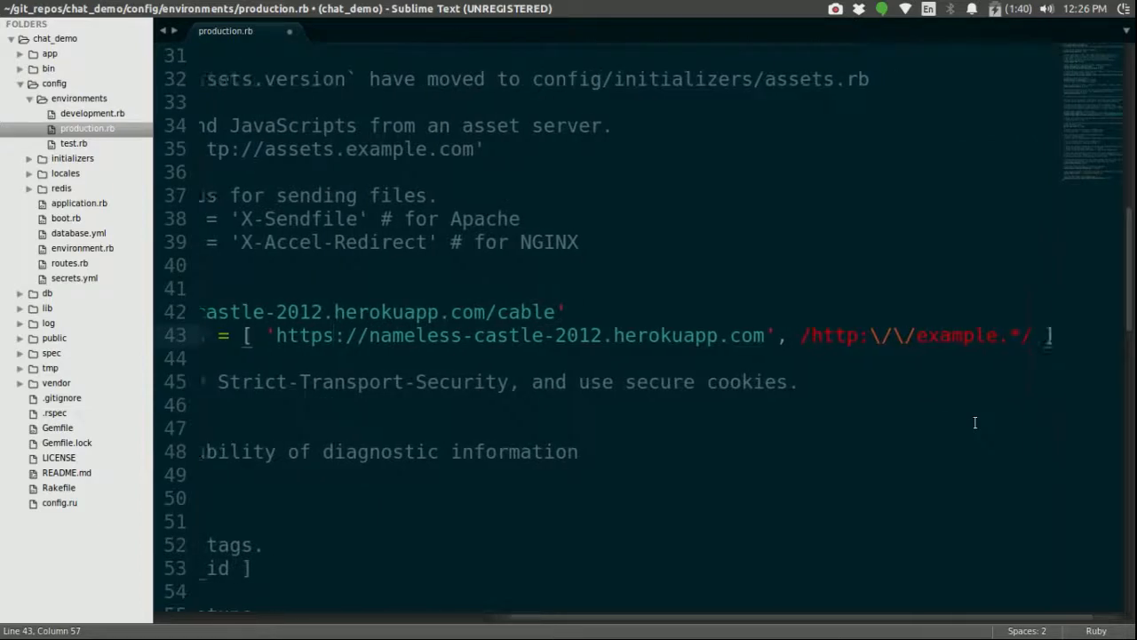
scroll("left", 3)
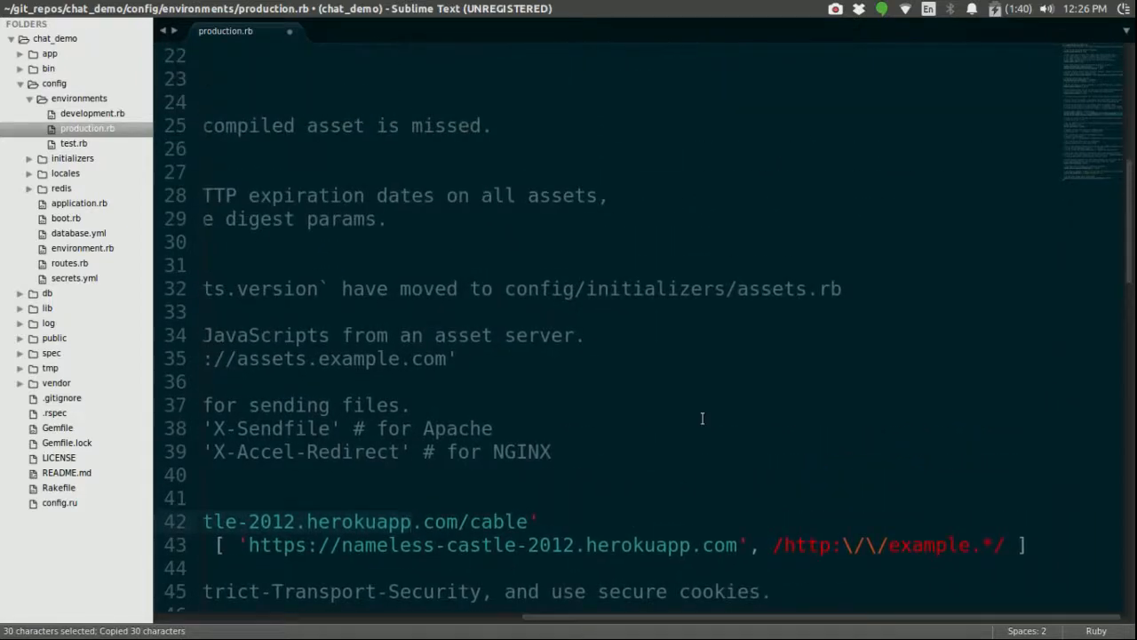
scroll("down", 3)
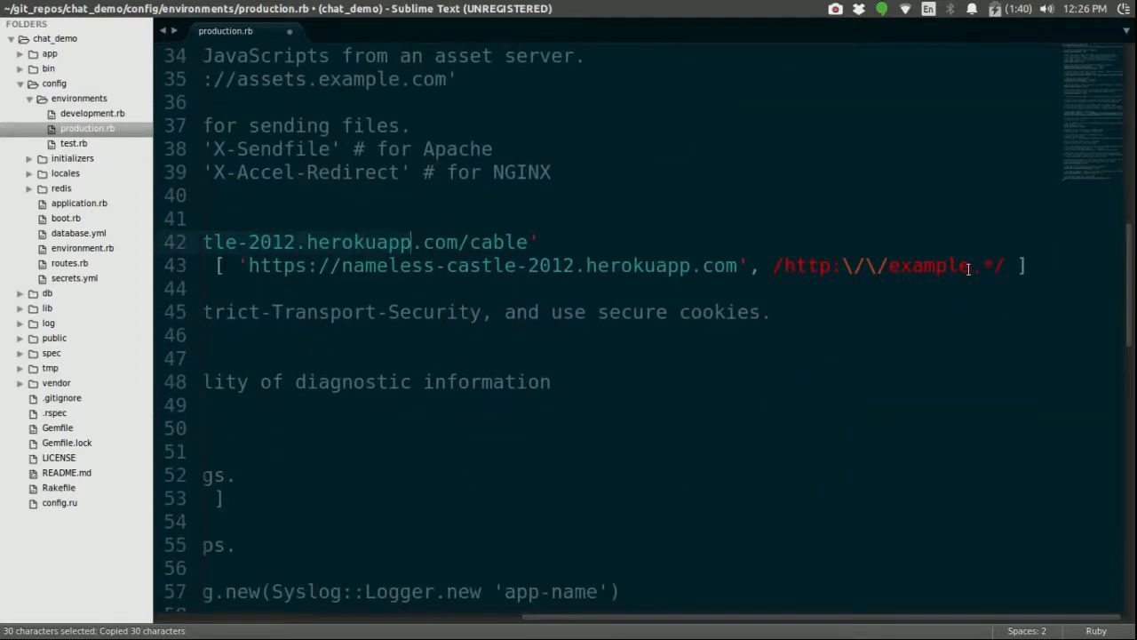
double_click(358, 79)
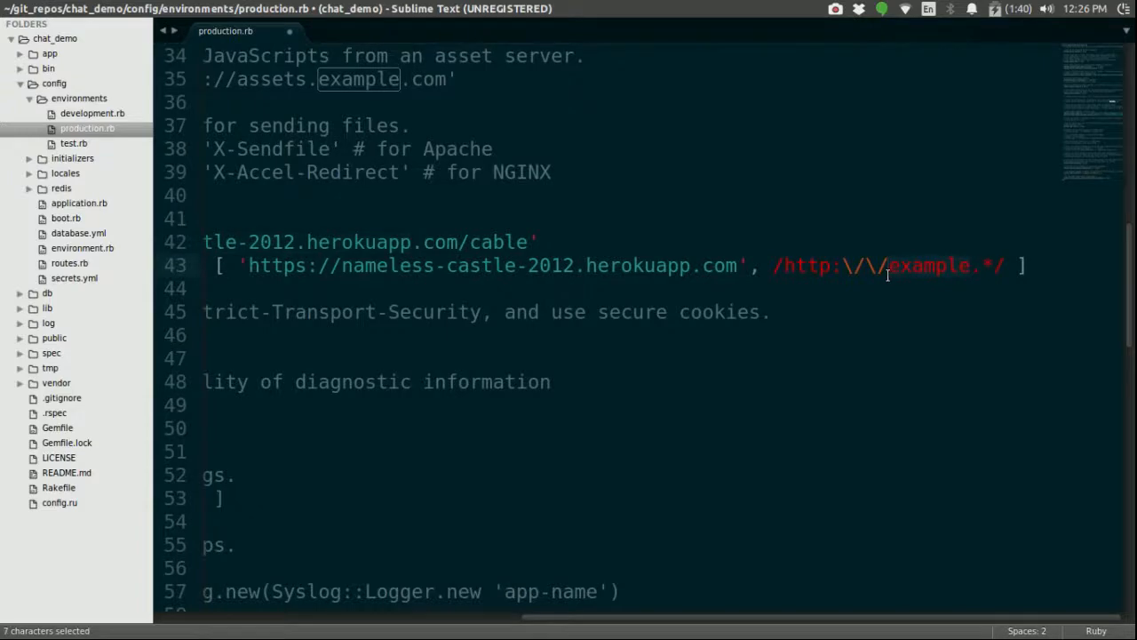
scroll("right", 3)
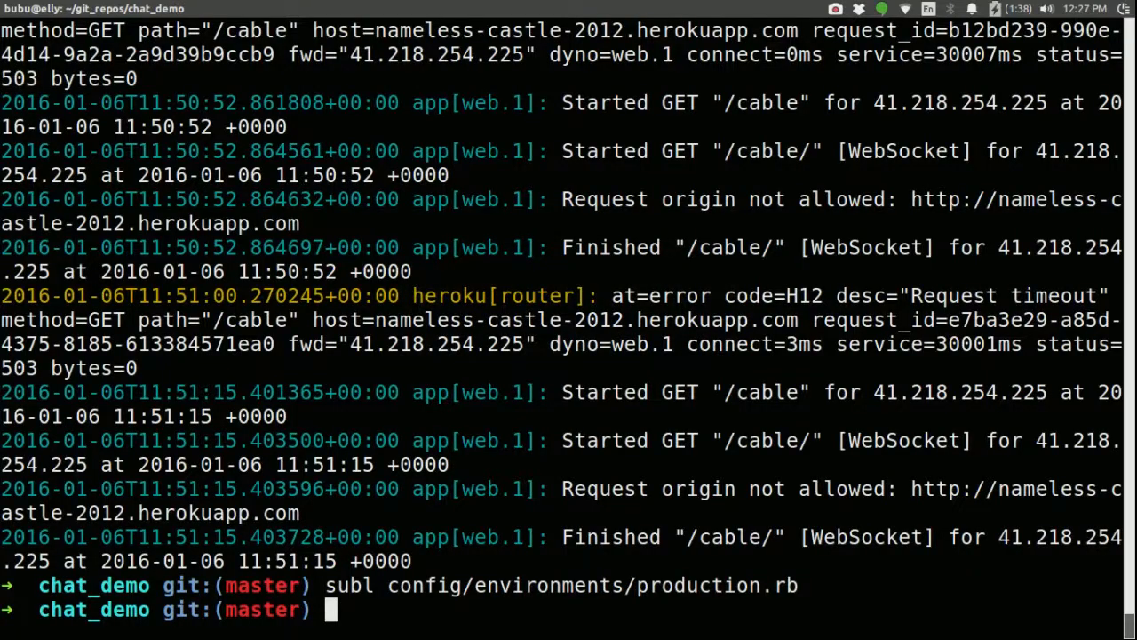
Step: Stage config/environments/production.rb with git add
type("git a")
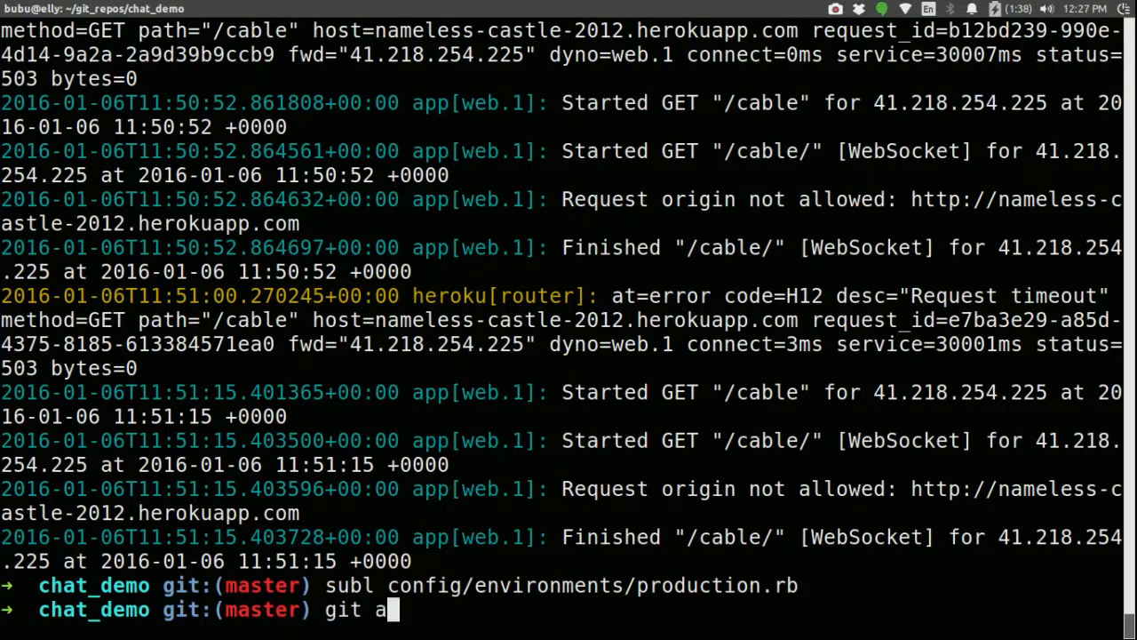
type("dd config/")
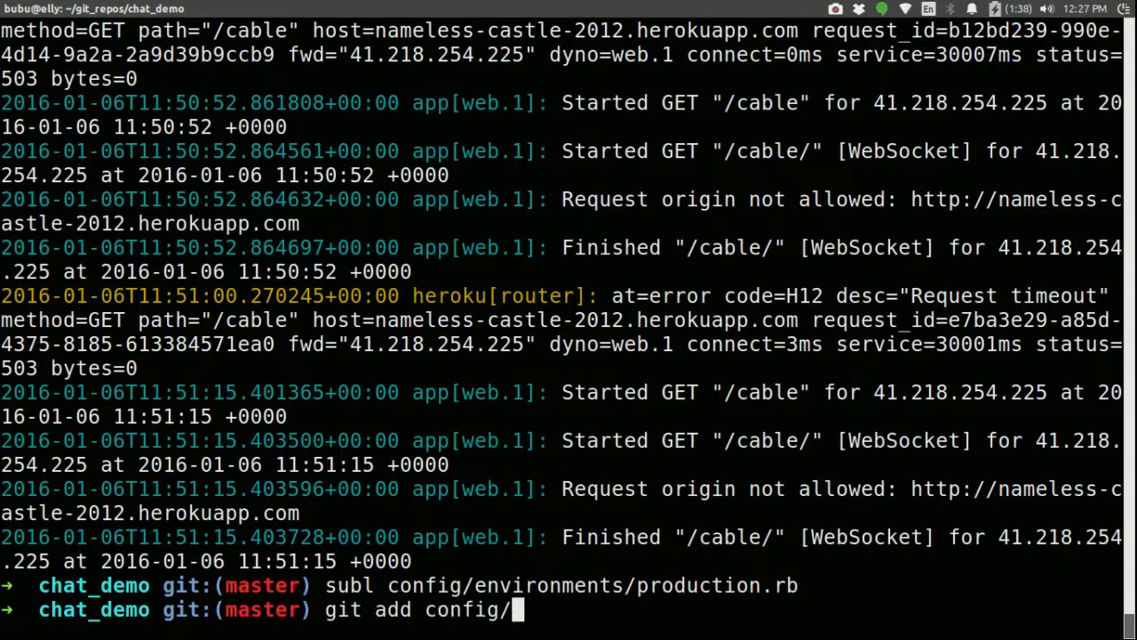
type("environments/po")
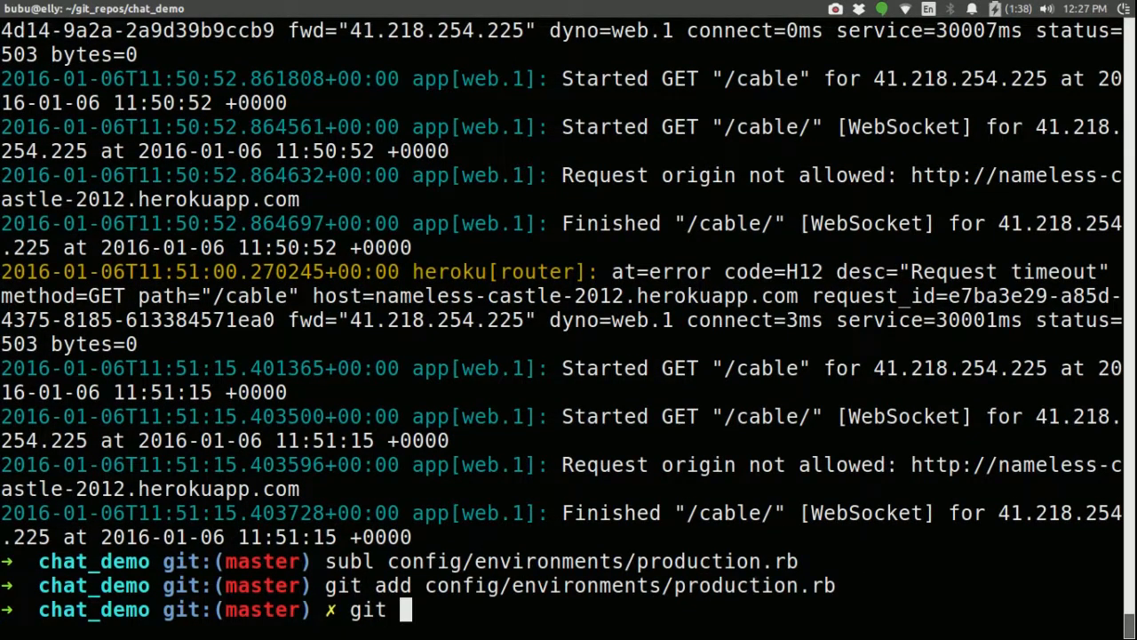
Step: Commit the change as 'Cors fixed' and type `git push heroku master`
type("commit")
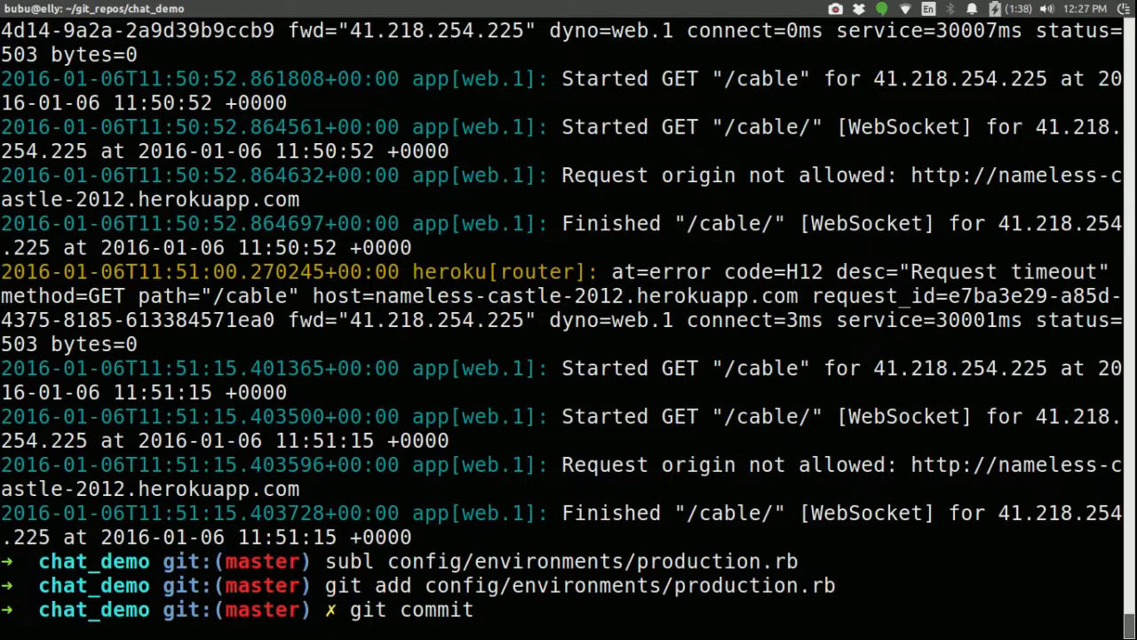
type("-m \"\"")
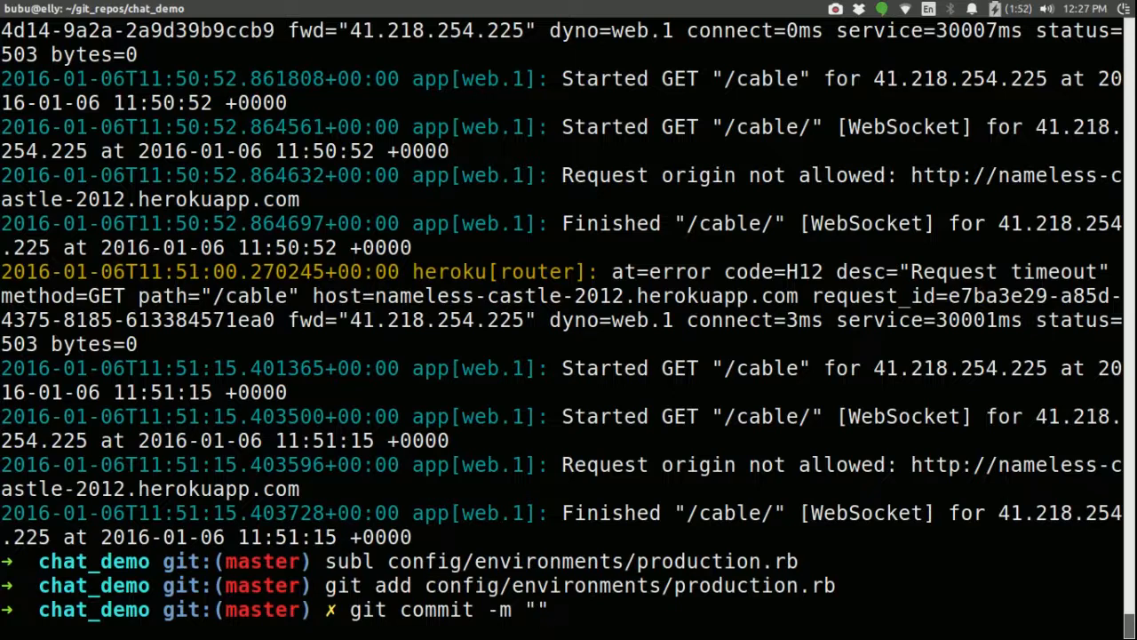
type("Cors fix")
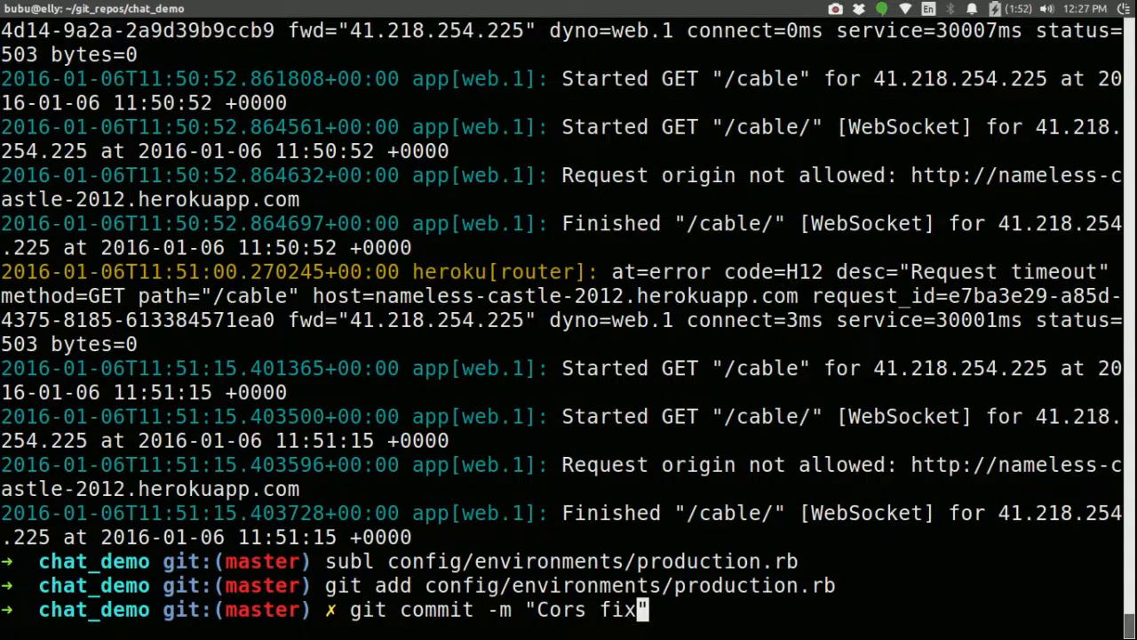
type("d")
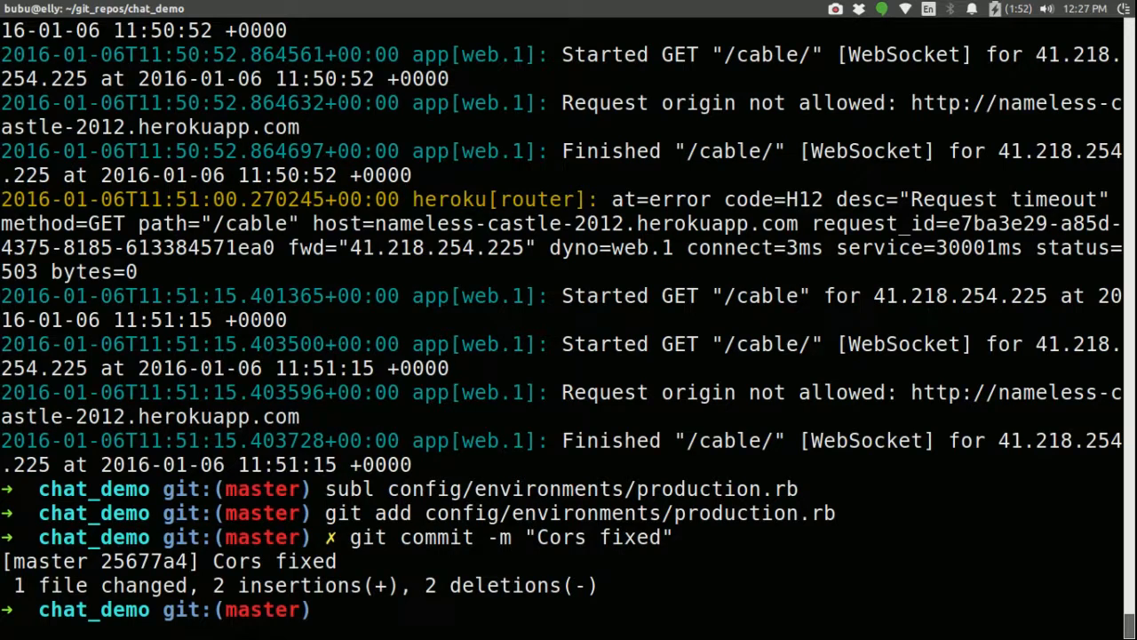
type("git push her")
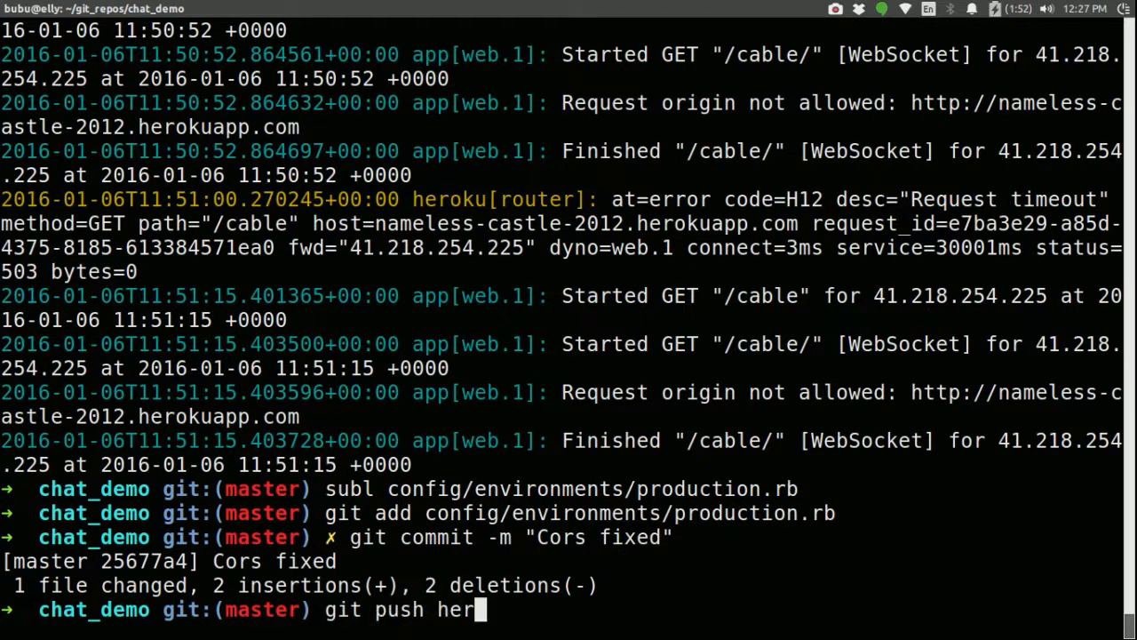
type("oku master")
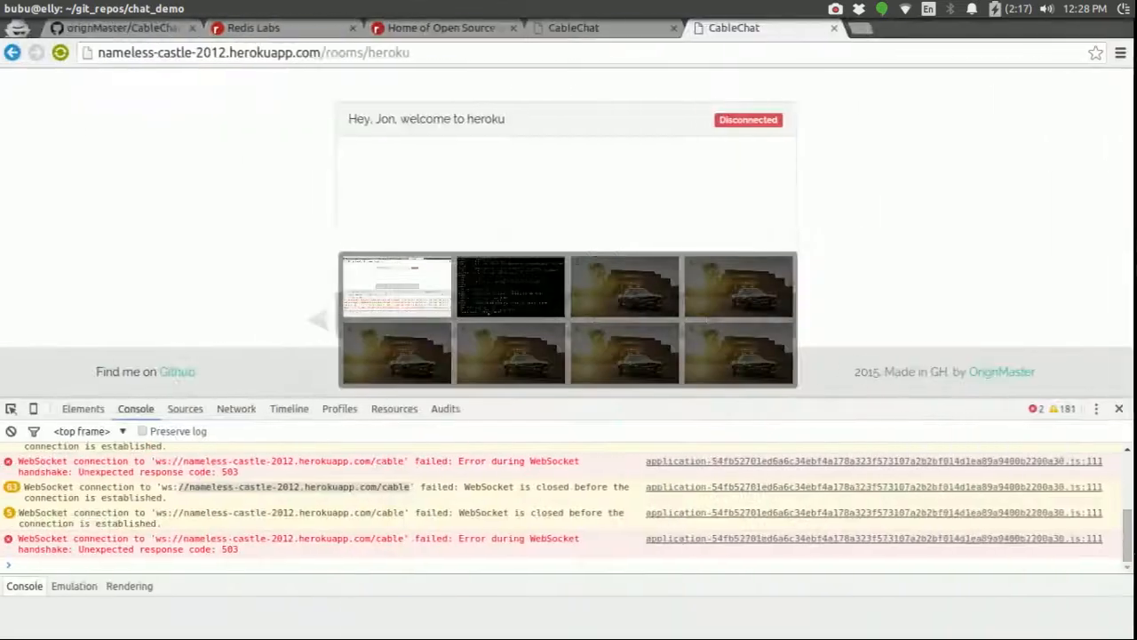
left_click(255, 53)
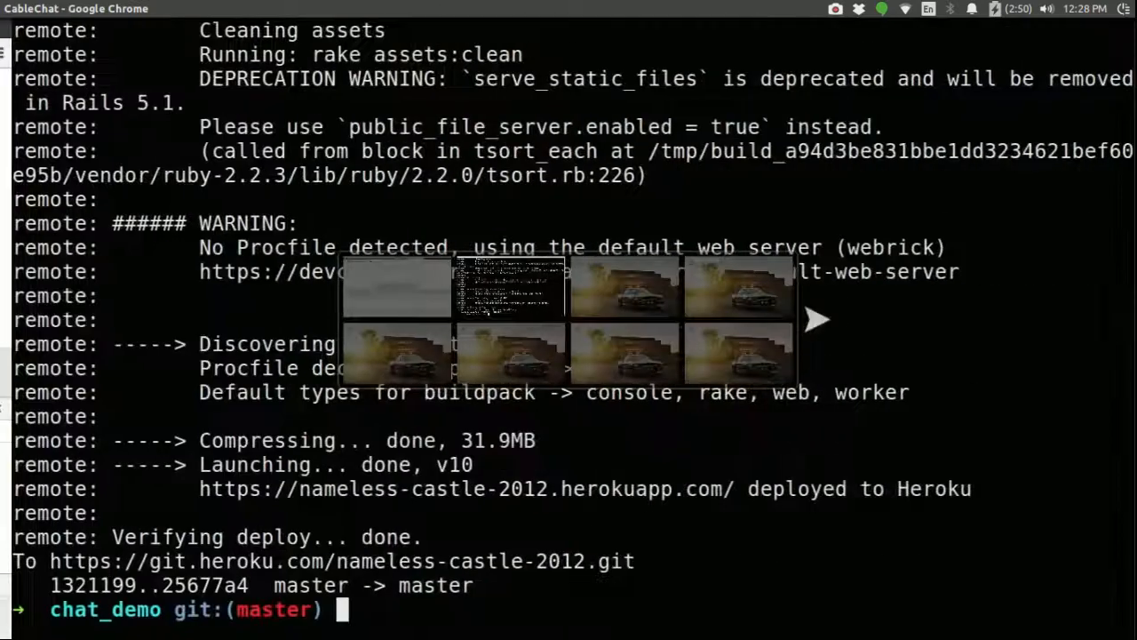
Step: Confirm the Cors fix deployed to Heroku, then begin typing a heroku command
type("hero")
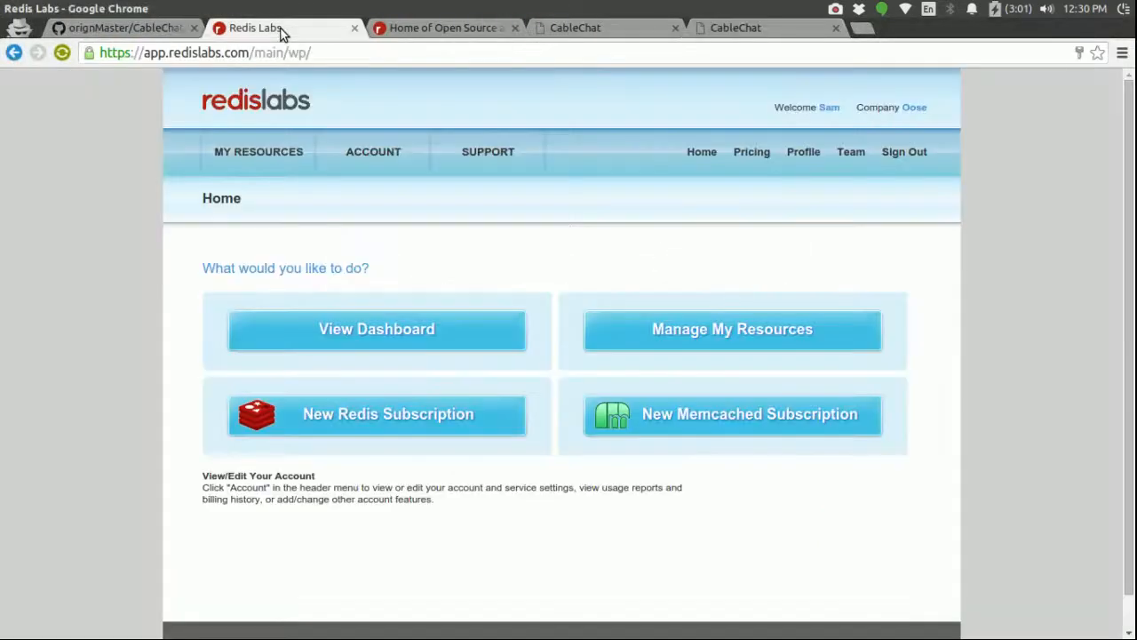
mouse_move(404, 42)
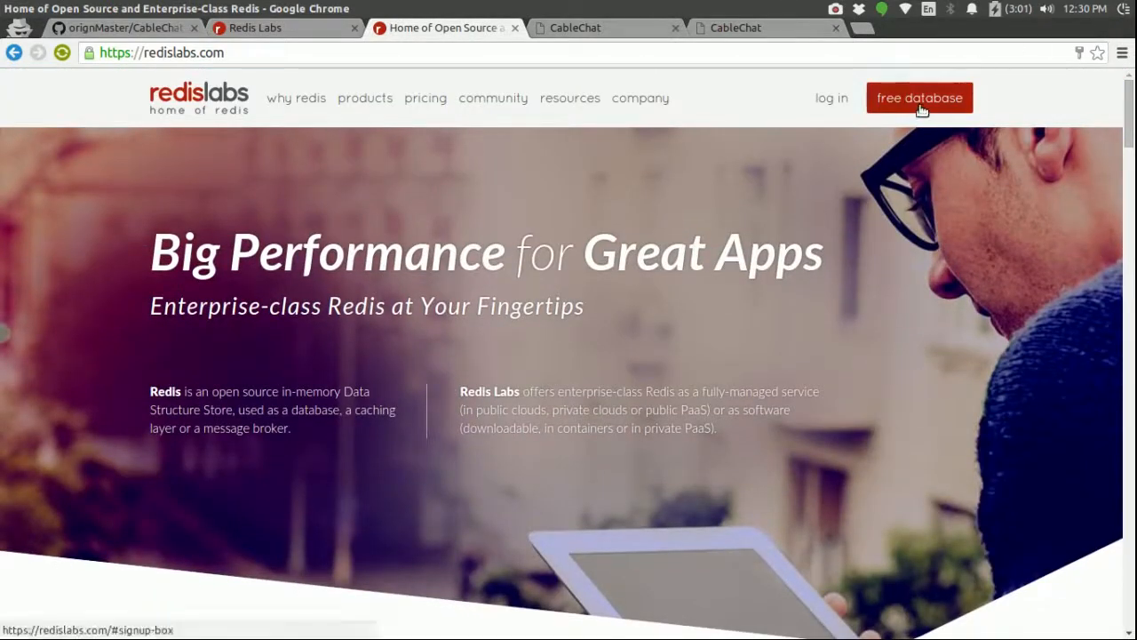
mouse_move(310, 42)
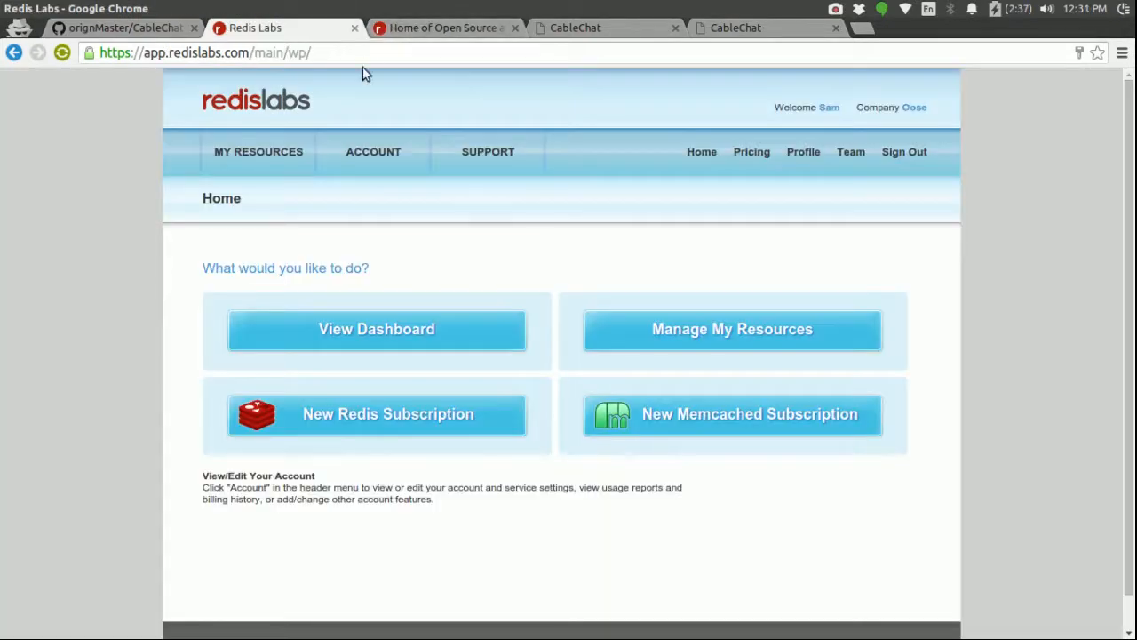
mouse_move(362, 391)
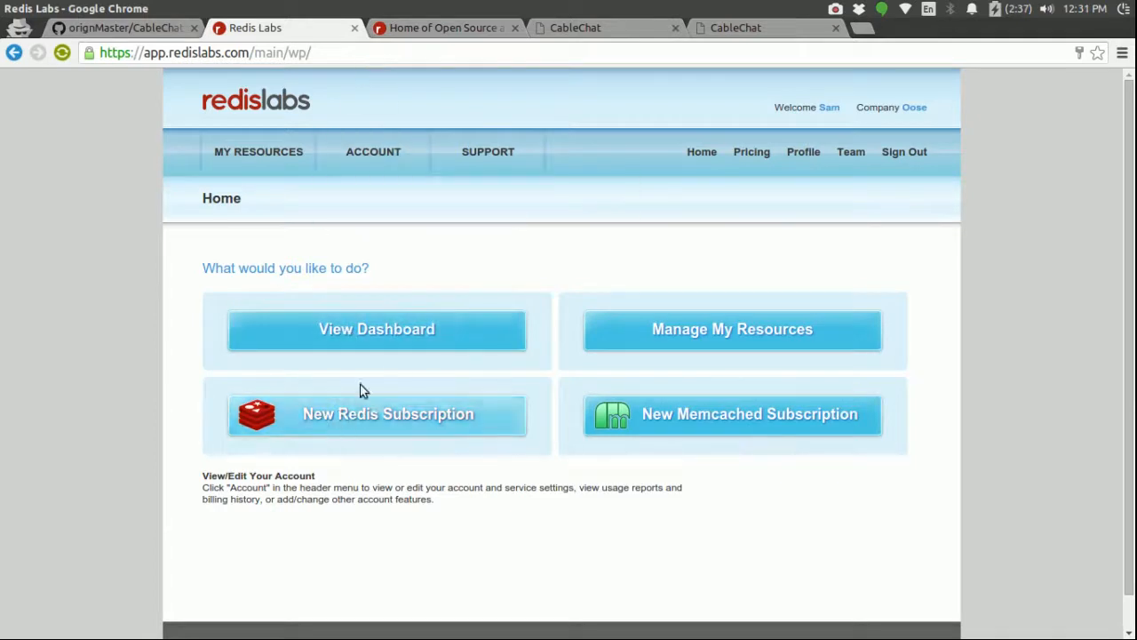
Step: Go to My Resources to view the 30MB subscription's action_cable database
left_click(377, 414)
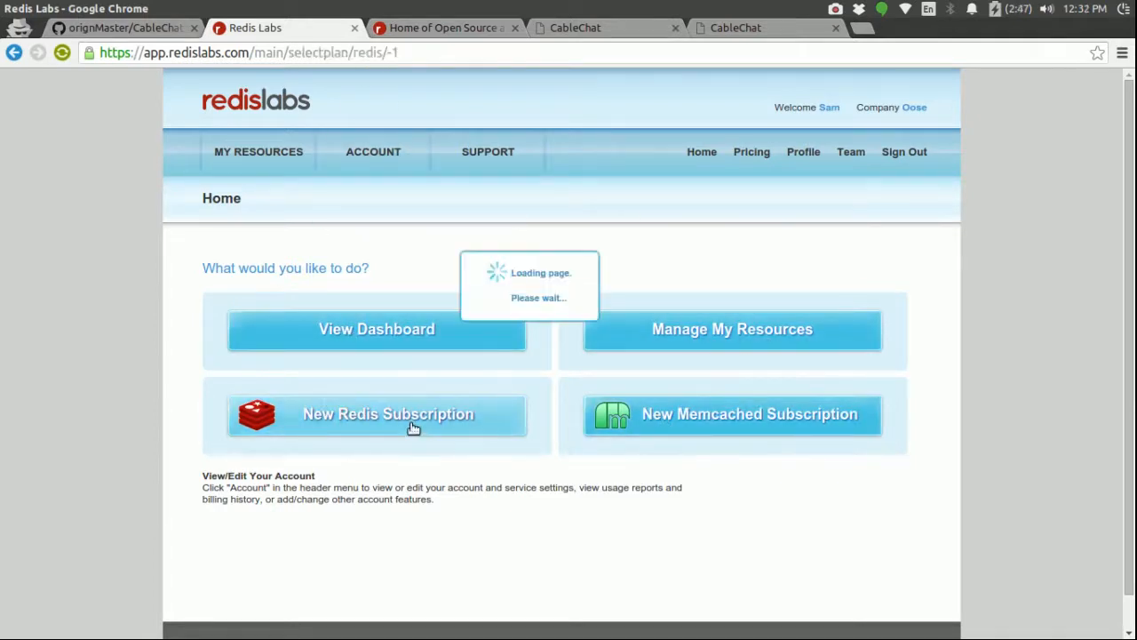
mouse_move(391, 425)
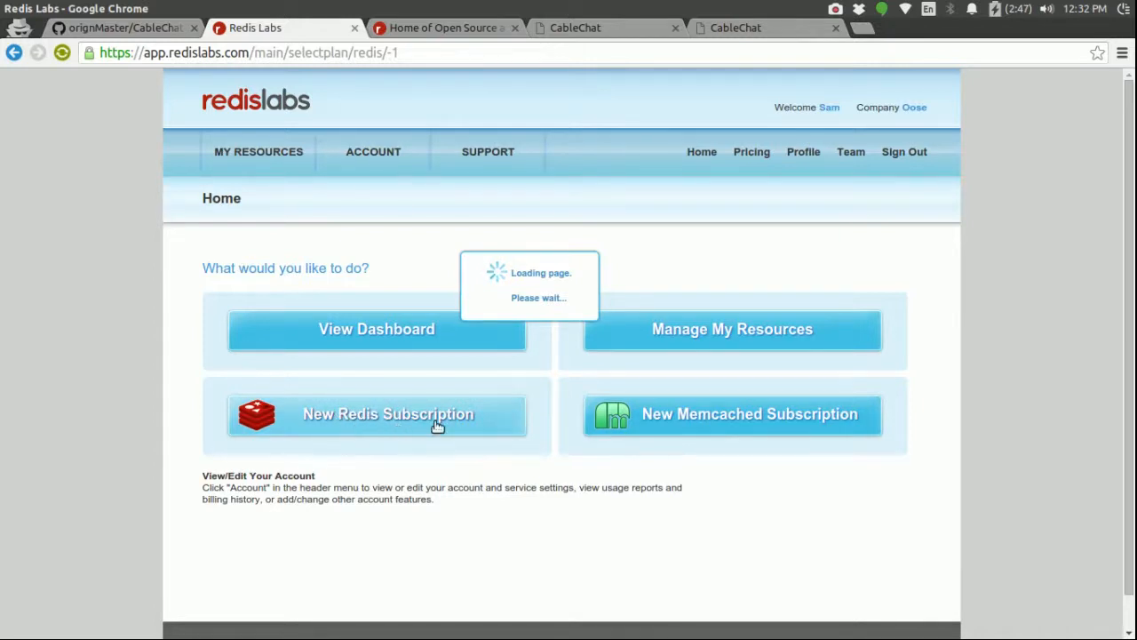
left_click(388, 414)
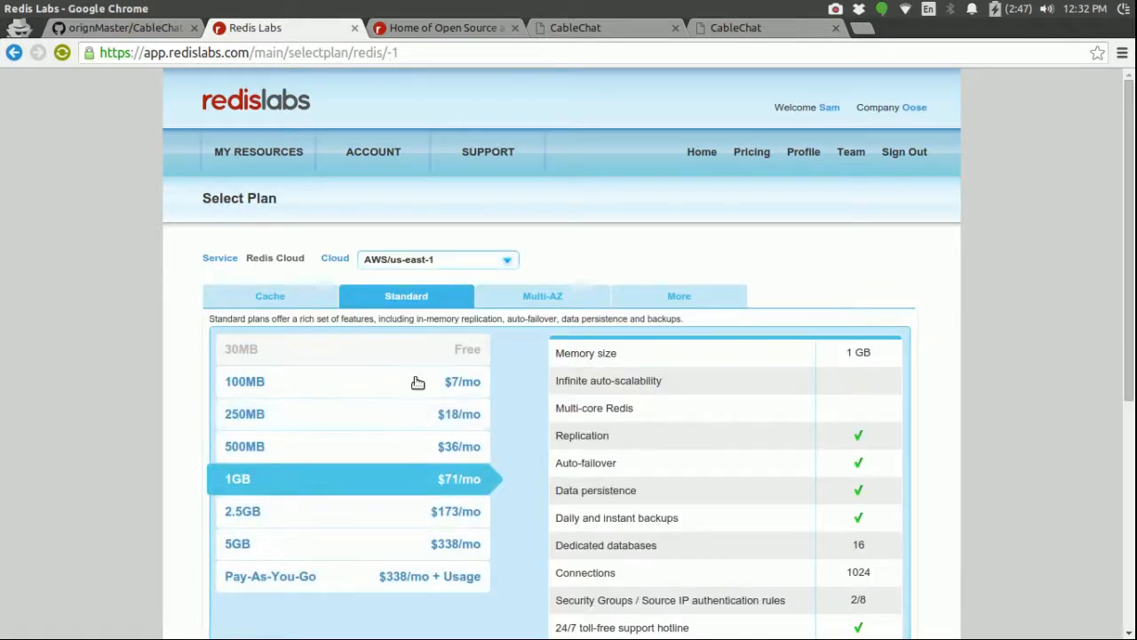
mouse_move(236, 414)
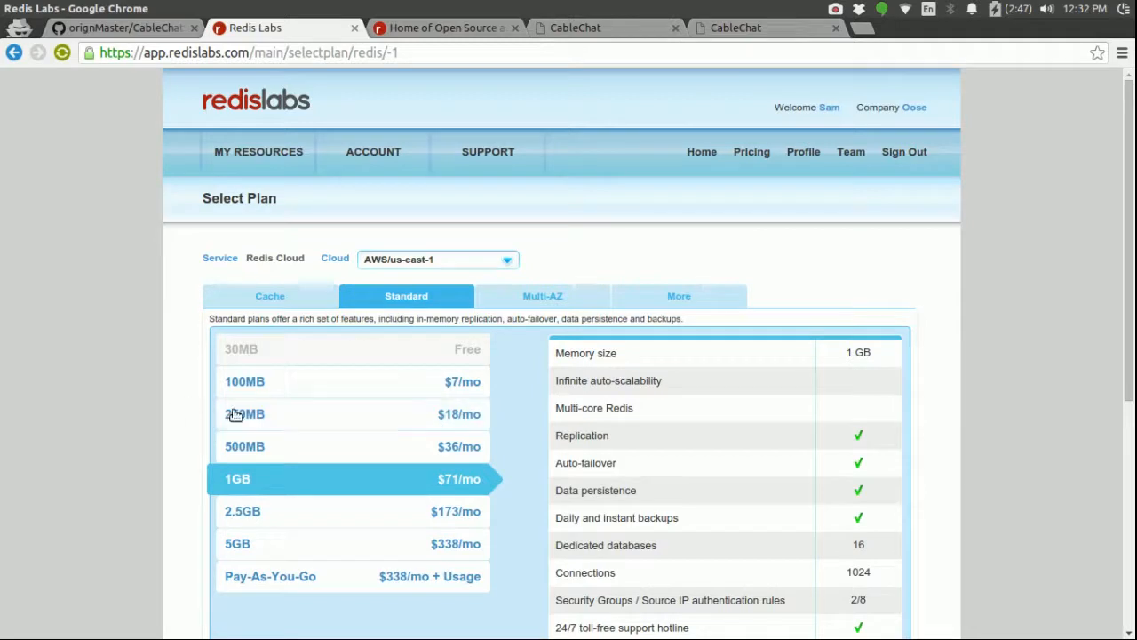
mouse_move(297, 355)
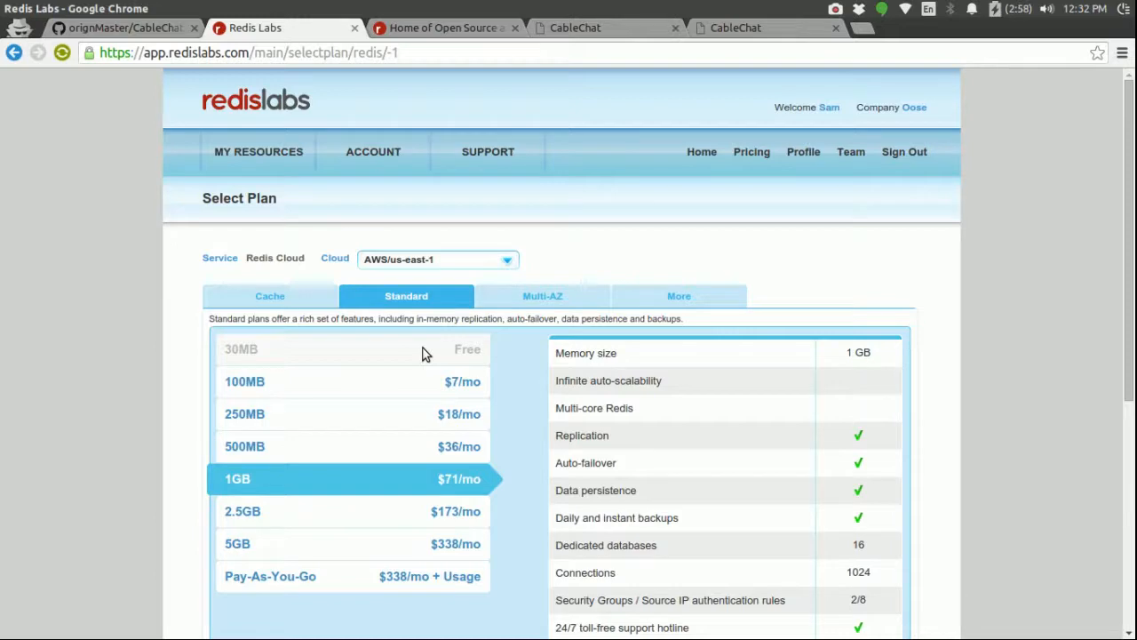
scroll("down", 3)
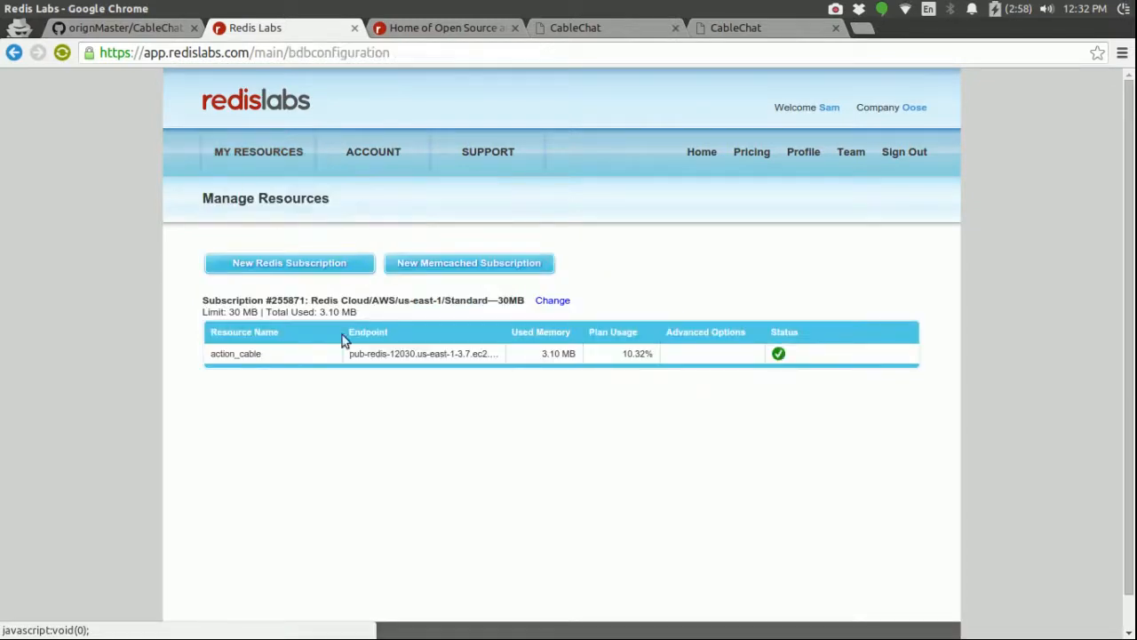
Step: Open the action_cable database details and reveal its Redis password
left_click(235, 352)
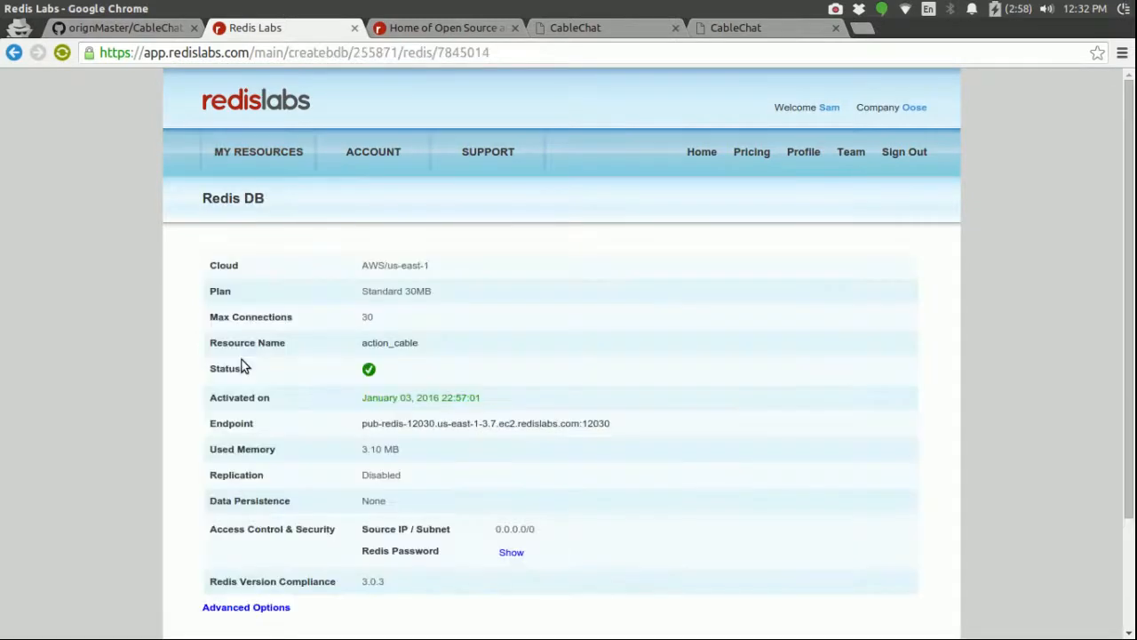
scroll("down", 3)
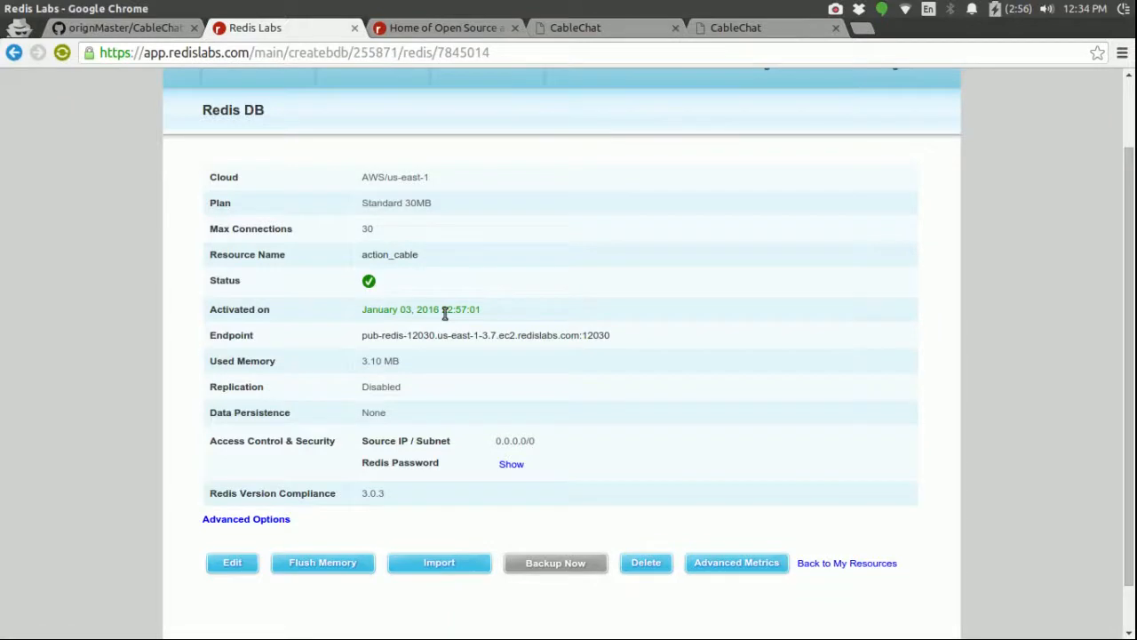
mouse_move(445, 353)
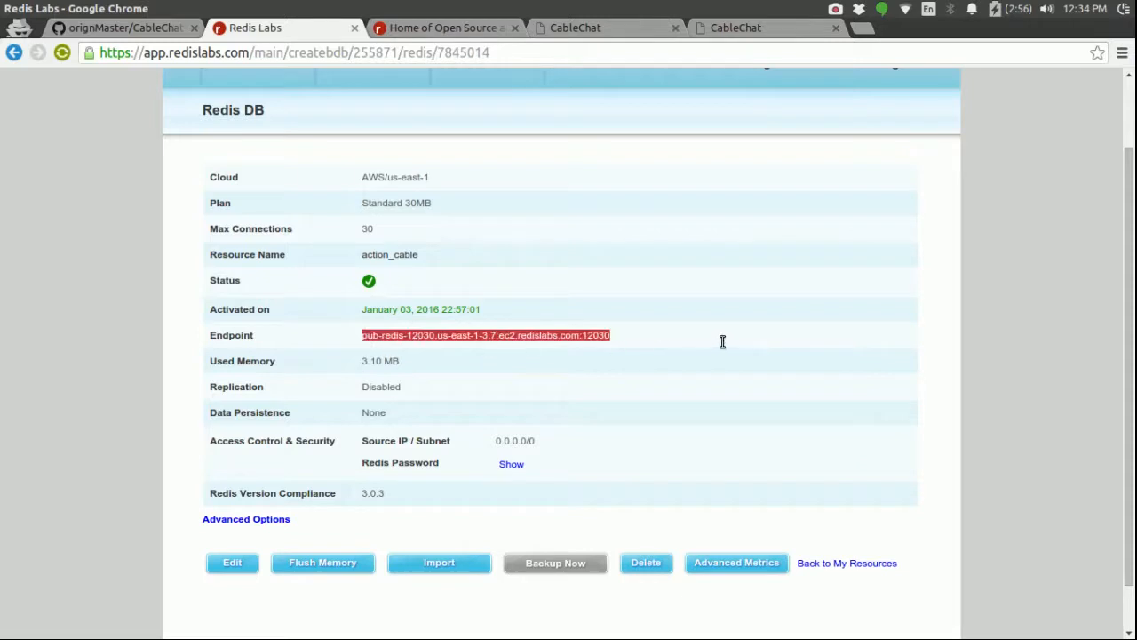
mouse_move(545, 460)
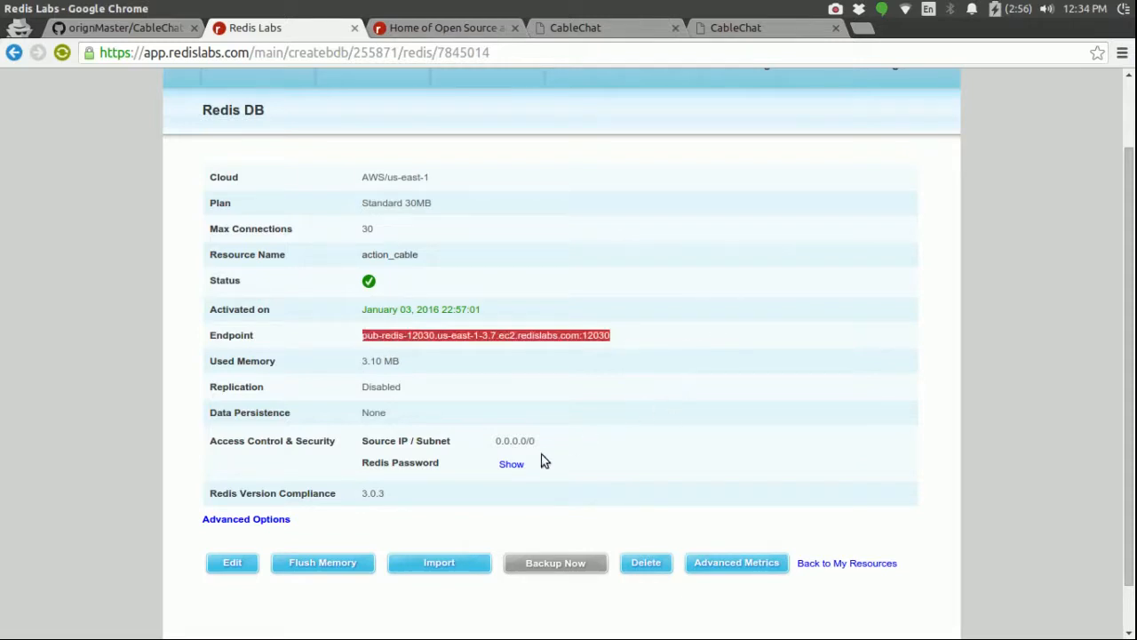
left_click(512, 462)
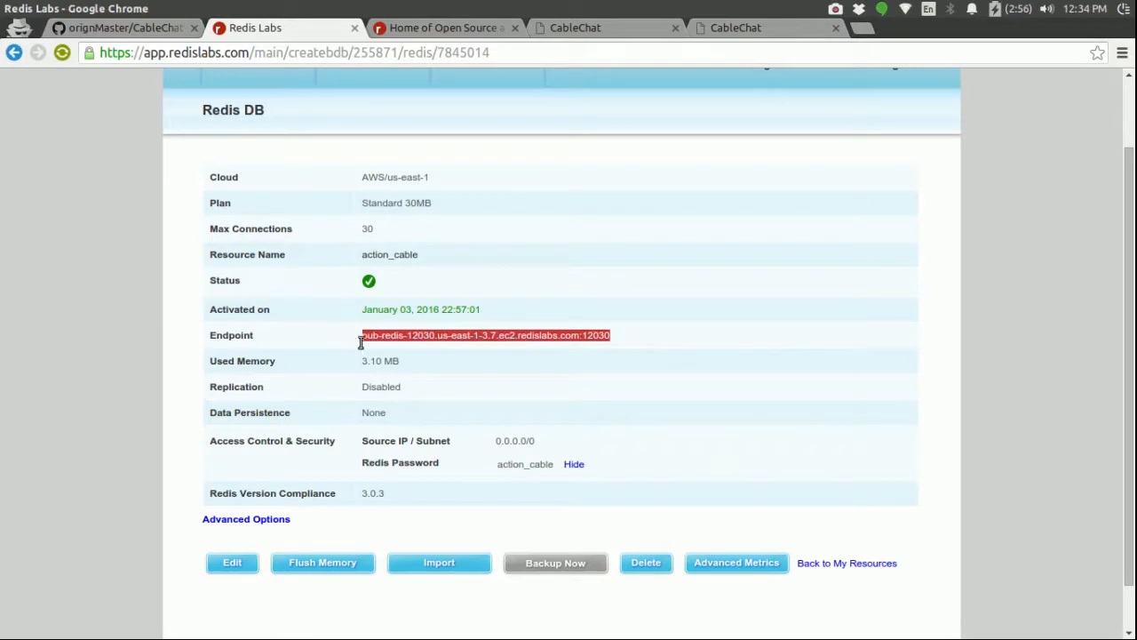
mouse_move(358, 341)
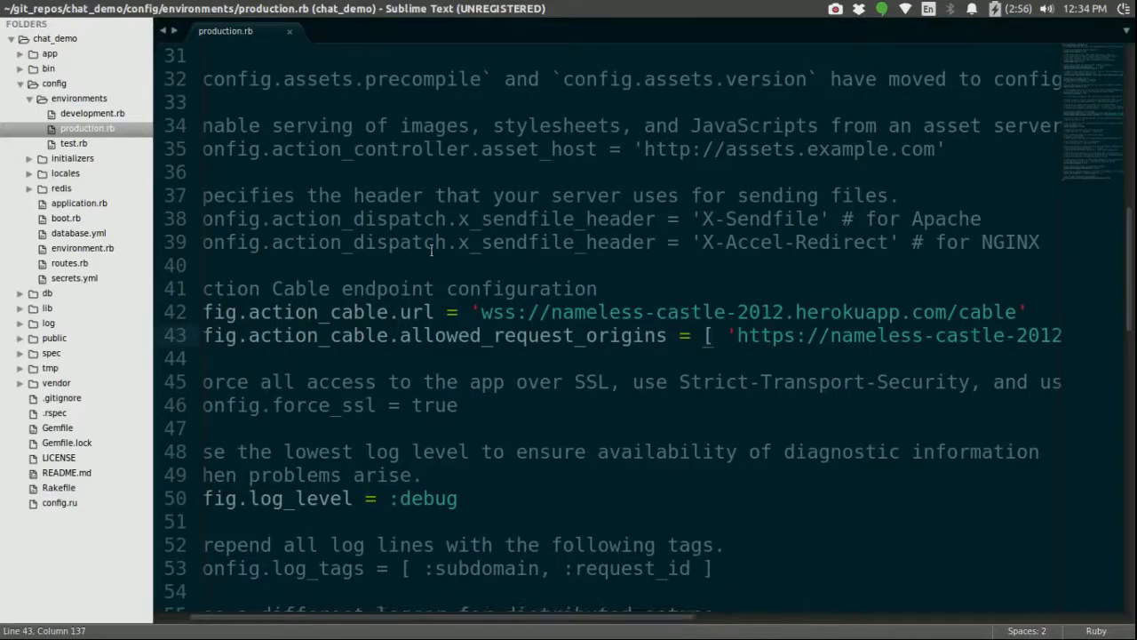
mouse_move(60, 218)
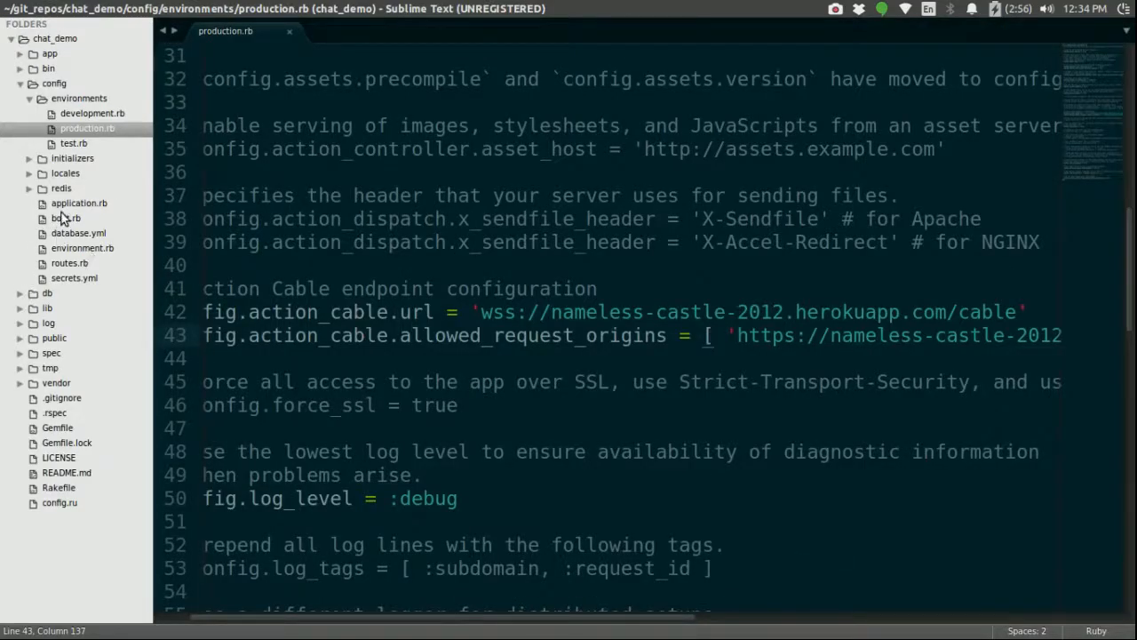
mouse_move(31, 193)
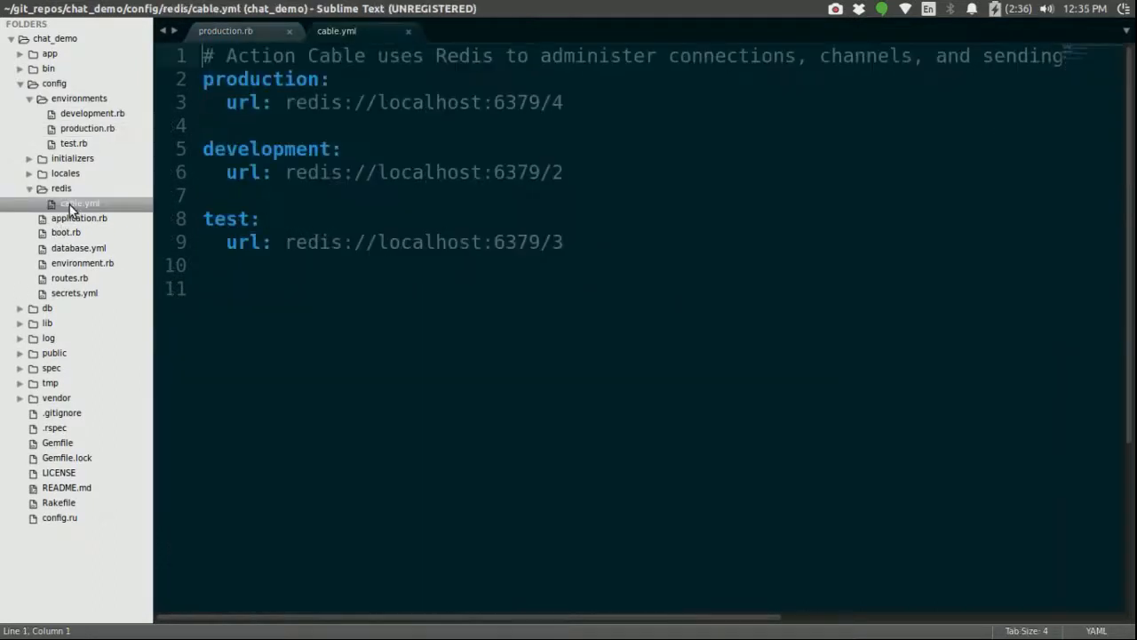
left_click(80, 203)
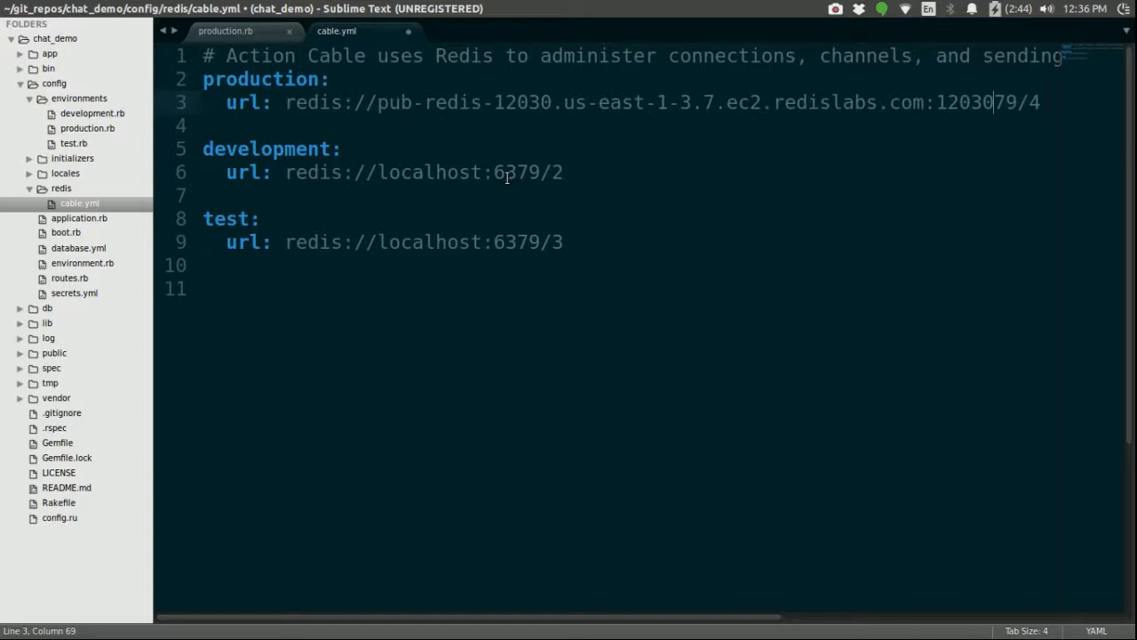
key("BackSpace")
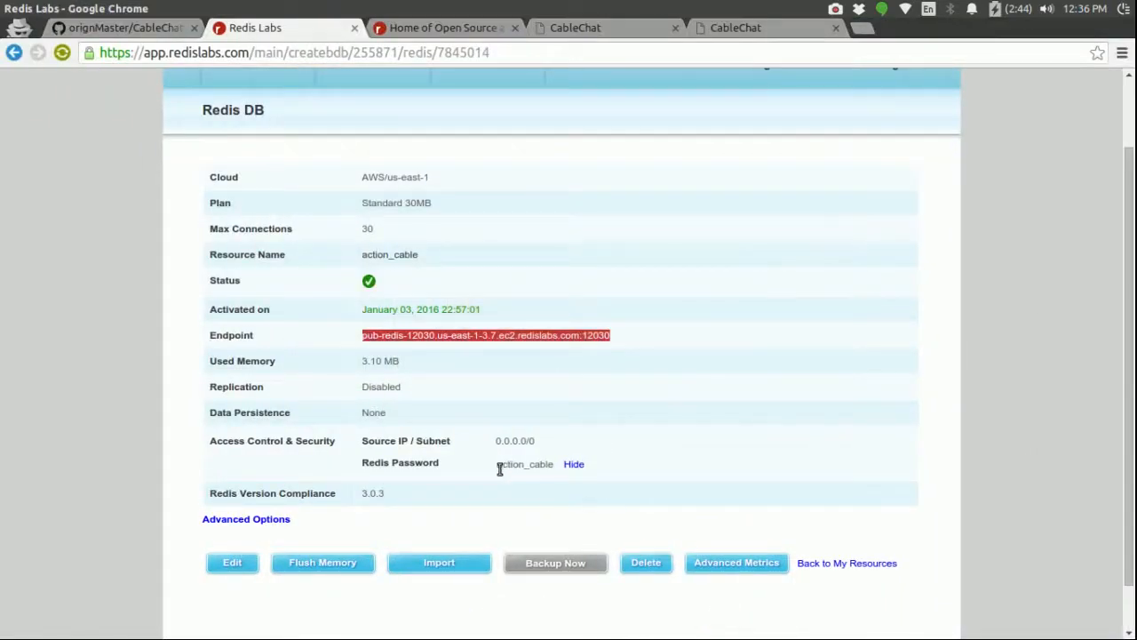
double_click(524, 463)
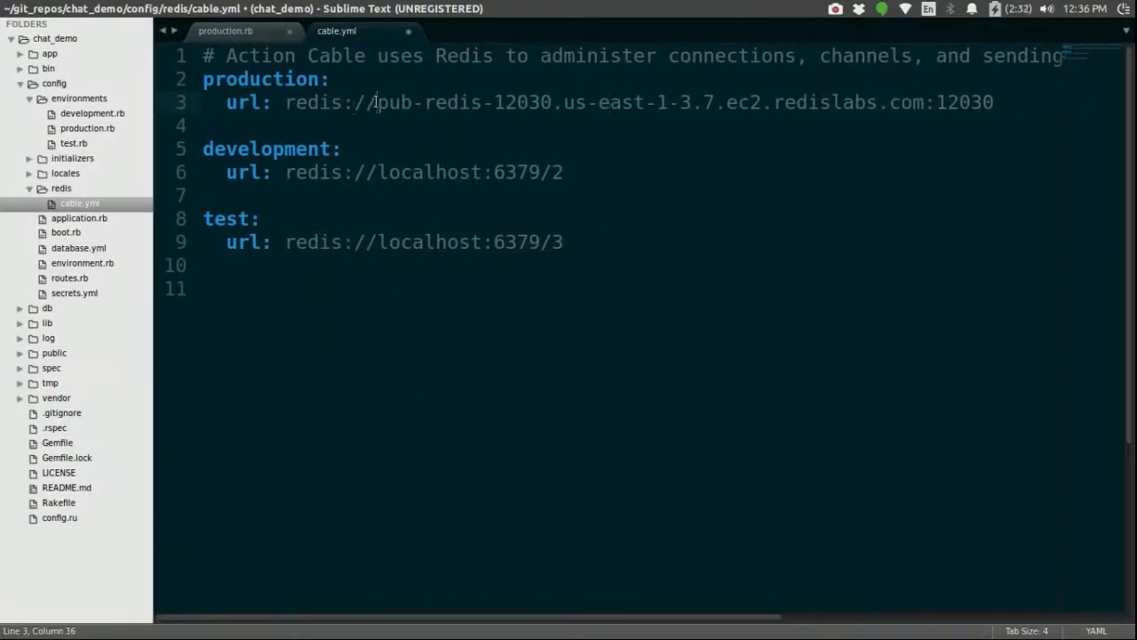
type("action_cable")
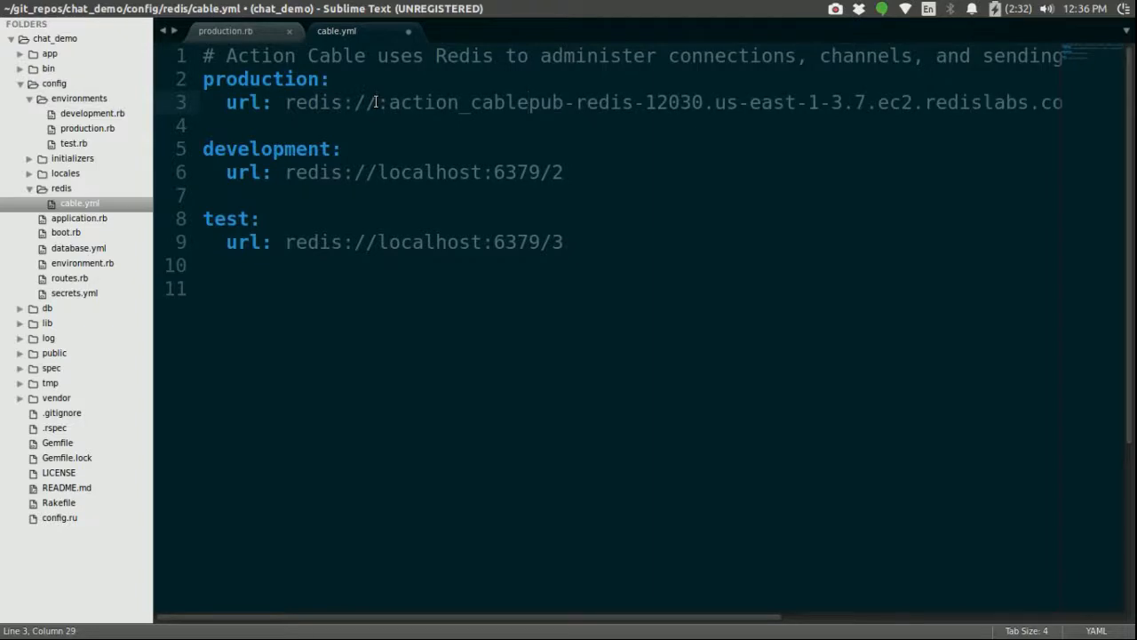
type("@")
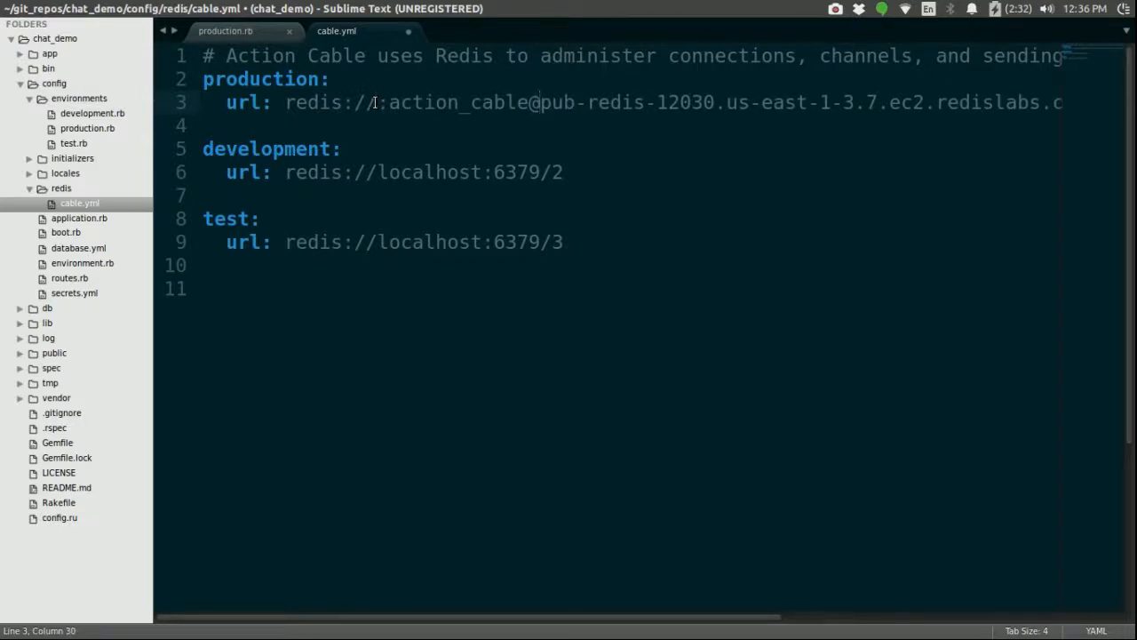
scroll("right", 3)
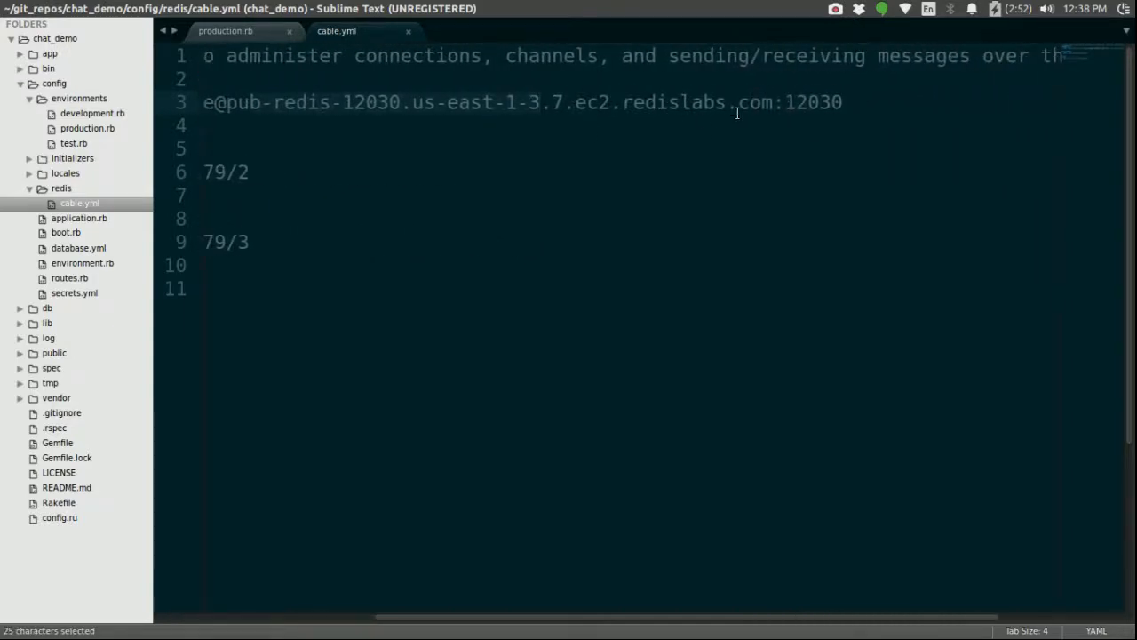
mouse_move(794, 105)
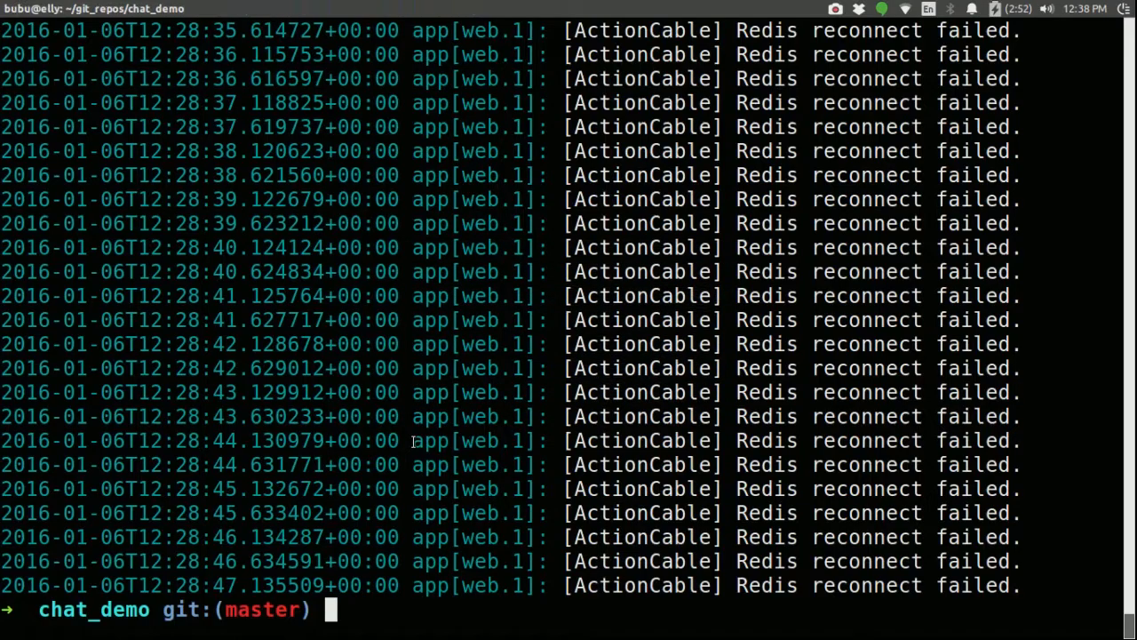
Step: Commit config/redis/cable.yml as "Supplied Redis url" and push it to heroku master
type("g")
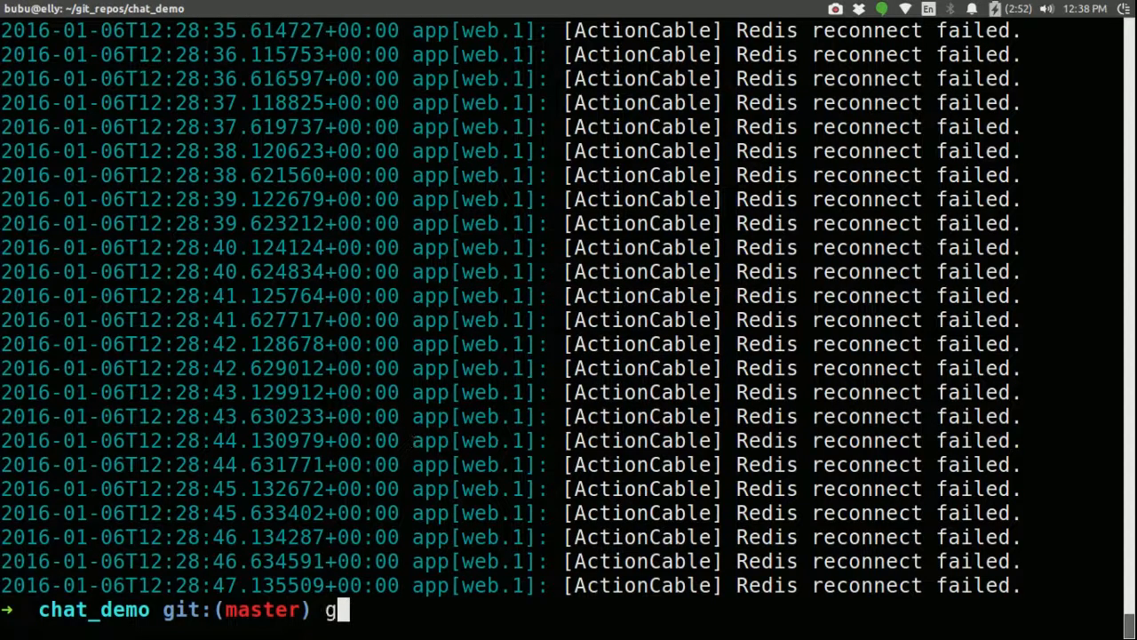
type("it add cona")
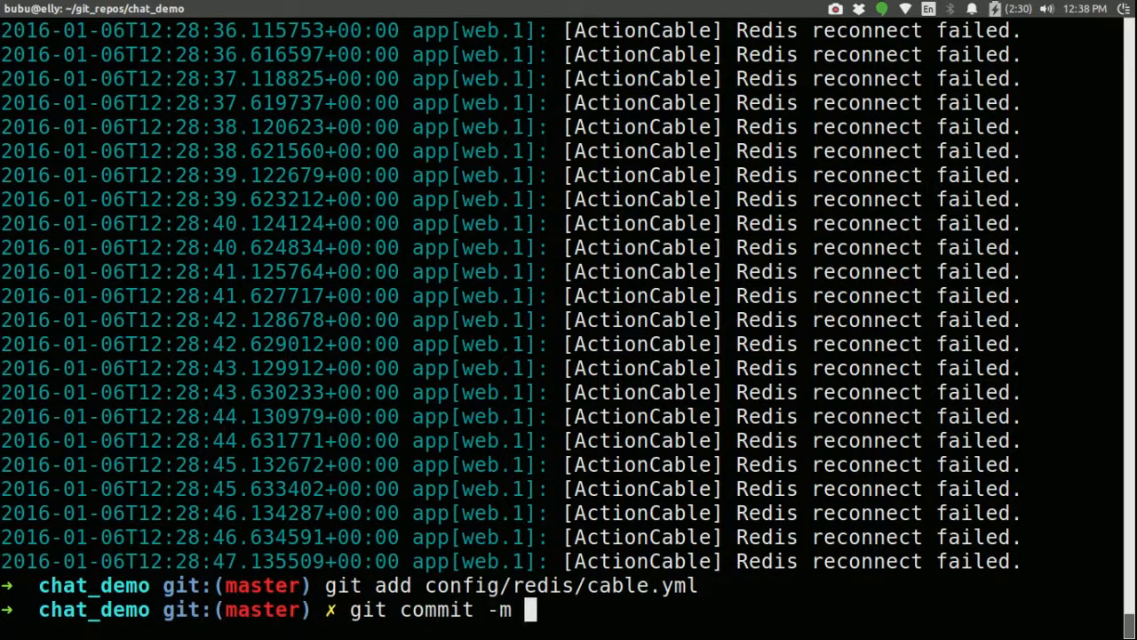
type("\"Supplied")
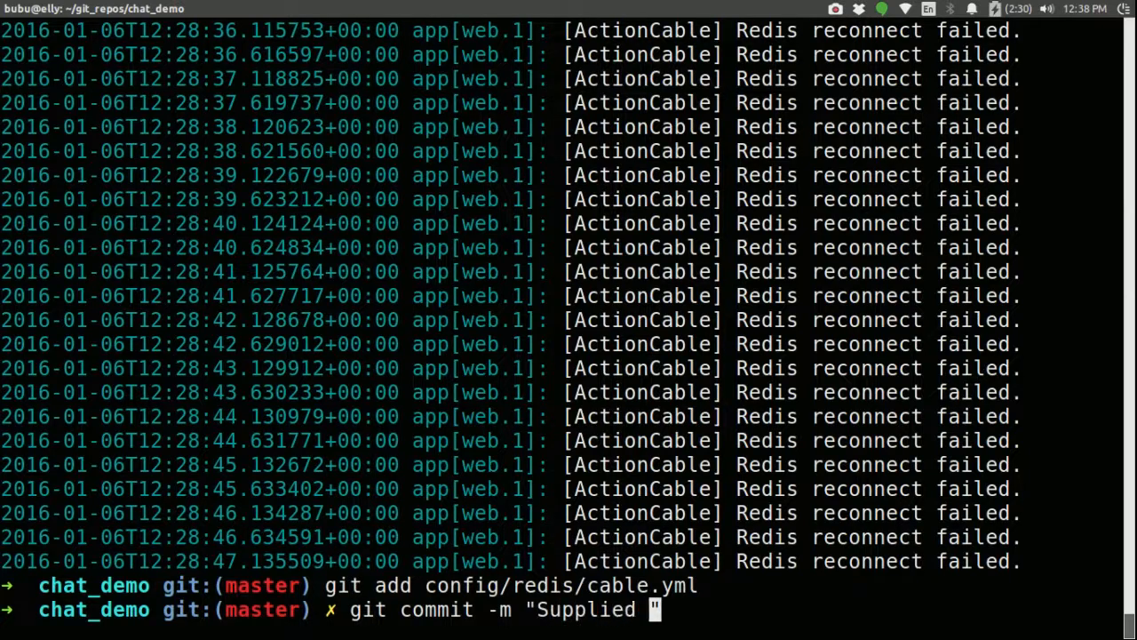
type("Redis url")
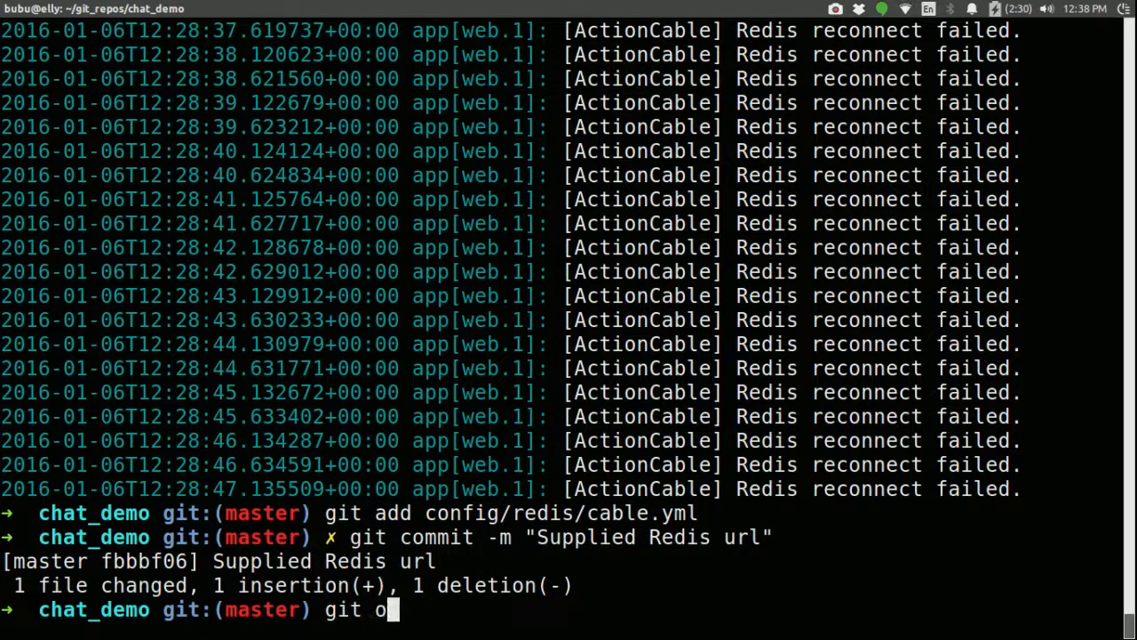
type("push her")
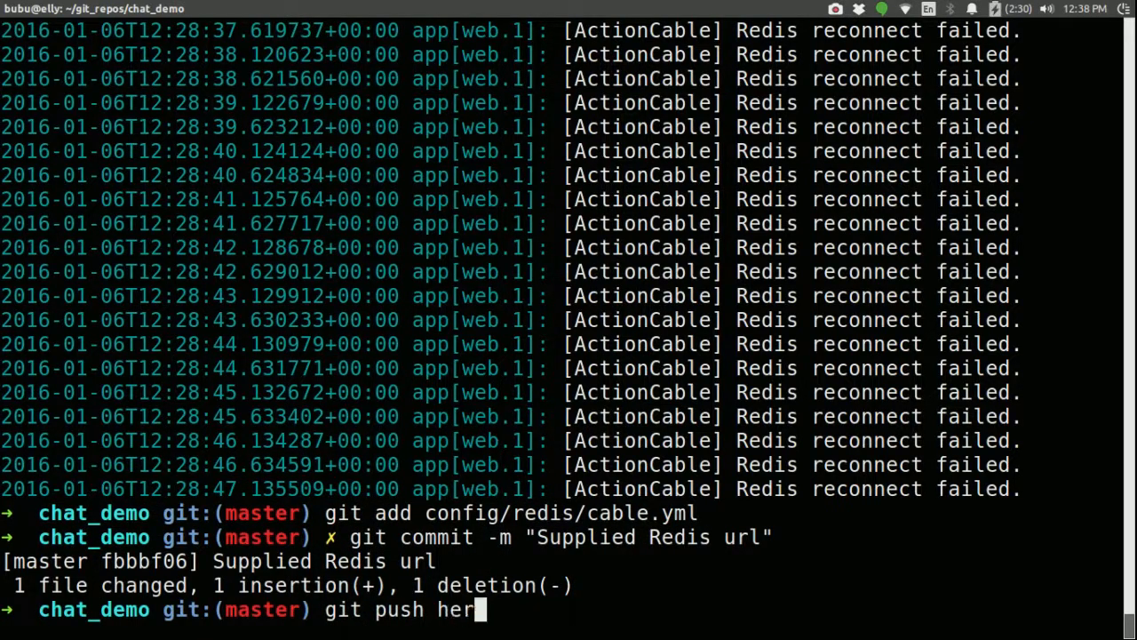
type("oku mas")
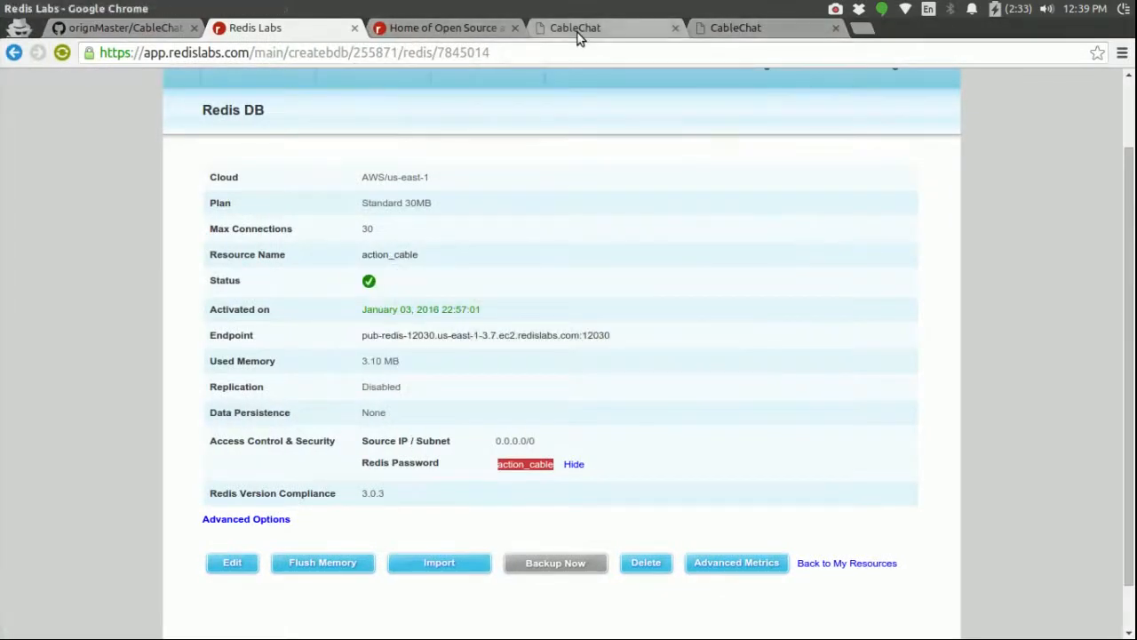
Step: Reload the deployed heroku chat room and post the message "post a message any"
left_click(734, 28)
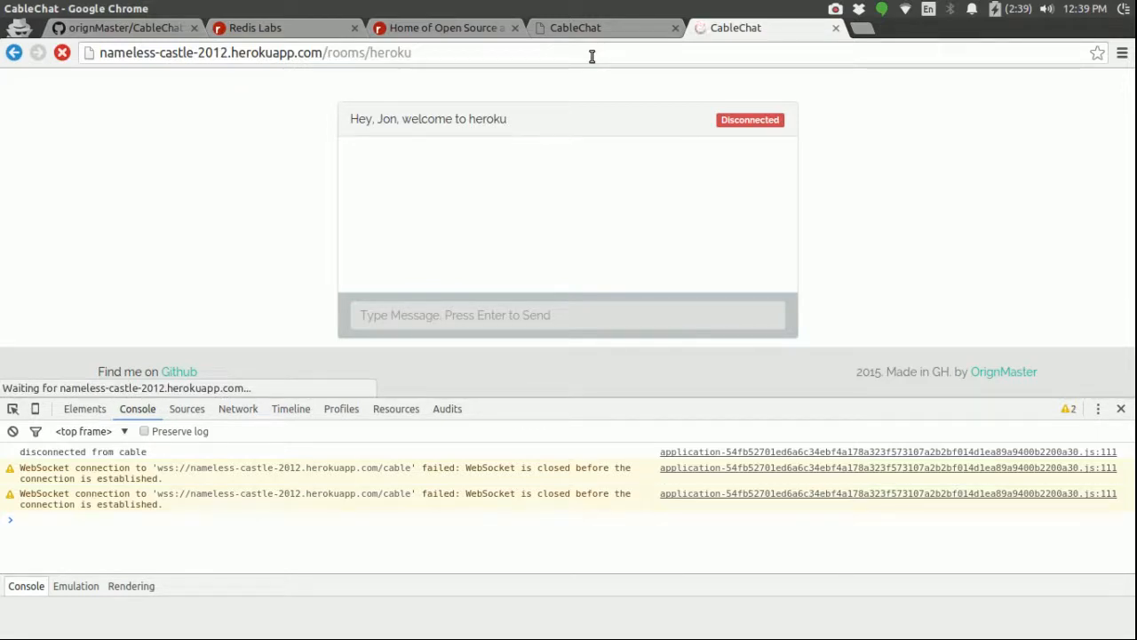
left_click(12, 430)
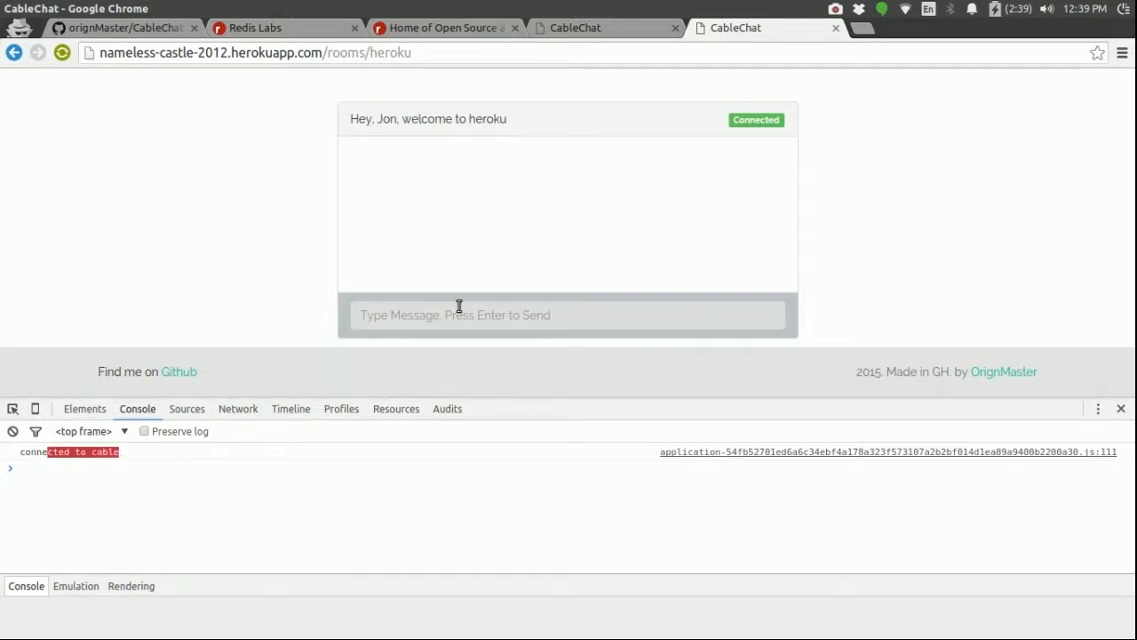
type("p")
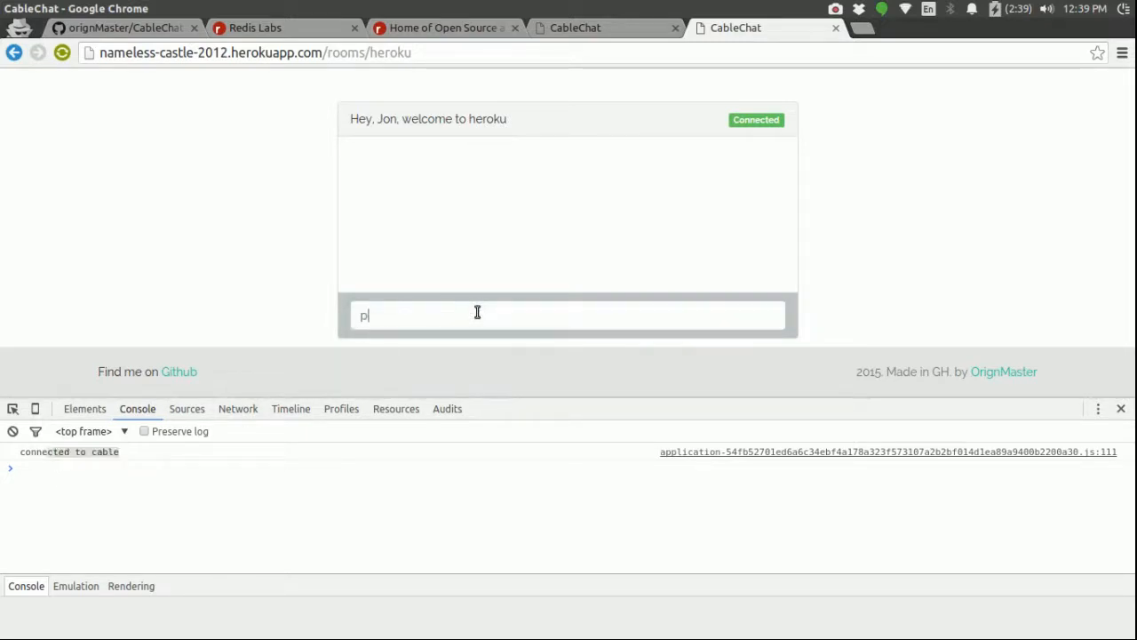
type("ost a mess")
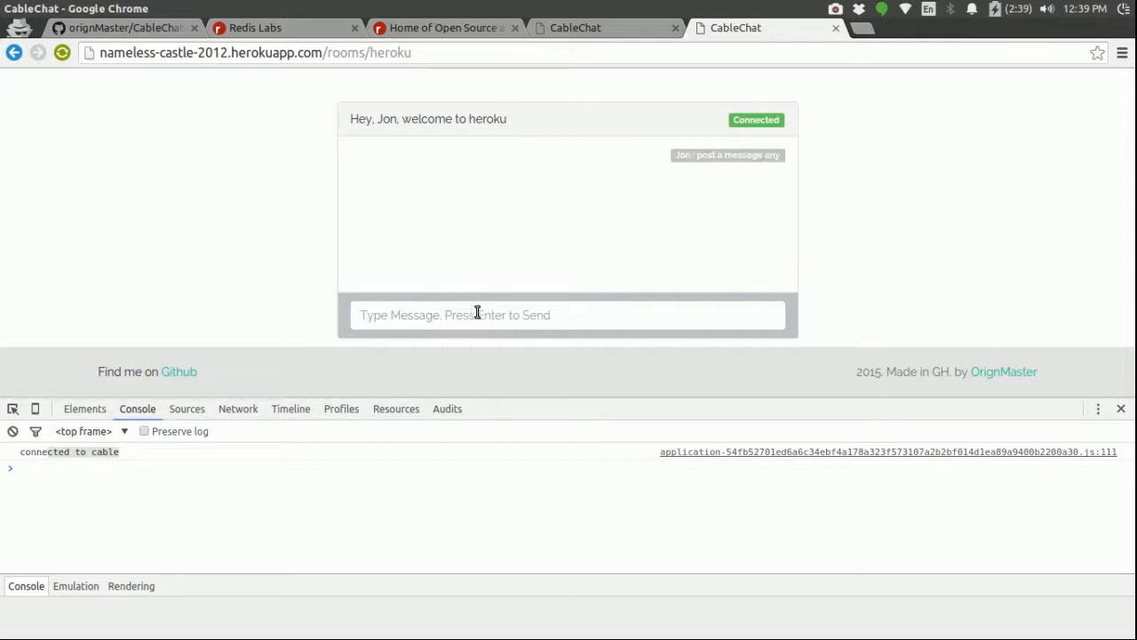
left_click(569, 314)
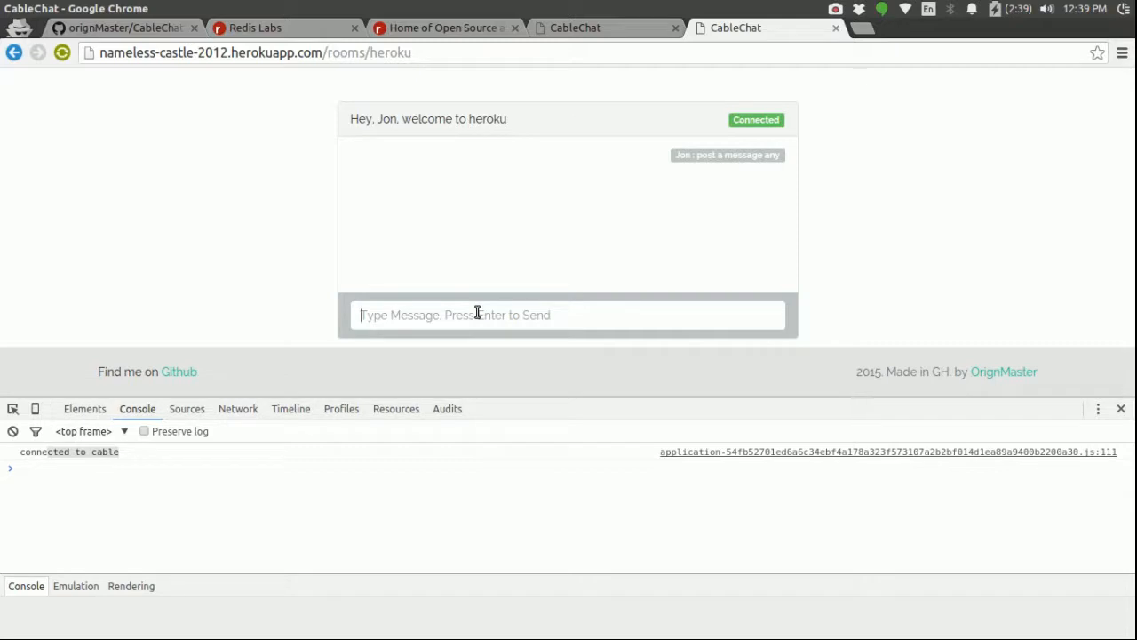
double_click(487, 118)
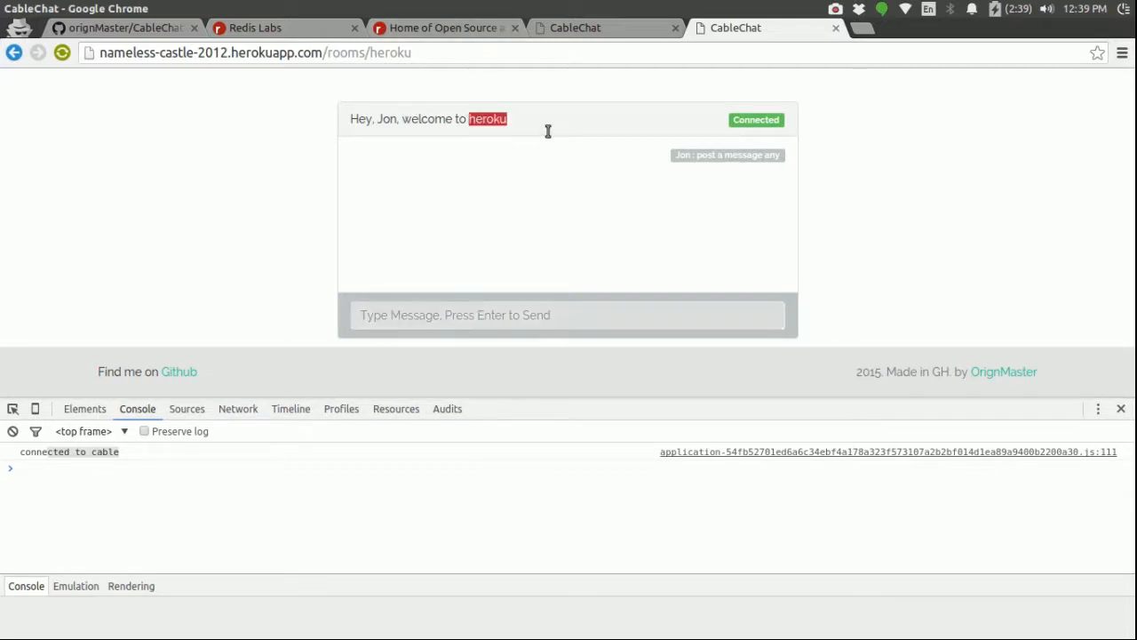